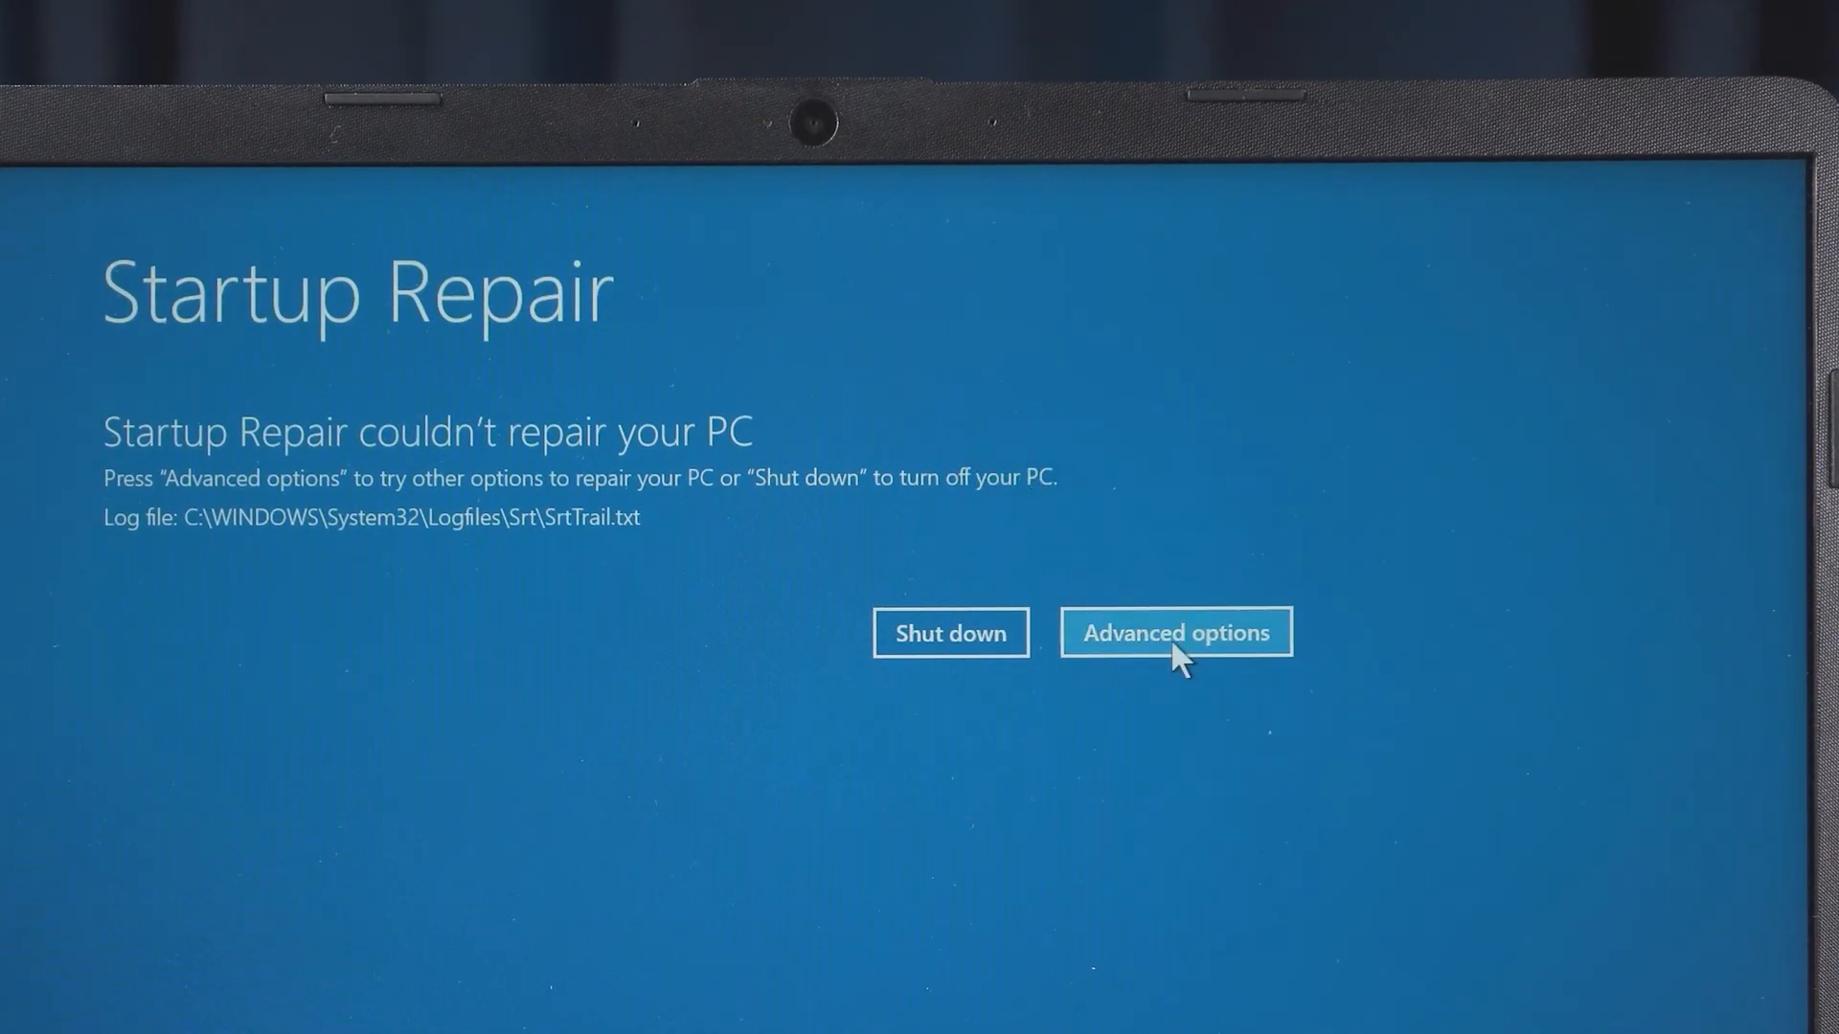
# - Restart from Troubleshoot > Advanced options > Startup Settings to reach the Safe Mode boot choices
pyautogui.click(1175, 632)
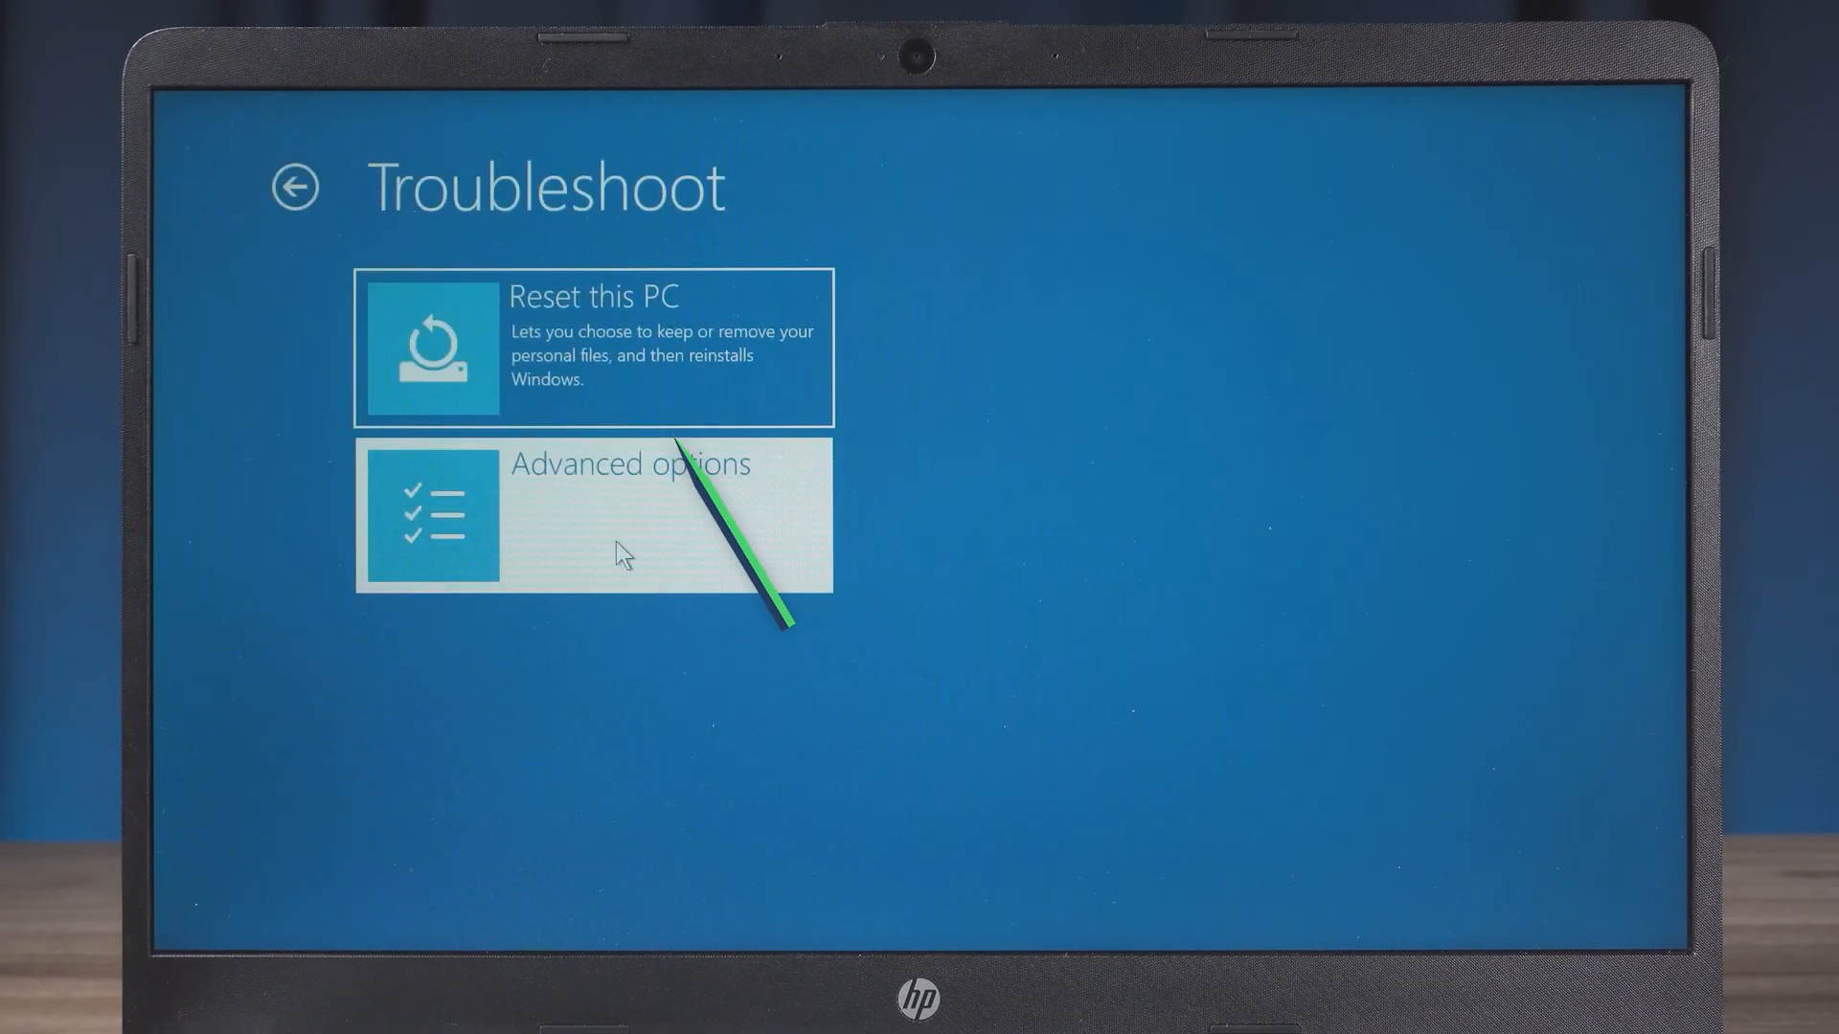
pyautogui.click(591, 516)
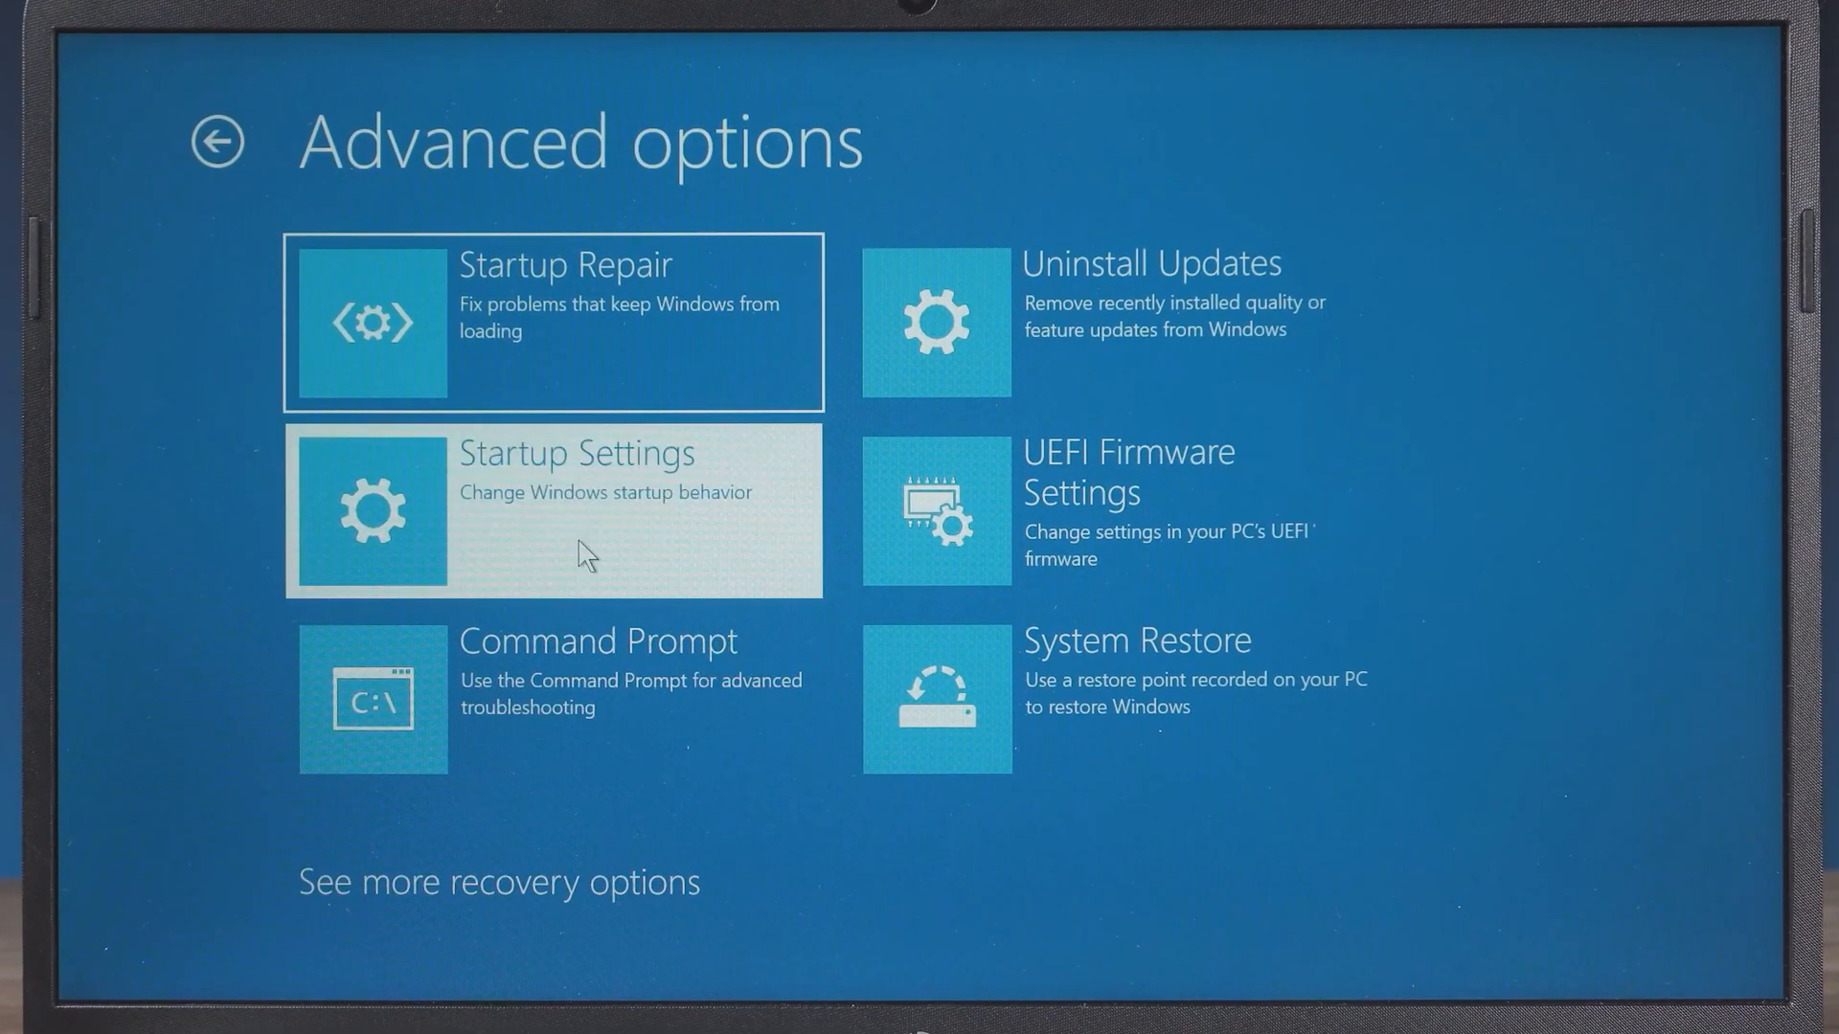
pyautogui.click(554, 511)
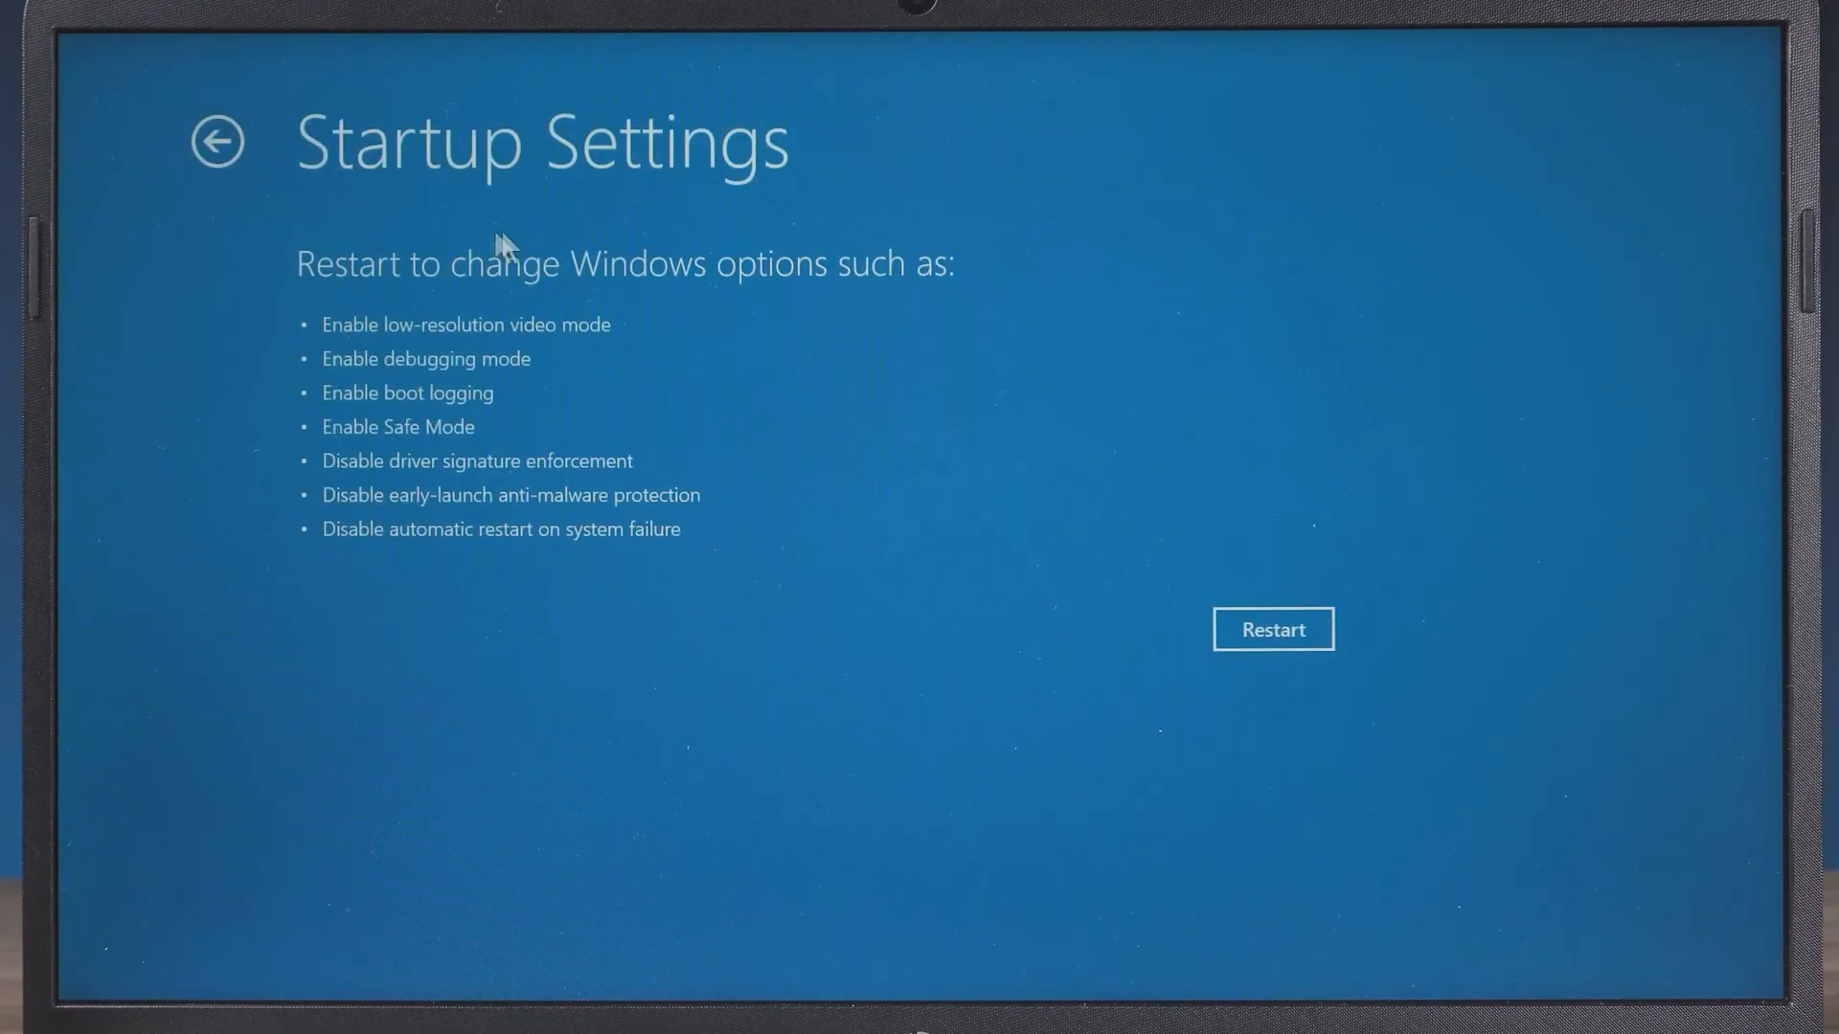
pyautogui.click(1271, 629)
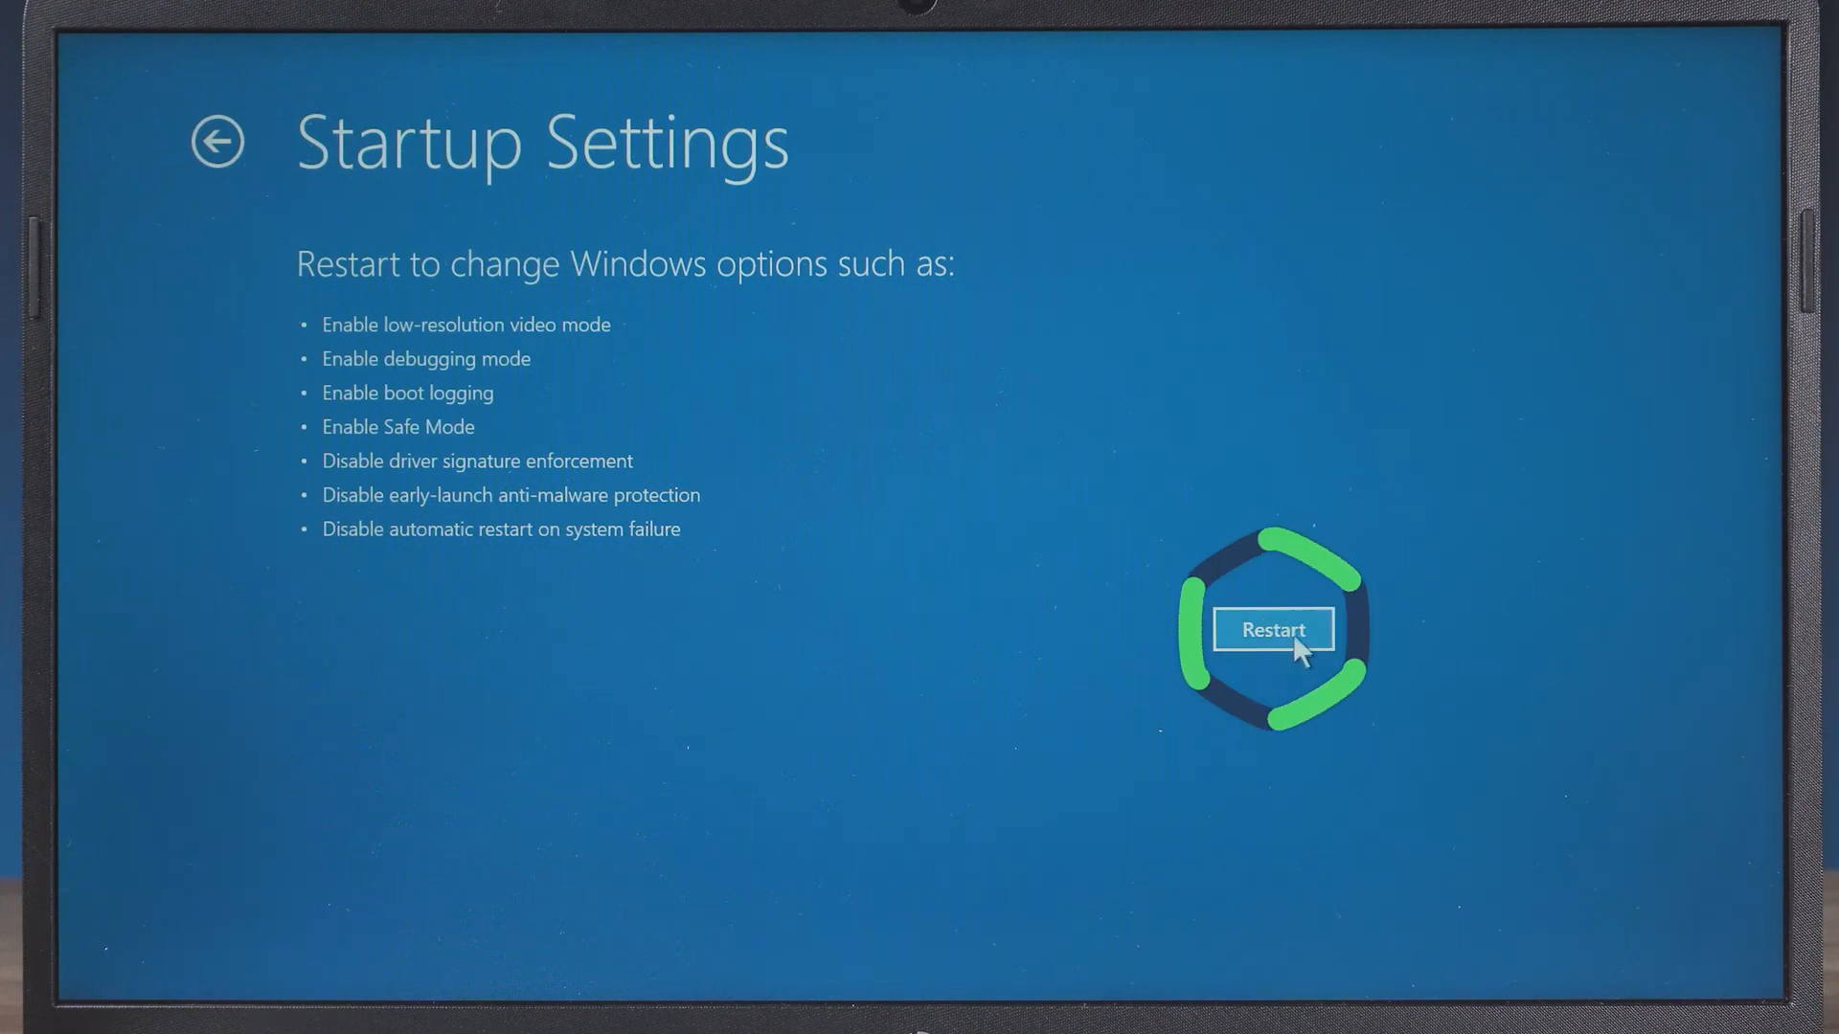
pyautogui.click(1272, 630)
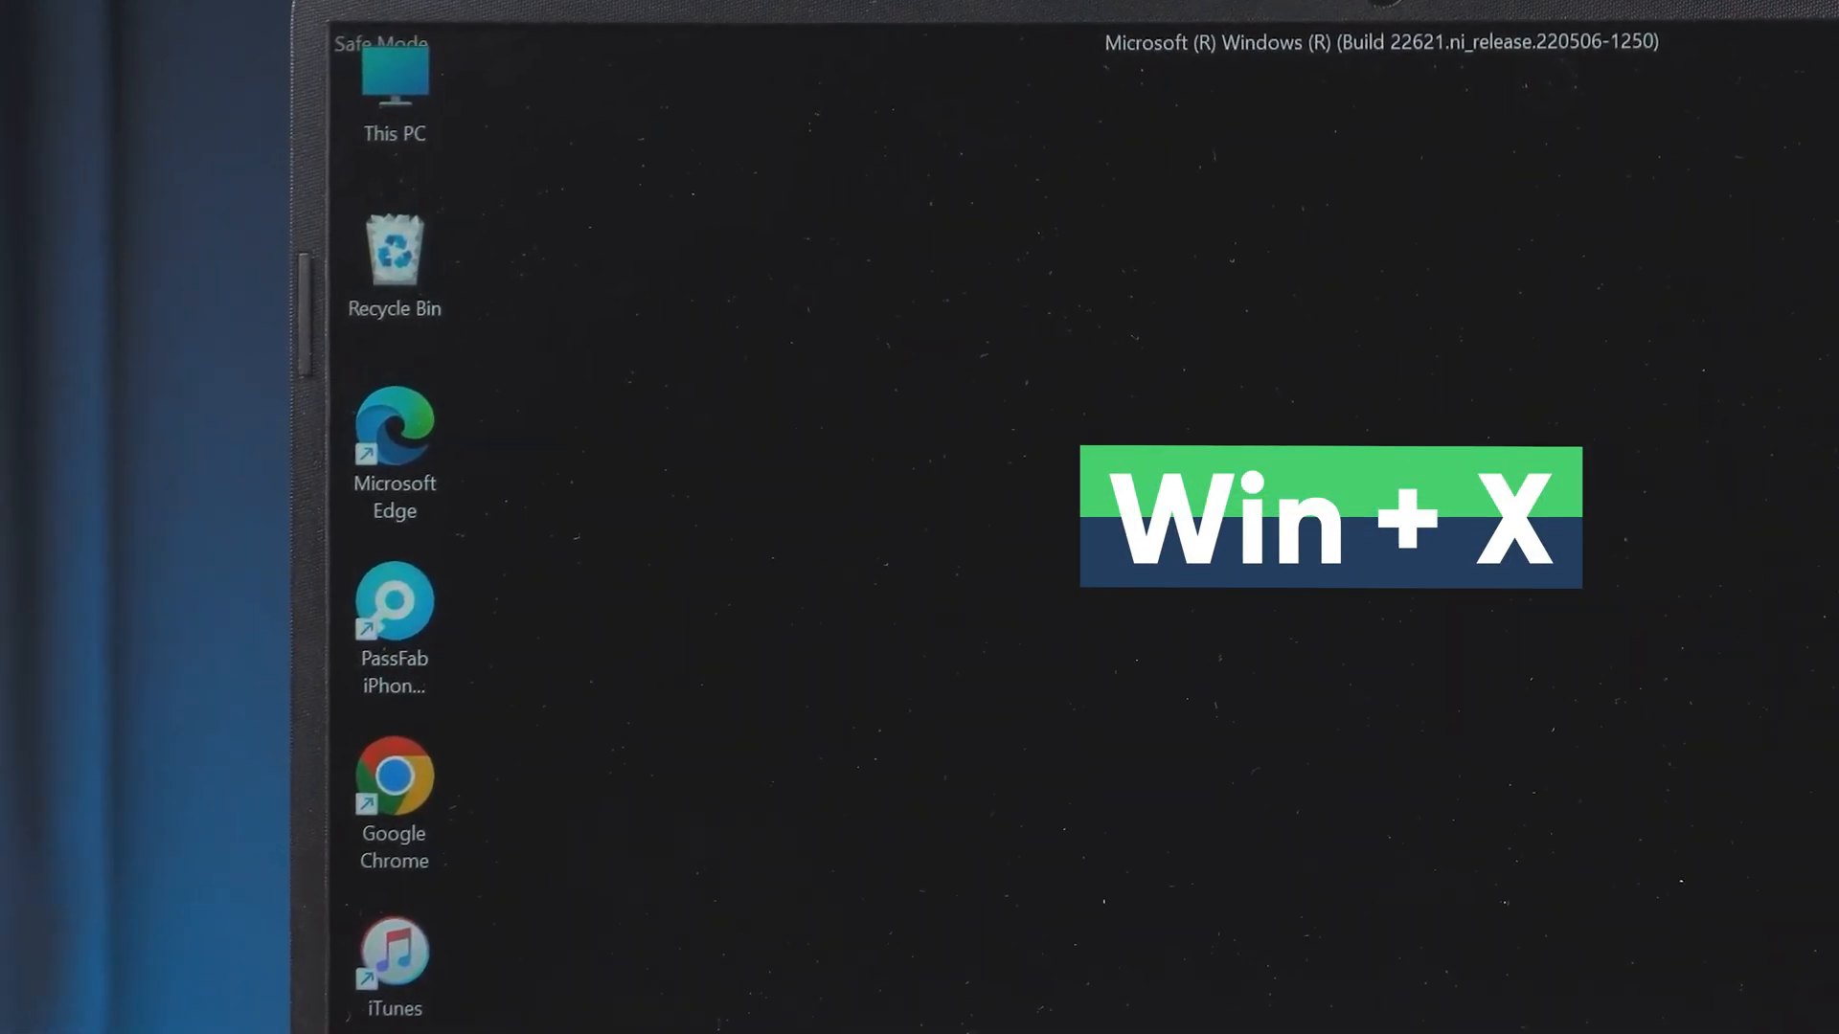
# - Install AMD Radeon(TM) Graphics driver 31.0.14043.7000 manually through Device Manager
pyautogui.press('Win+X')
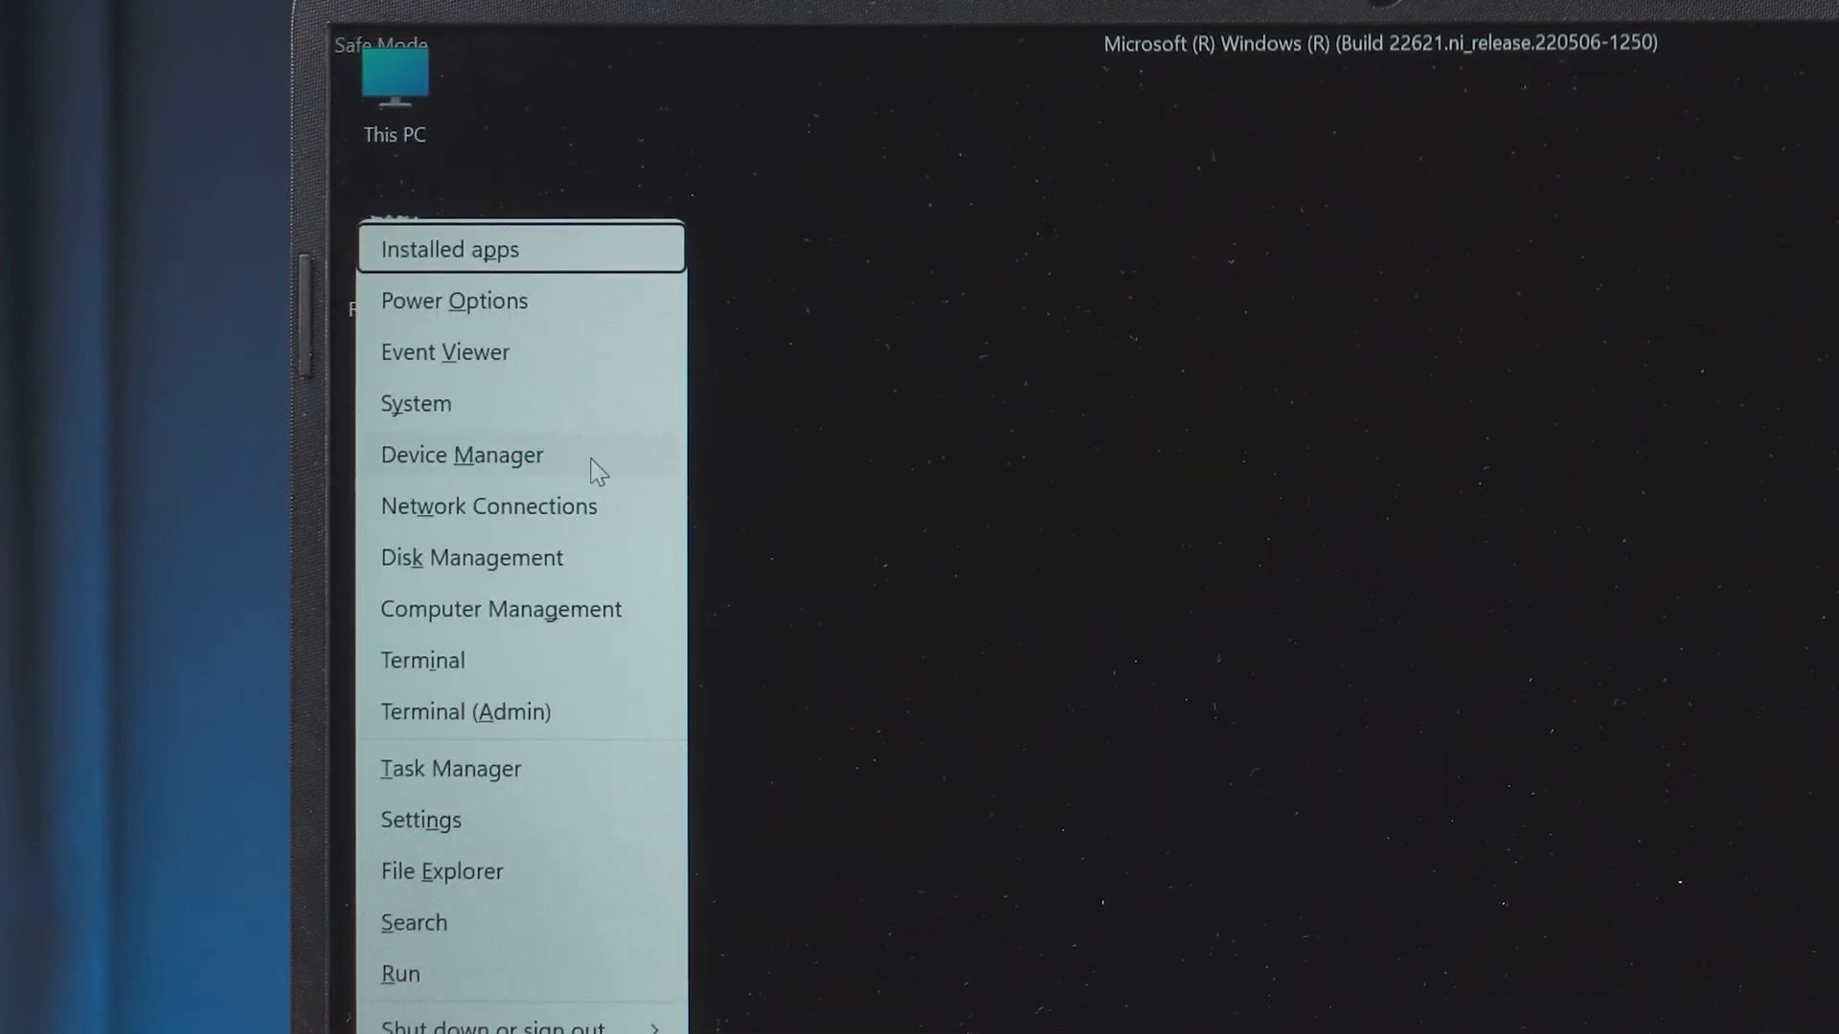
pyautogui.click(460, 454)
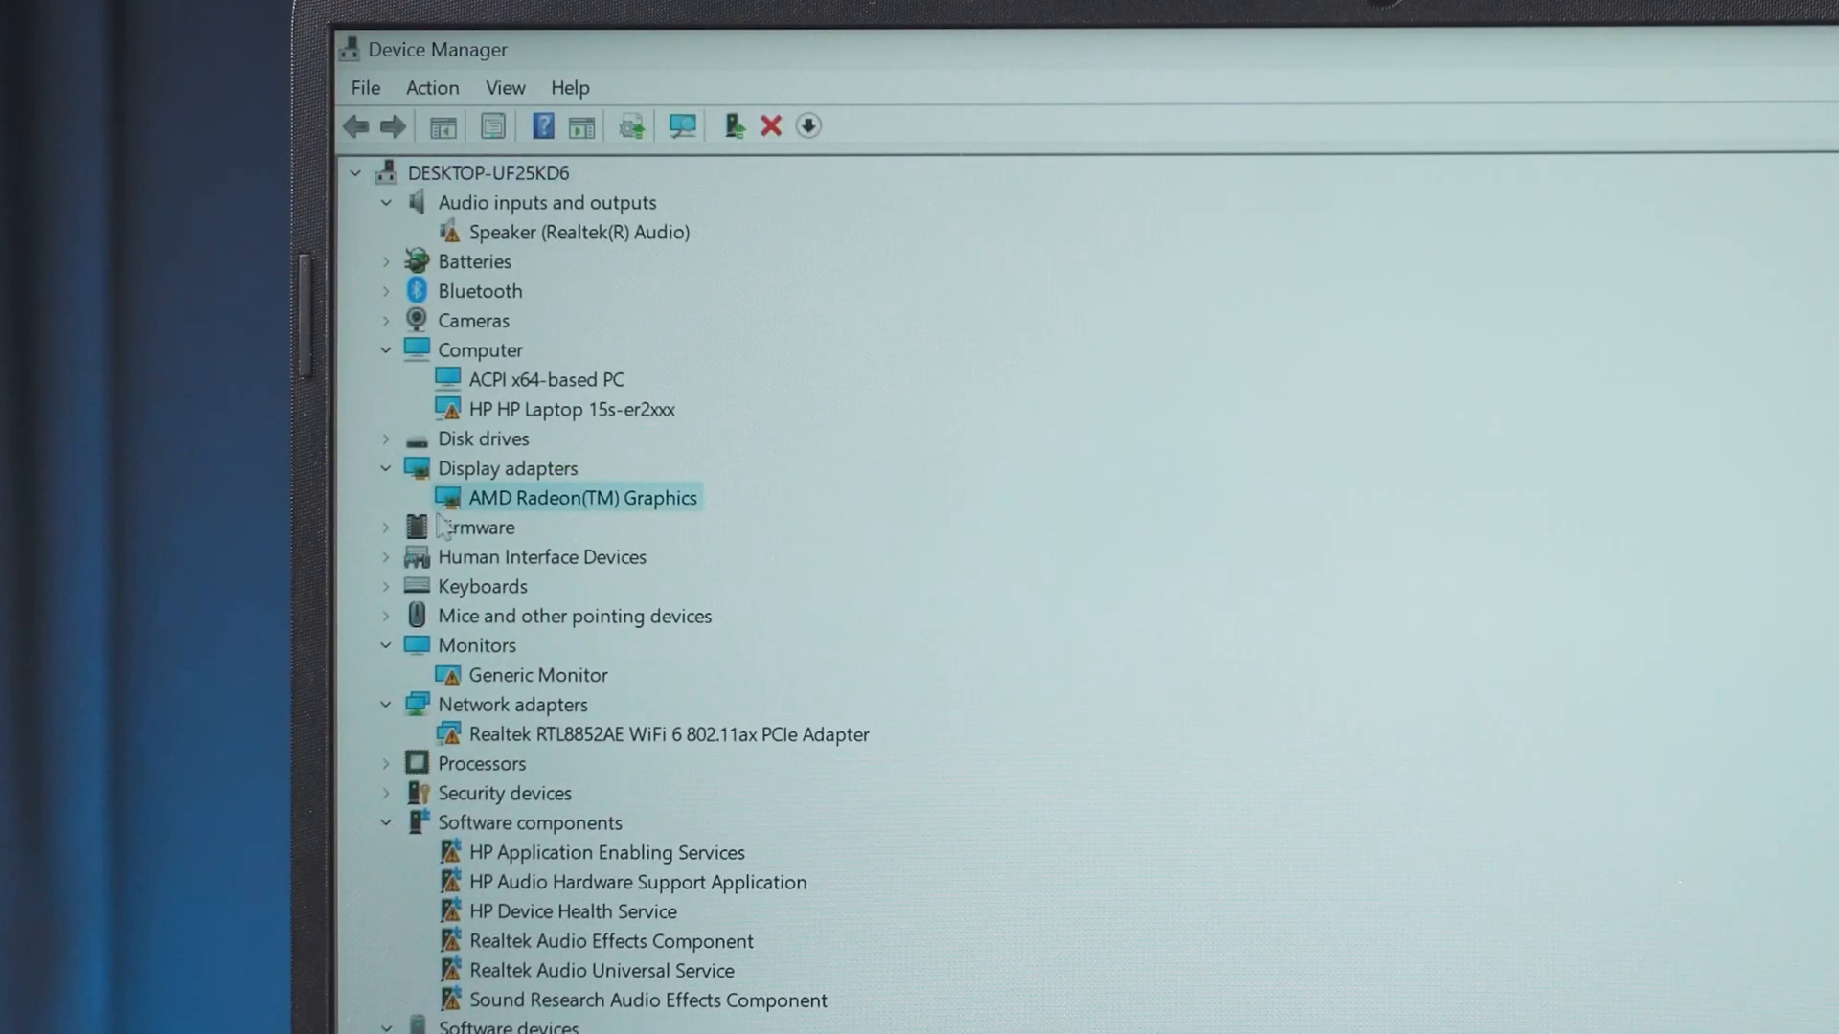
pyautogui.rightClick(580, 497)
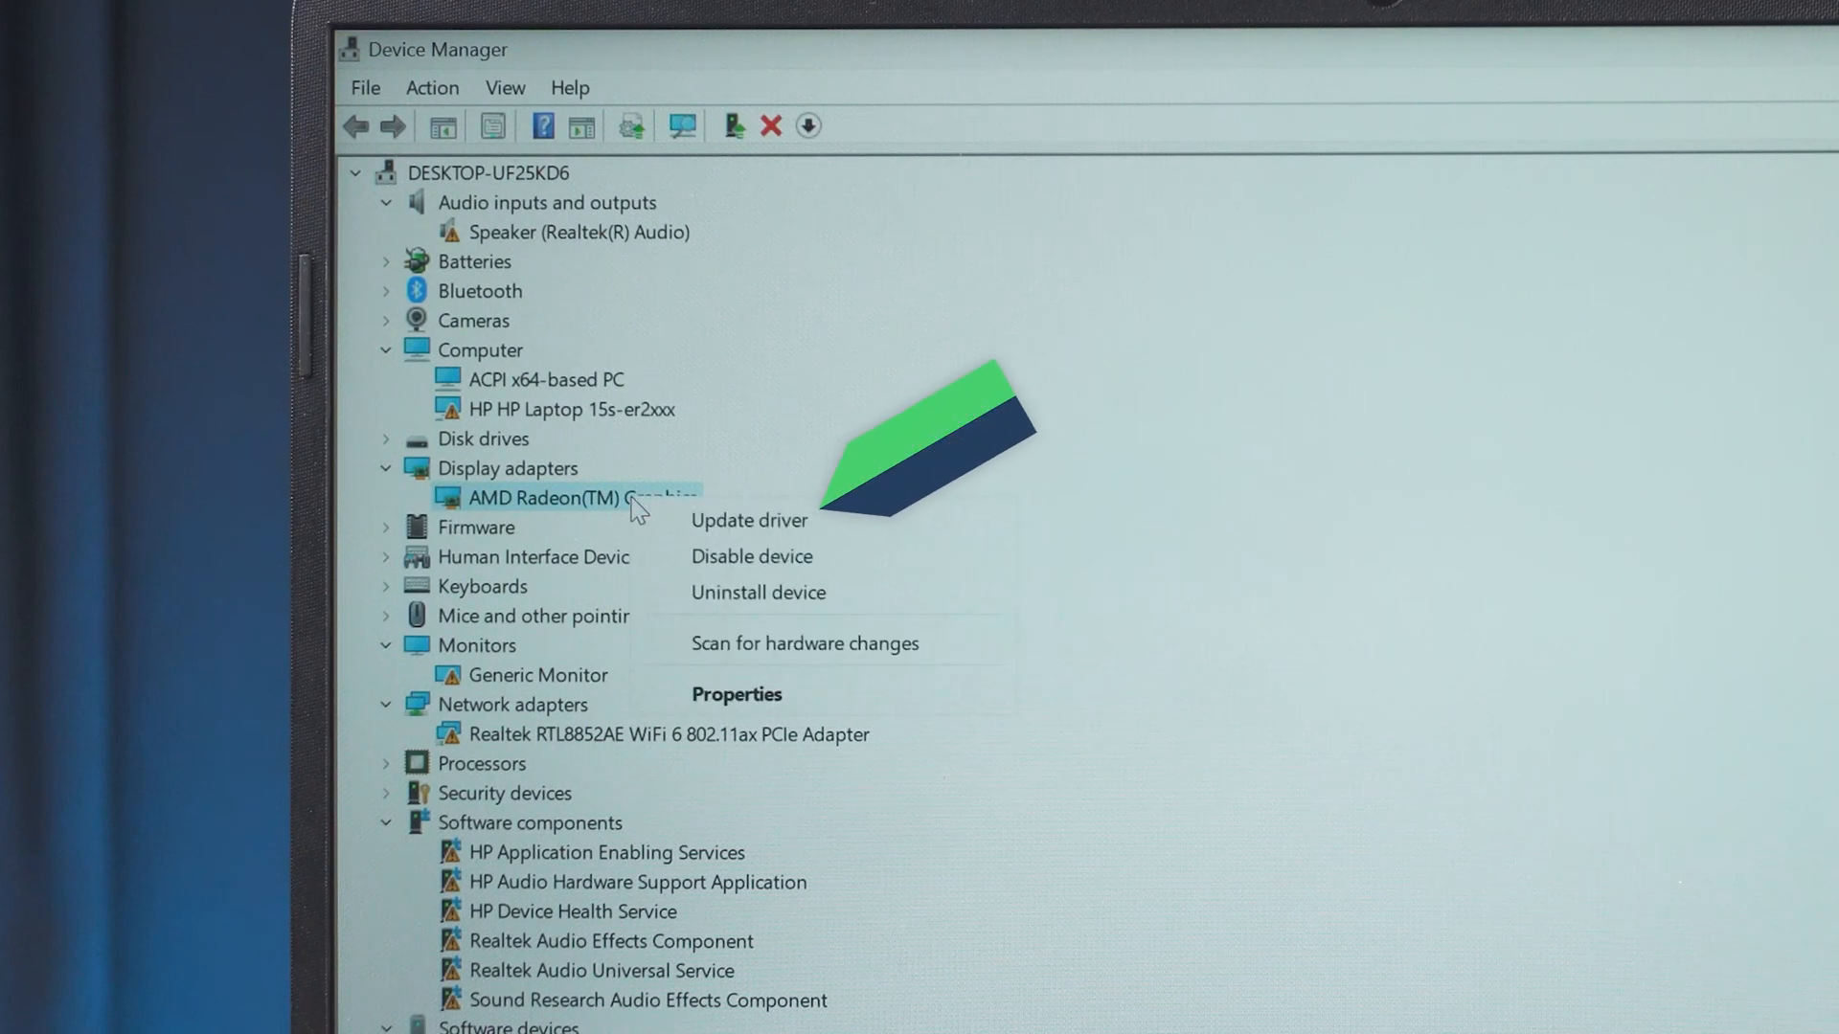
pyautogui.click(748, 519)
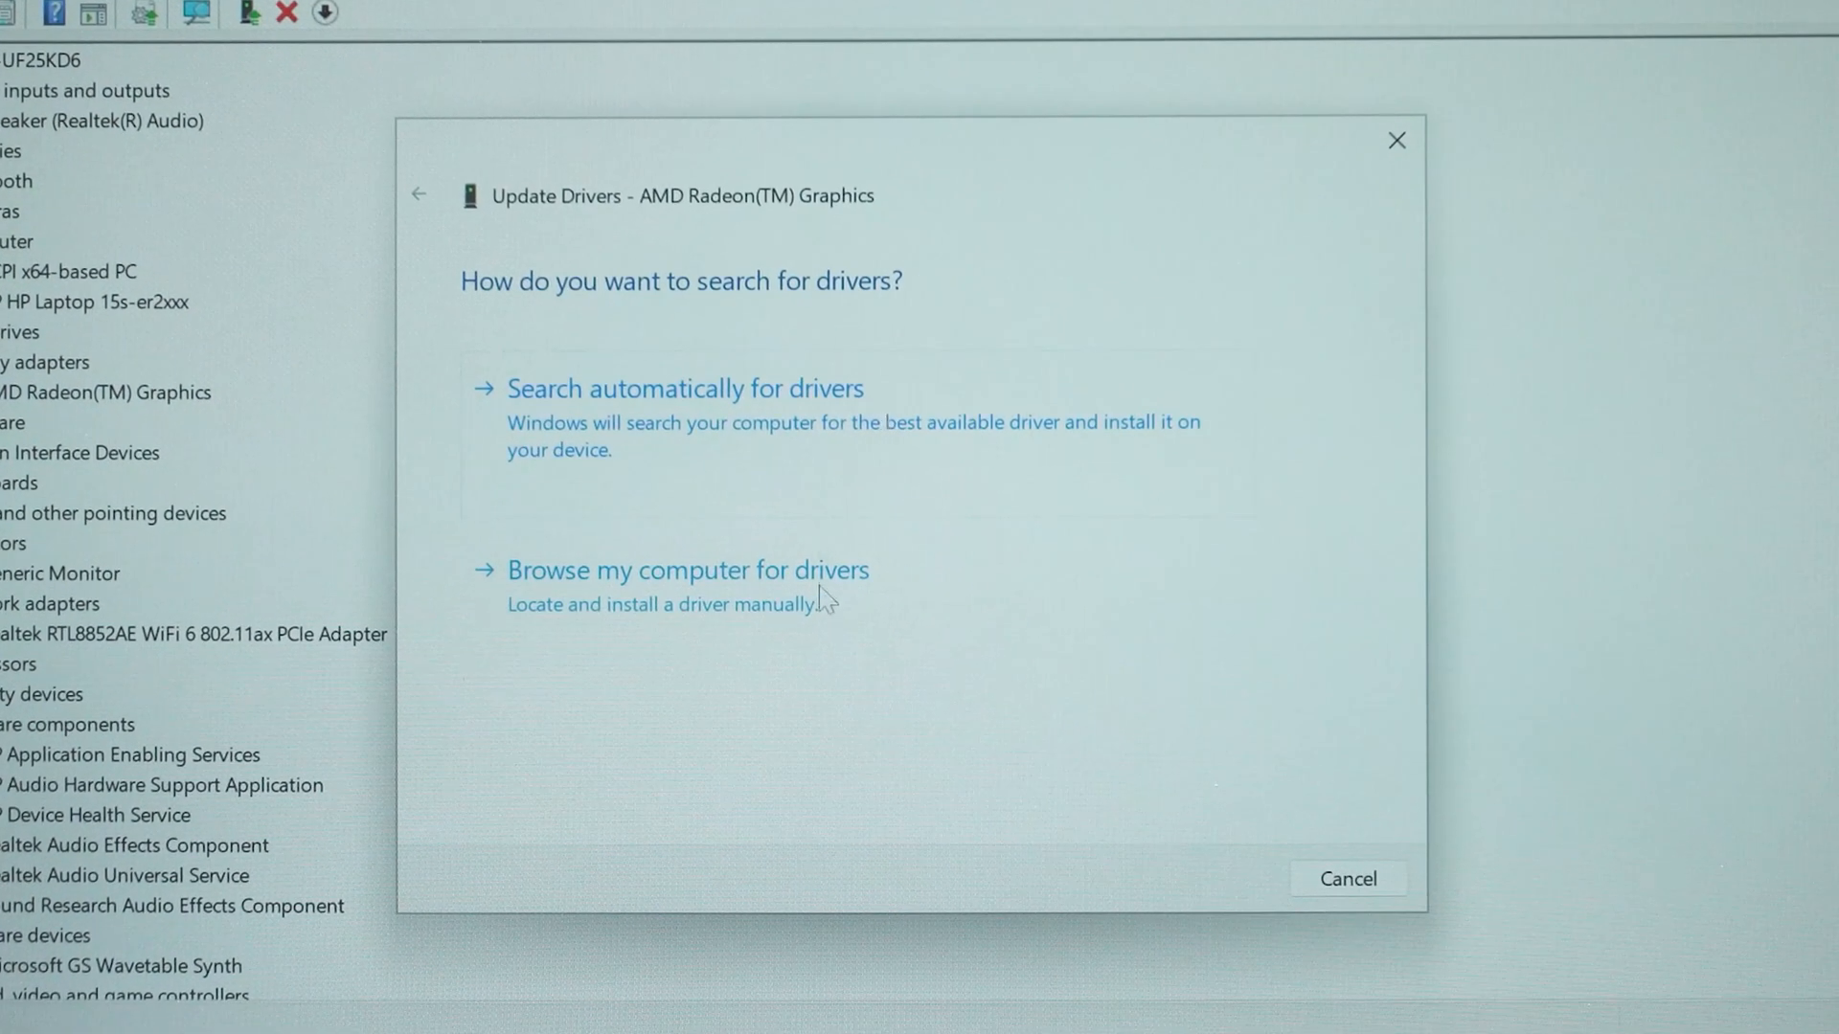
pyautogui.click(688, 570)
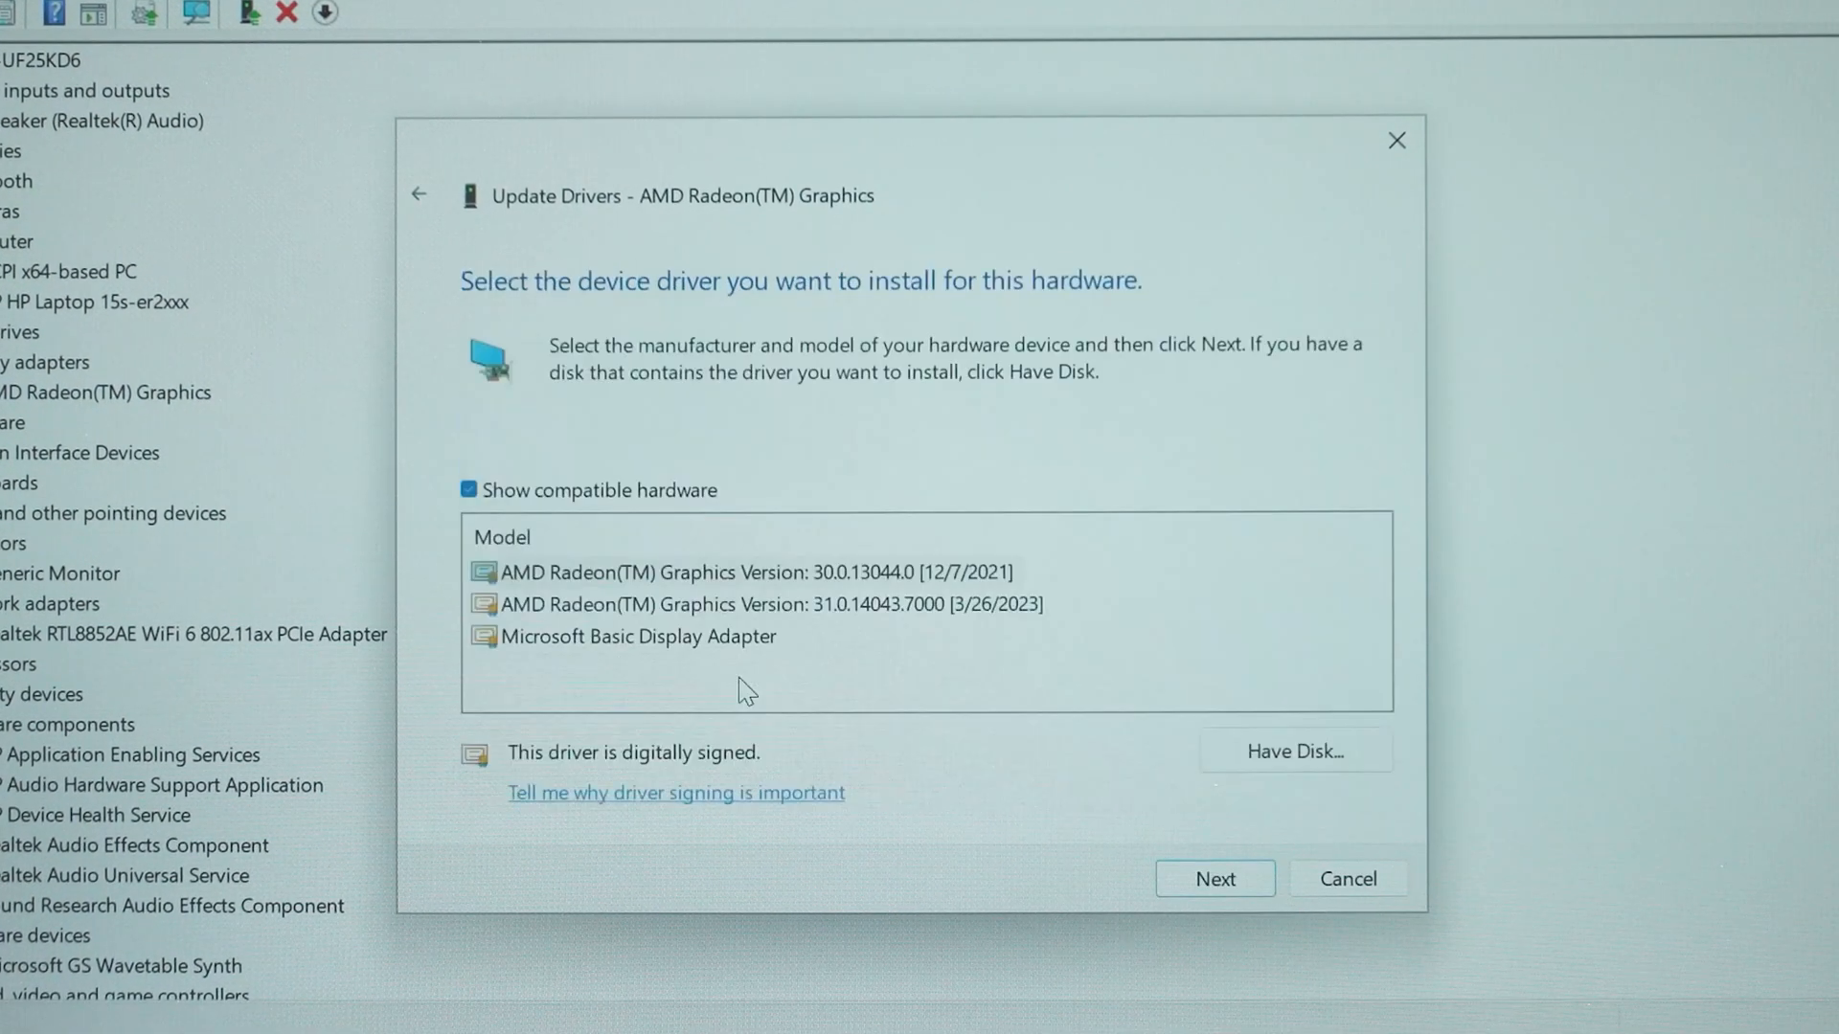
pyautogui.click(763, 605)
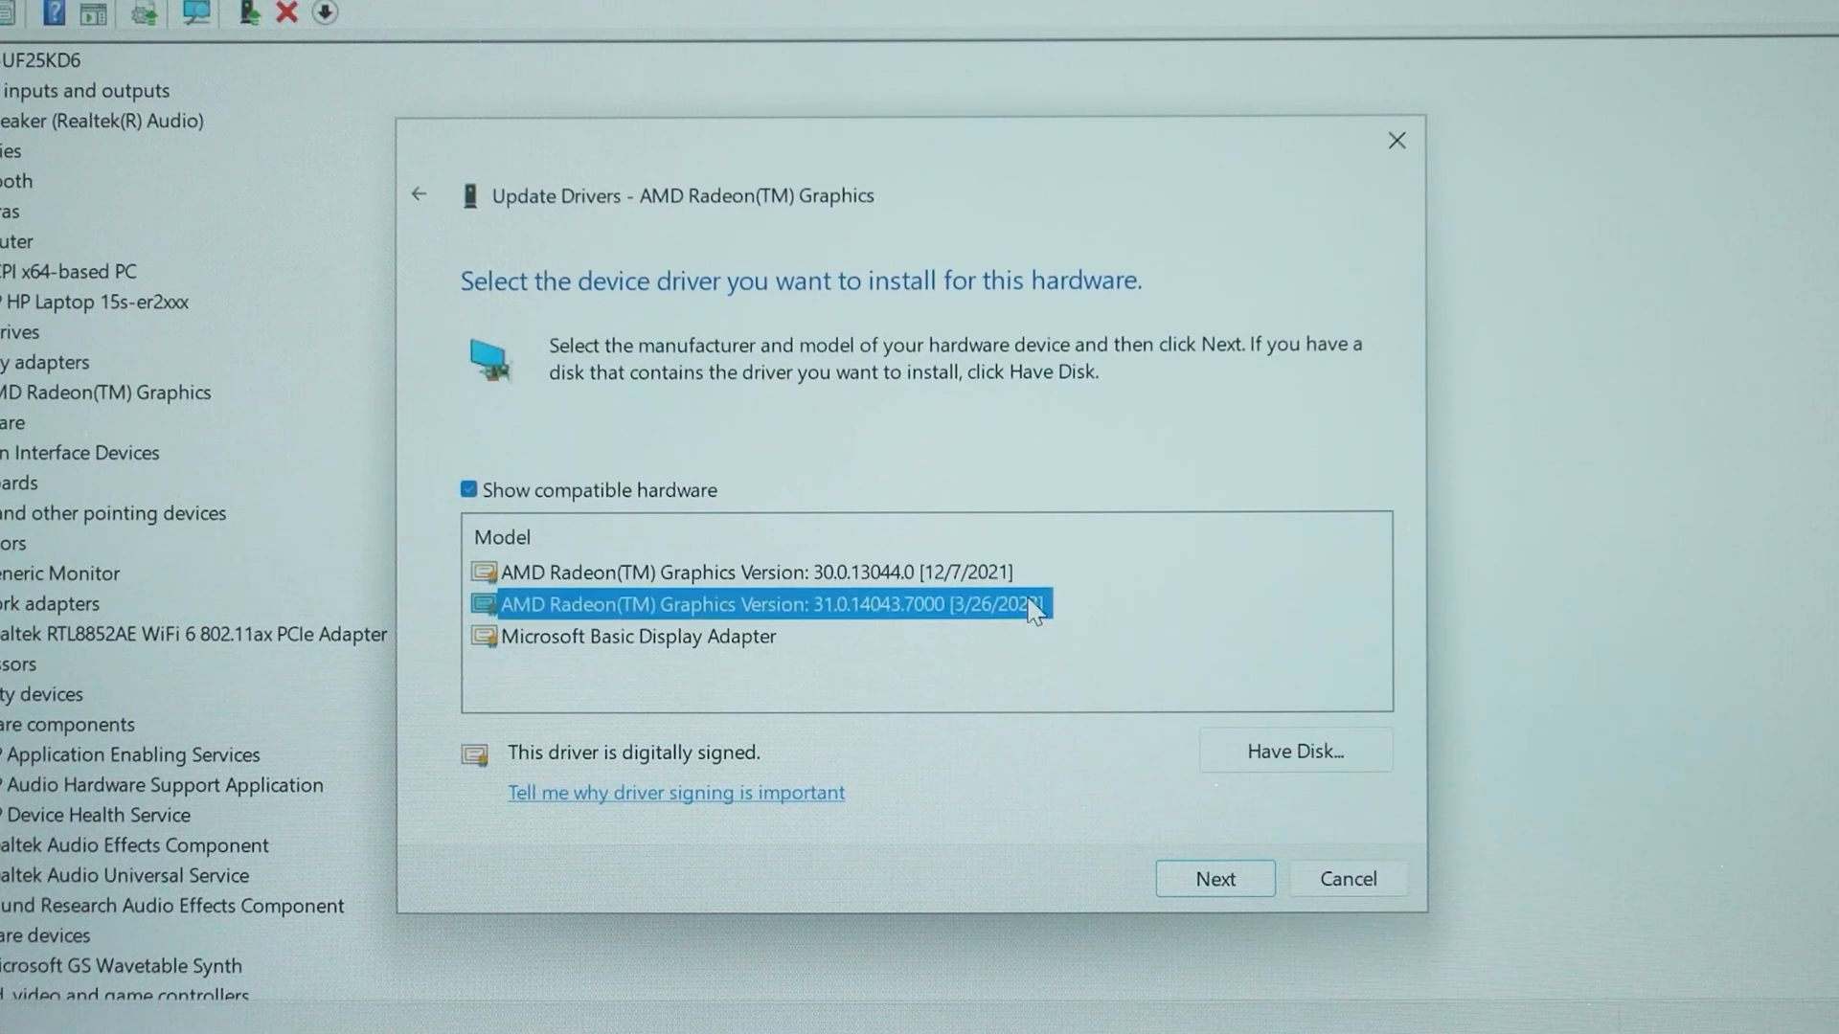
pyautogui.click(1213, 878)
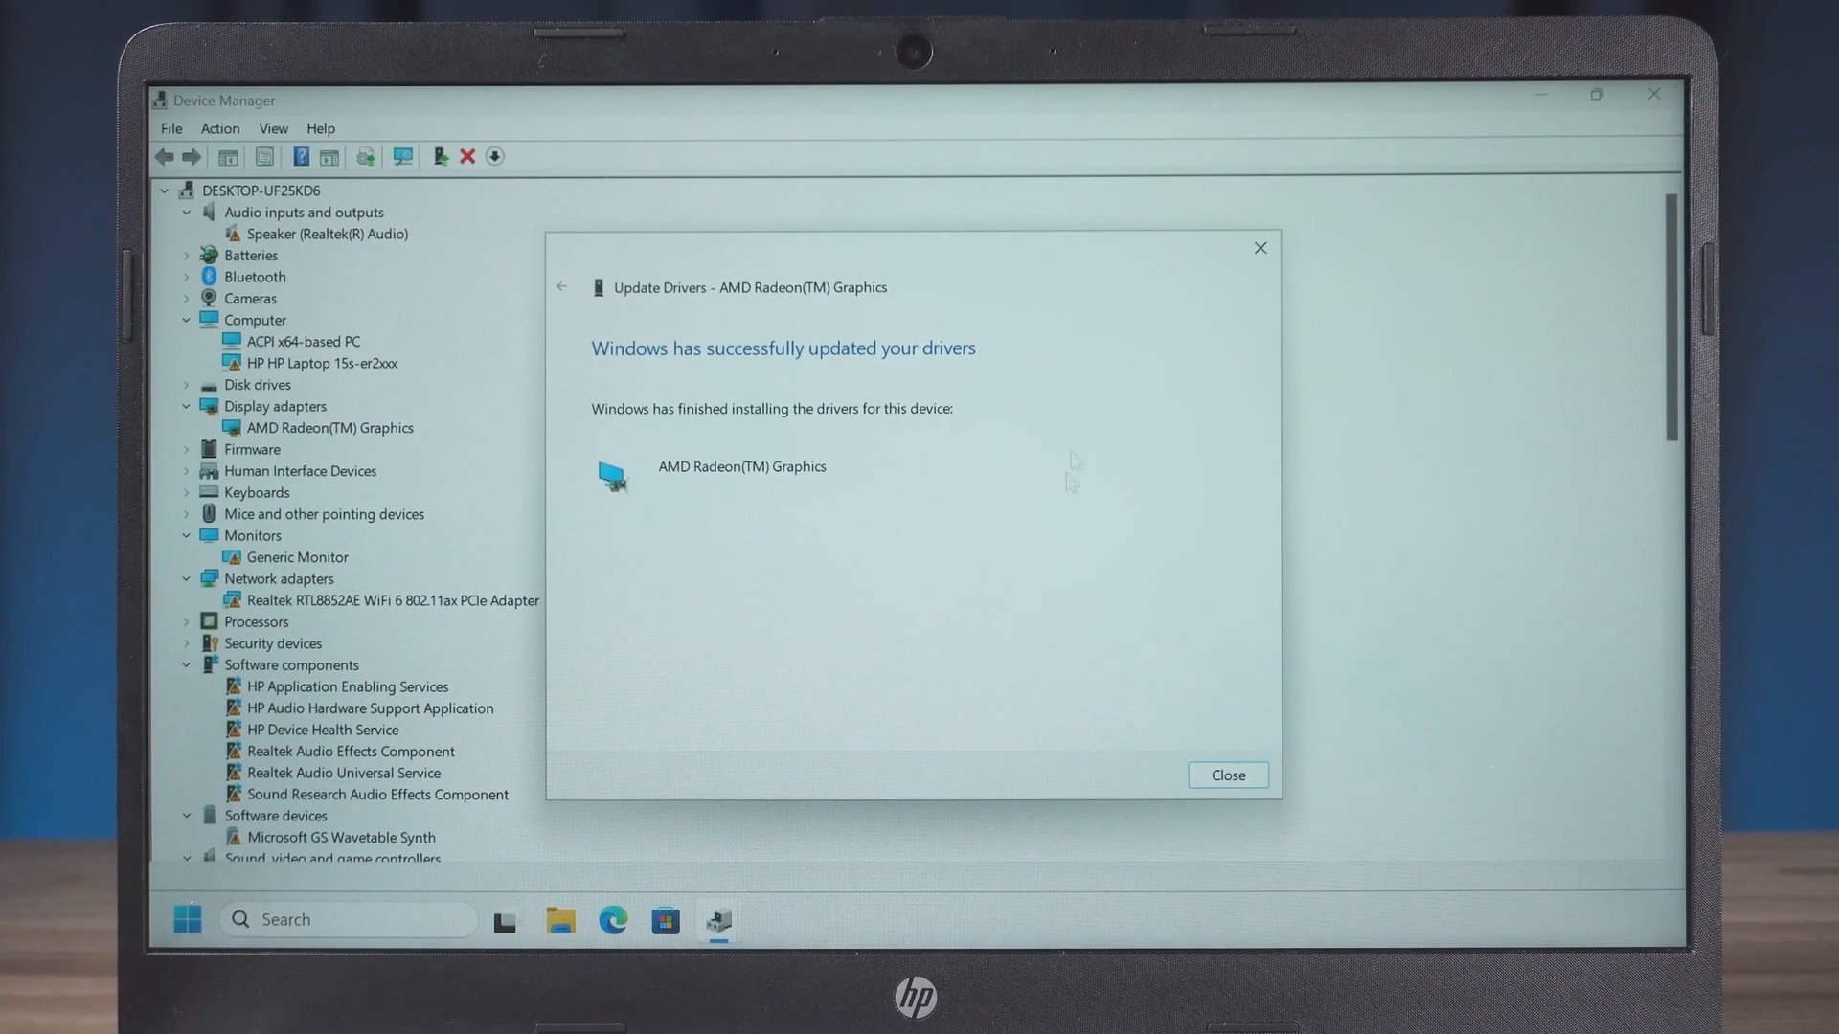
pyautogui.click(1226, 774)
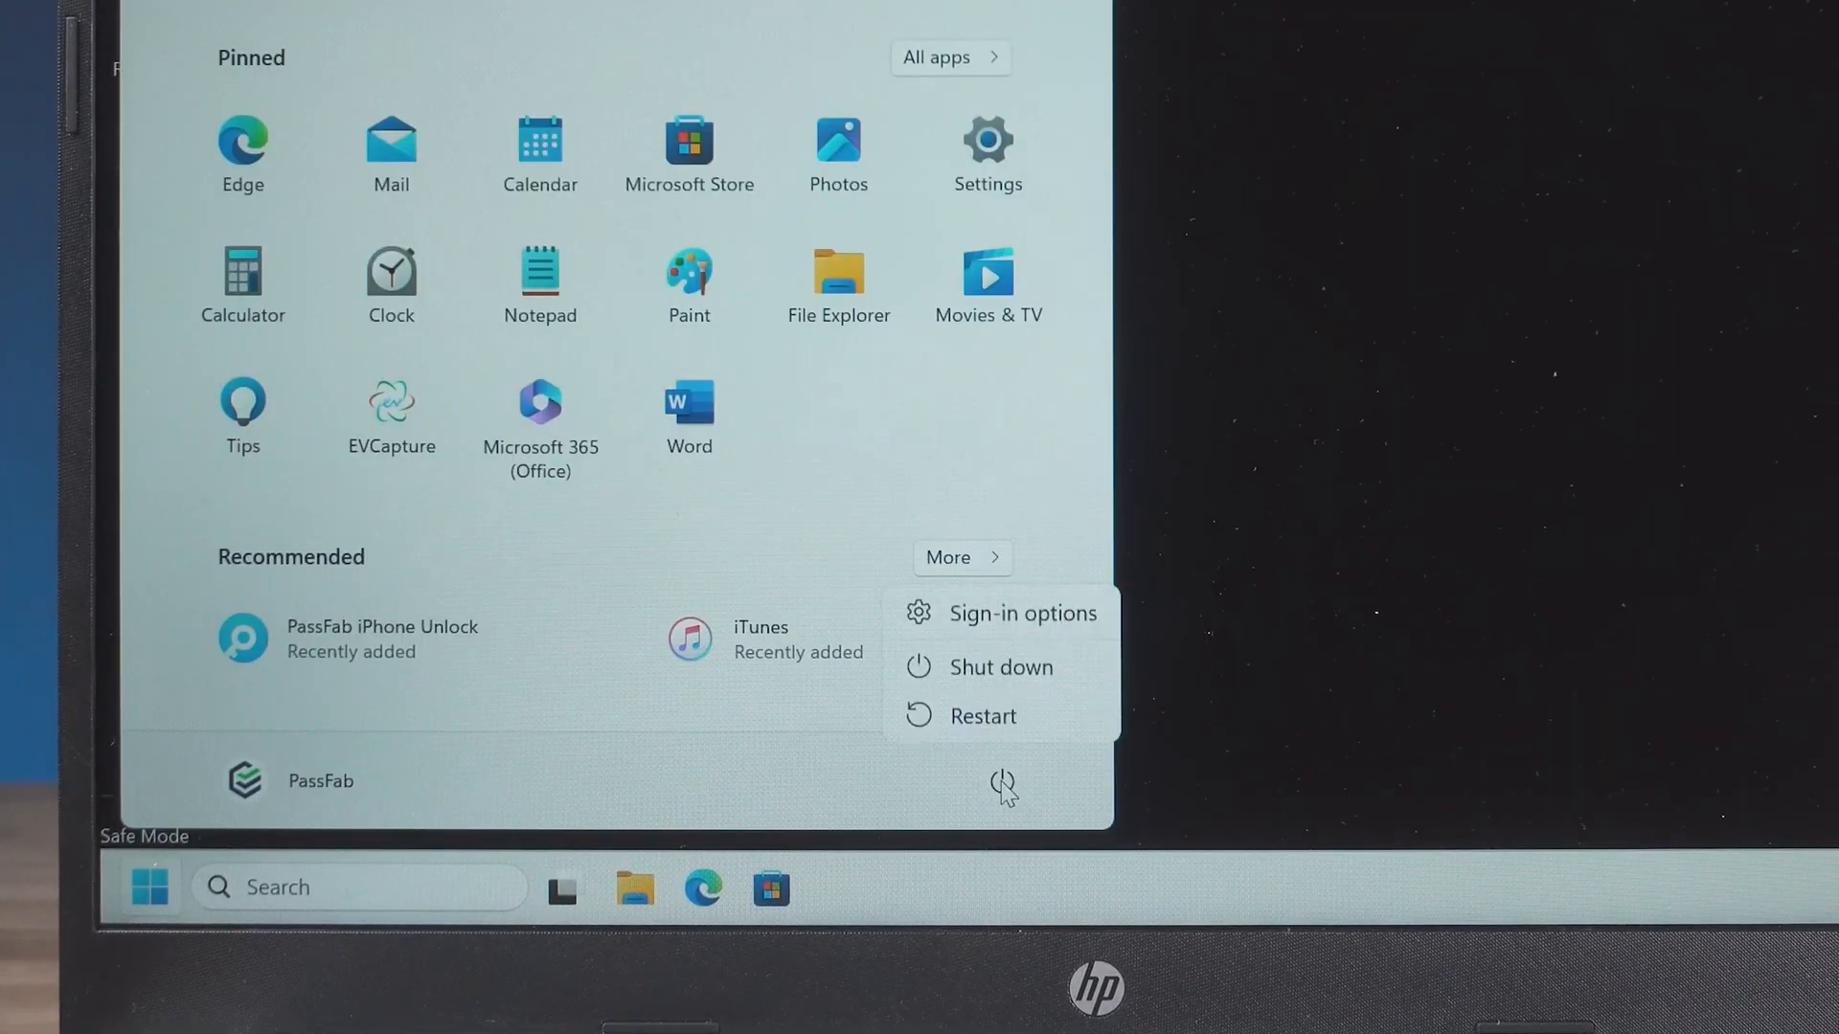
# - Restart Windows from the Start menu's power options
pyautogui.click(982, 715)
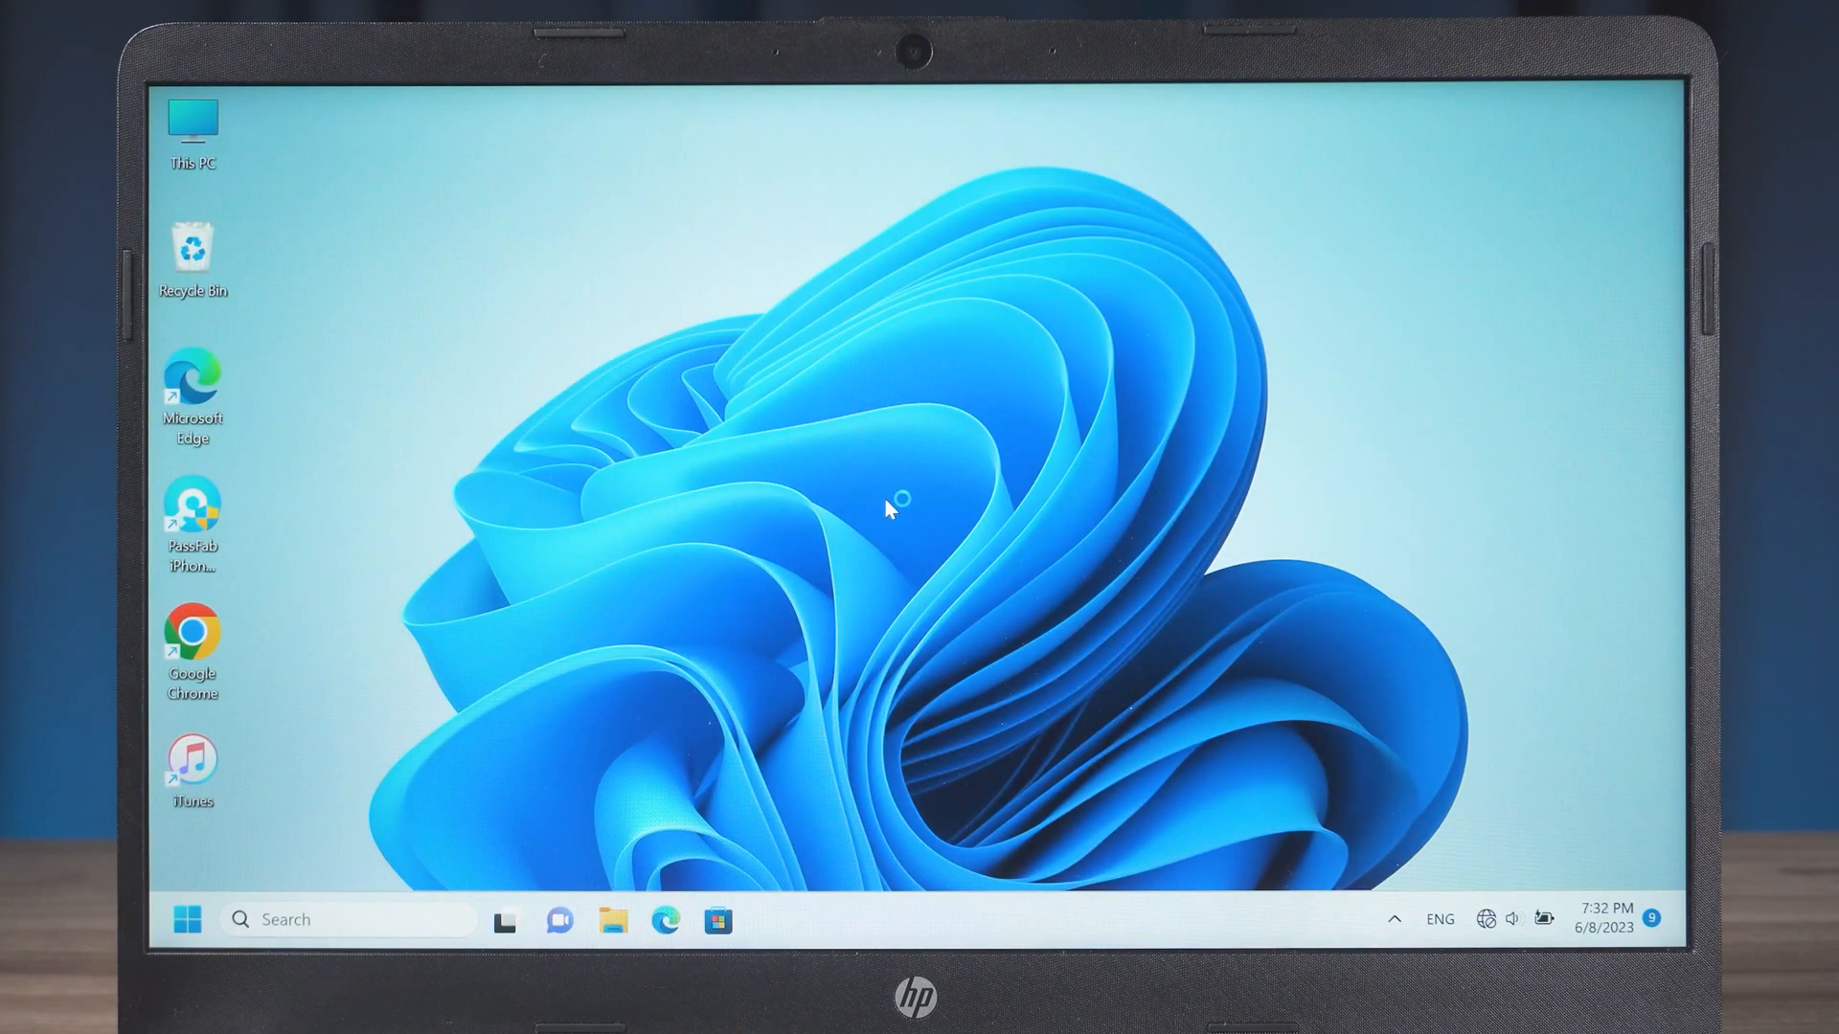
pyautogui.rightClick(888, 507)
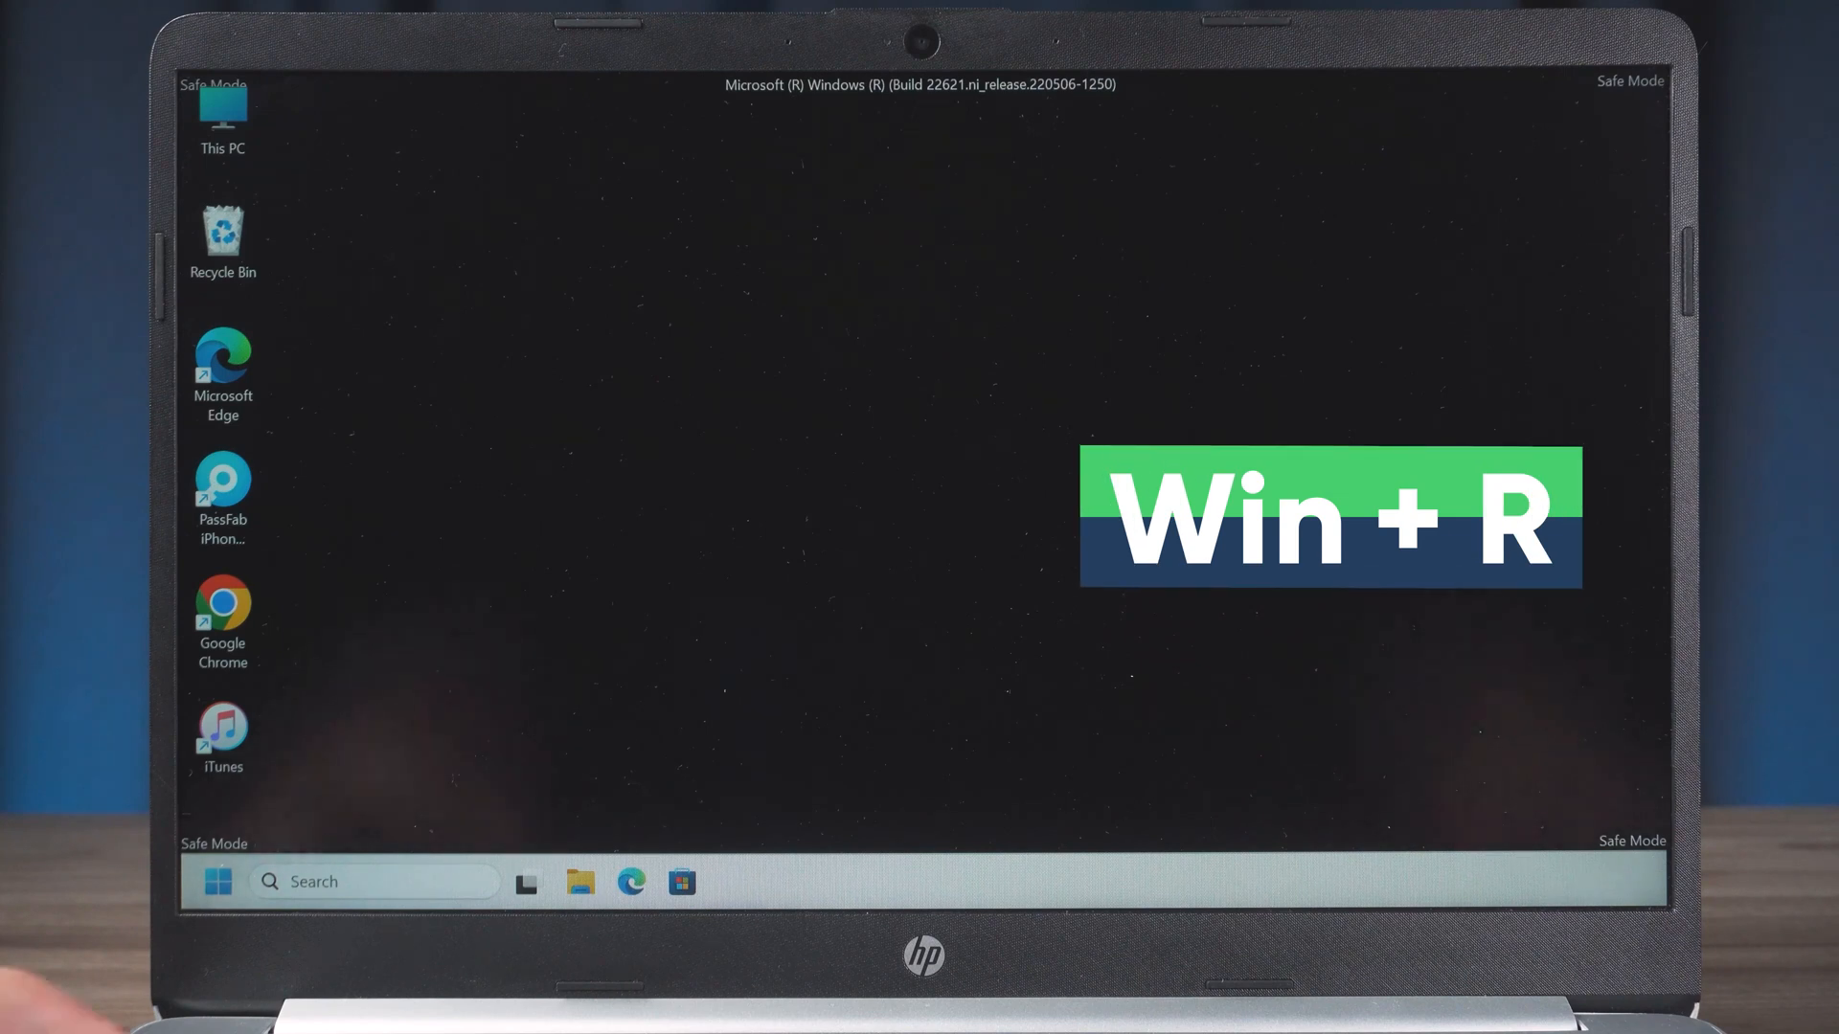
# - Launch cmd as administrator from the Run box and accept the elevation prompt
pyautogui.press('Win+r')
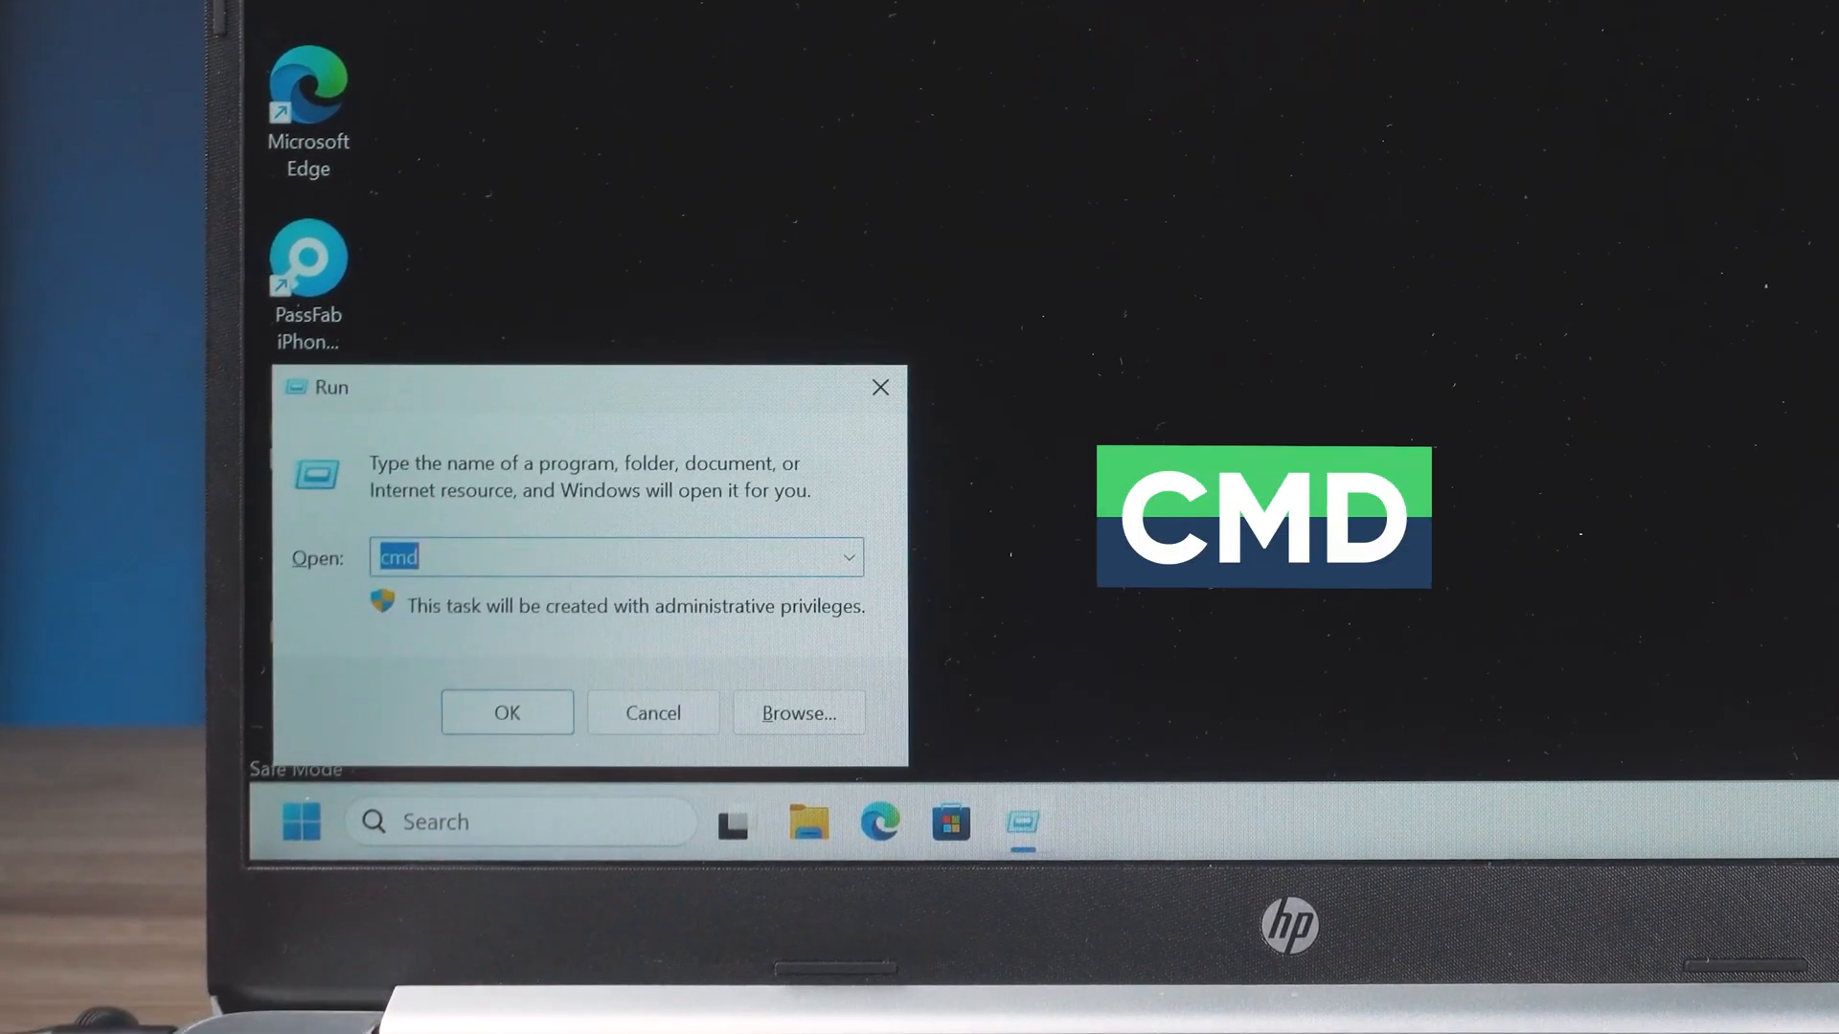
pyautogui.press('ctrl+shift+enter')
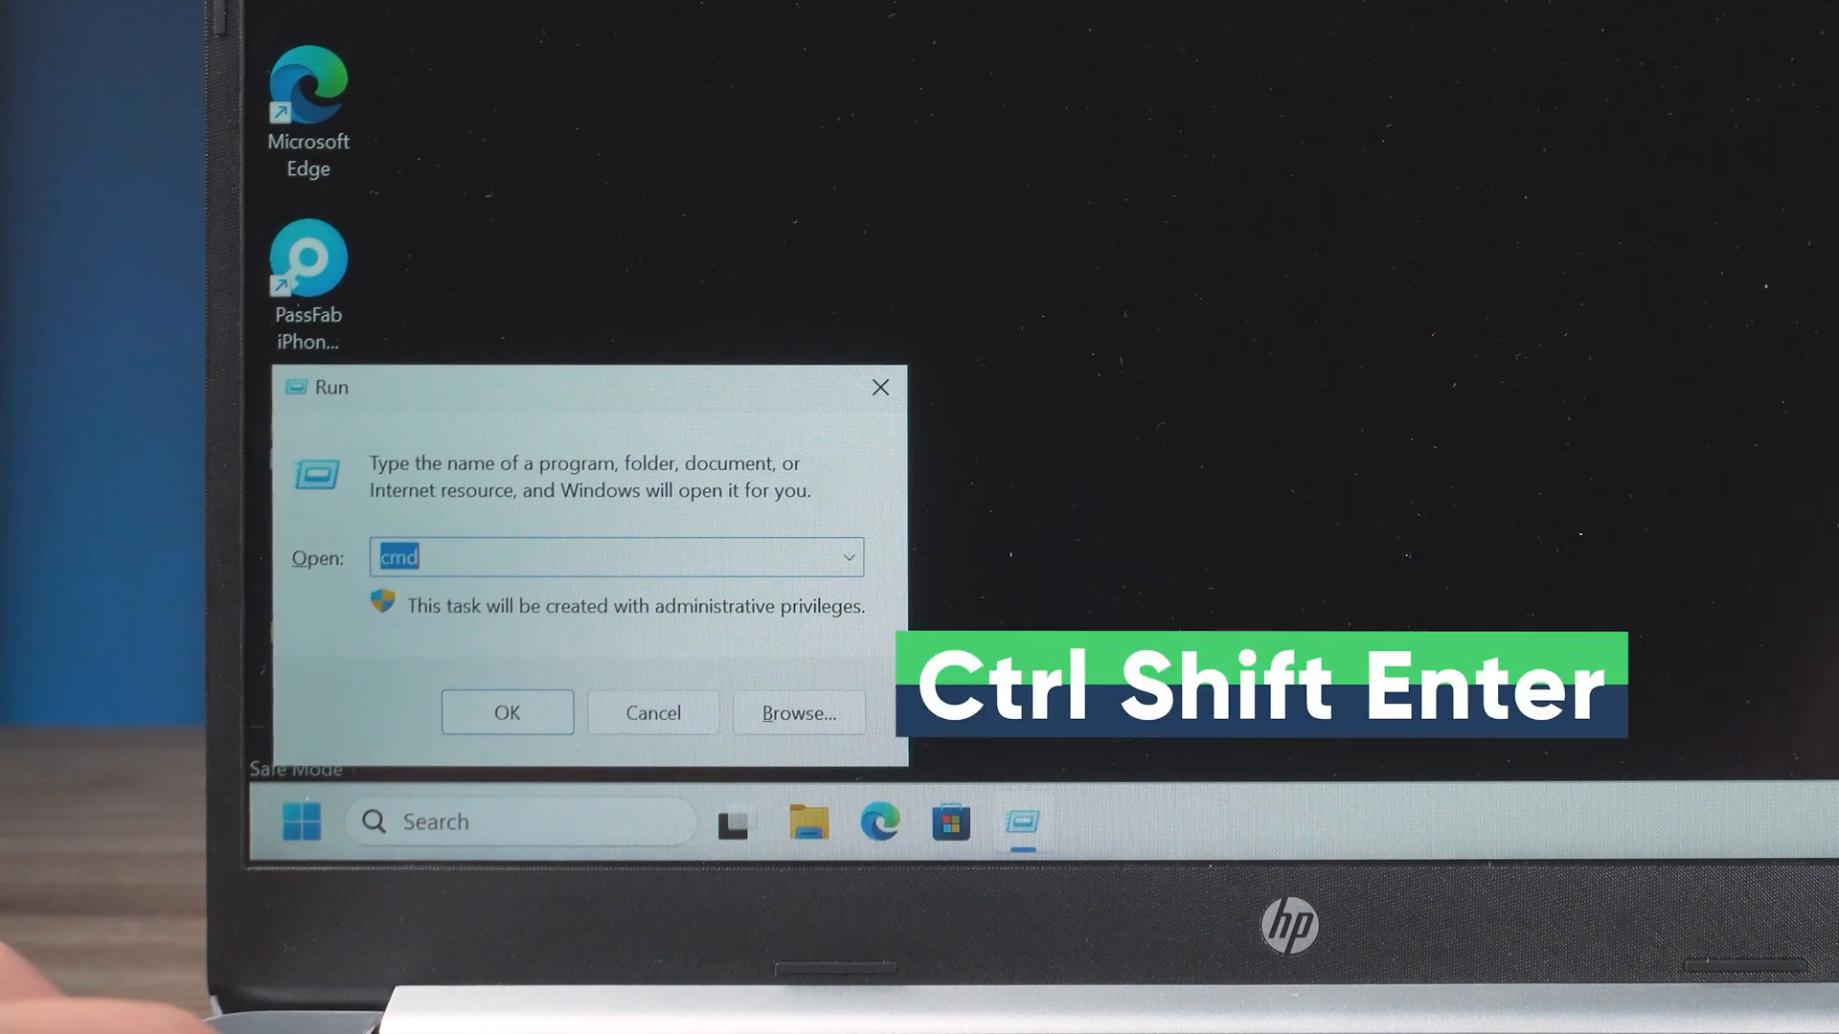
pyautogui.press('ctrl+shift+enter')
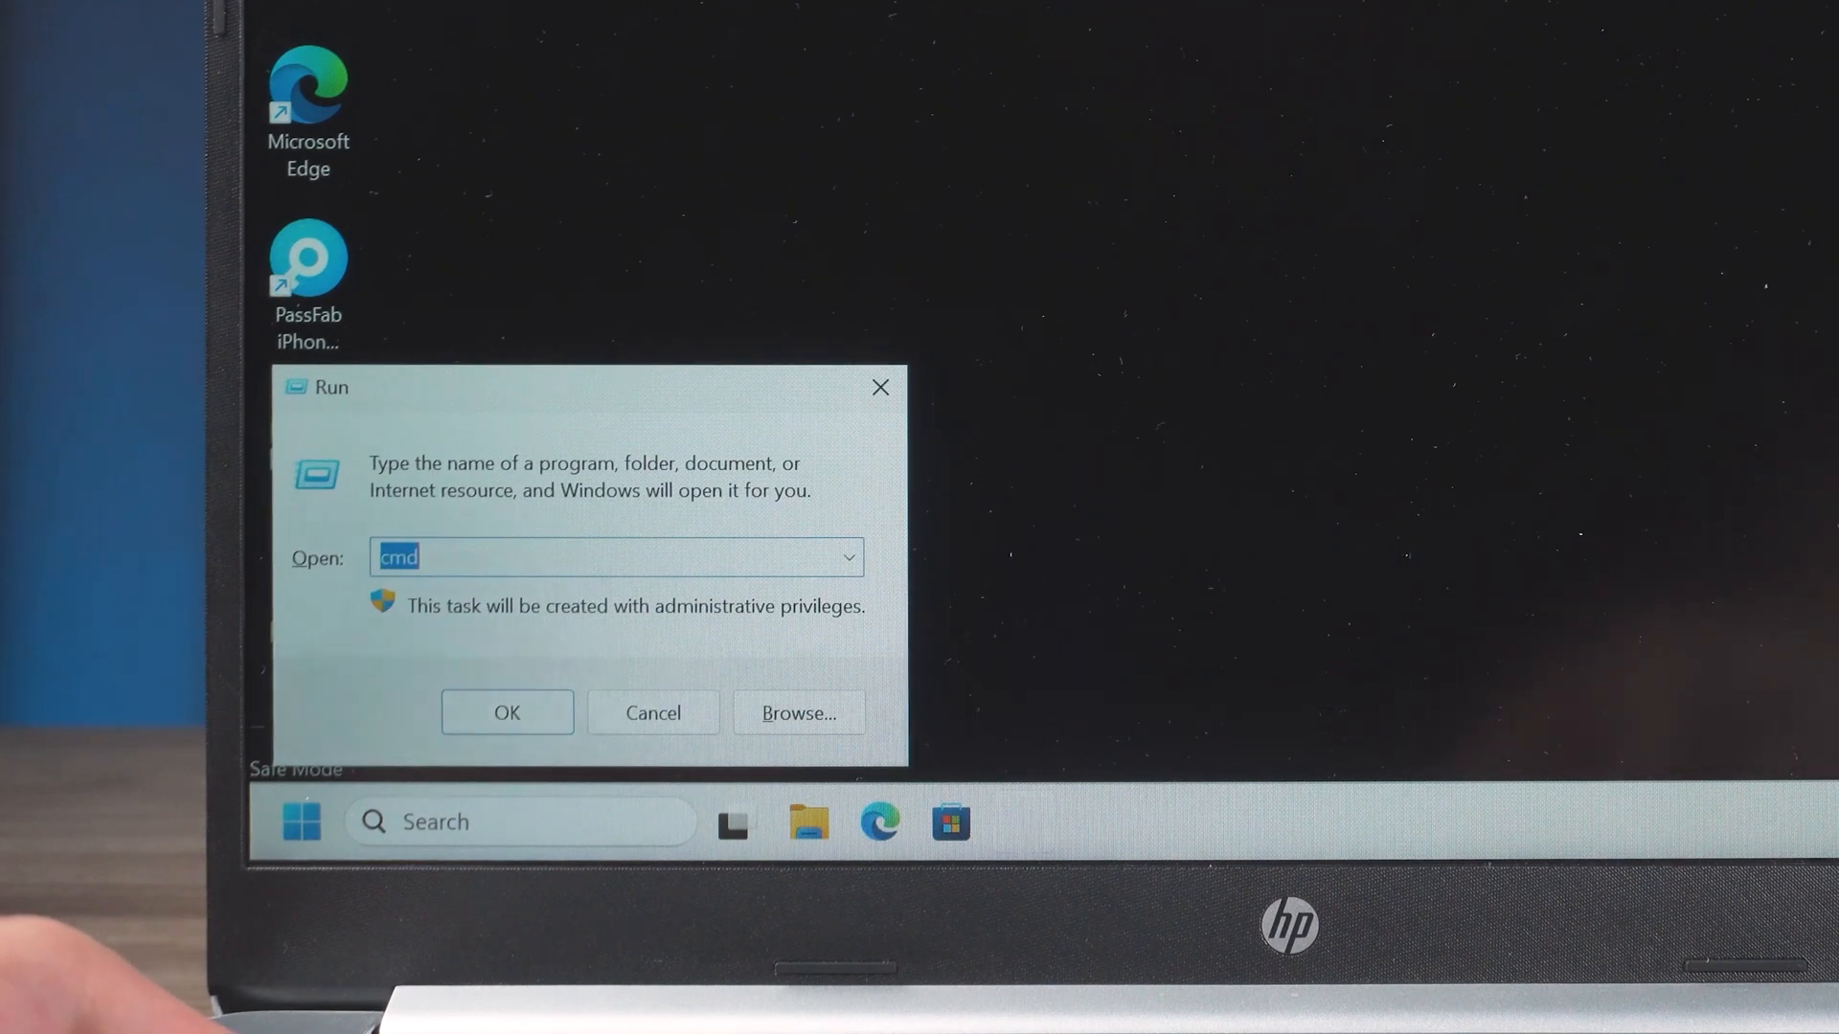
pyautogui.click(507, 712)
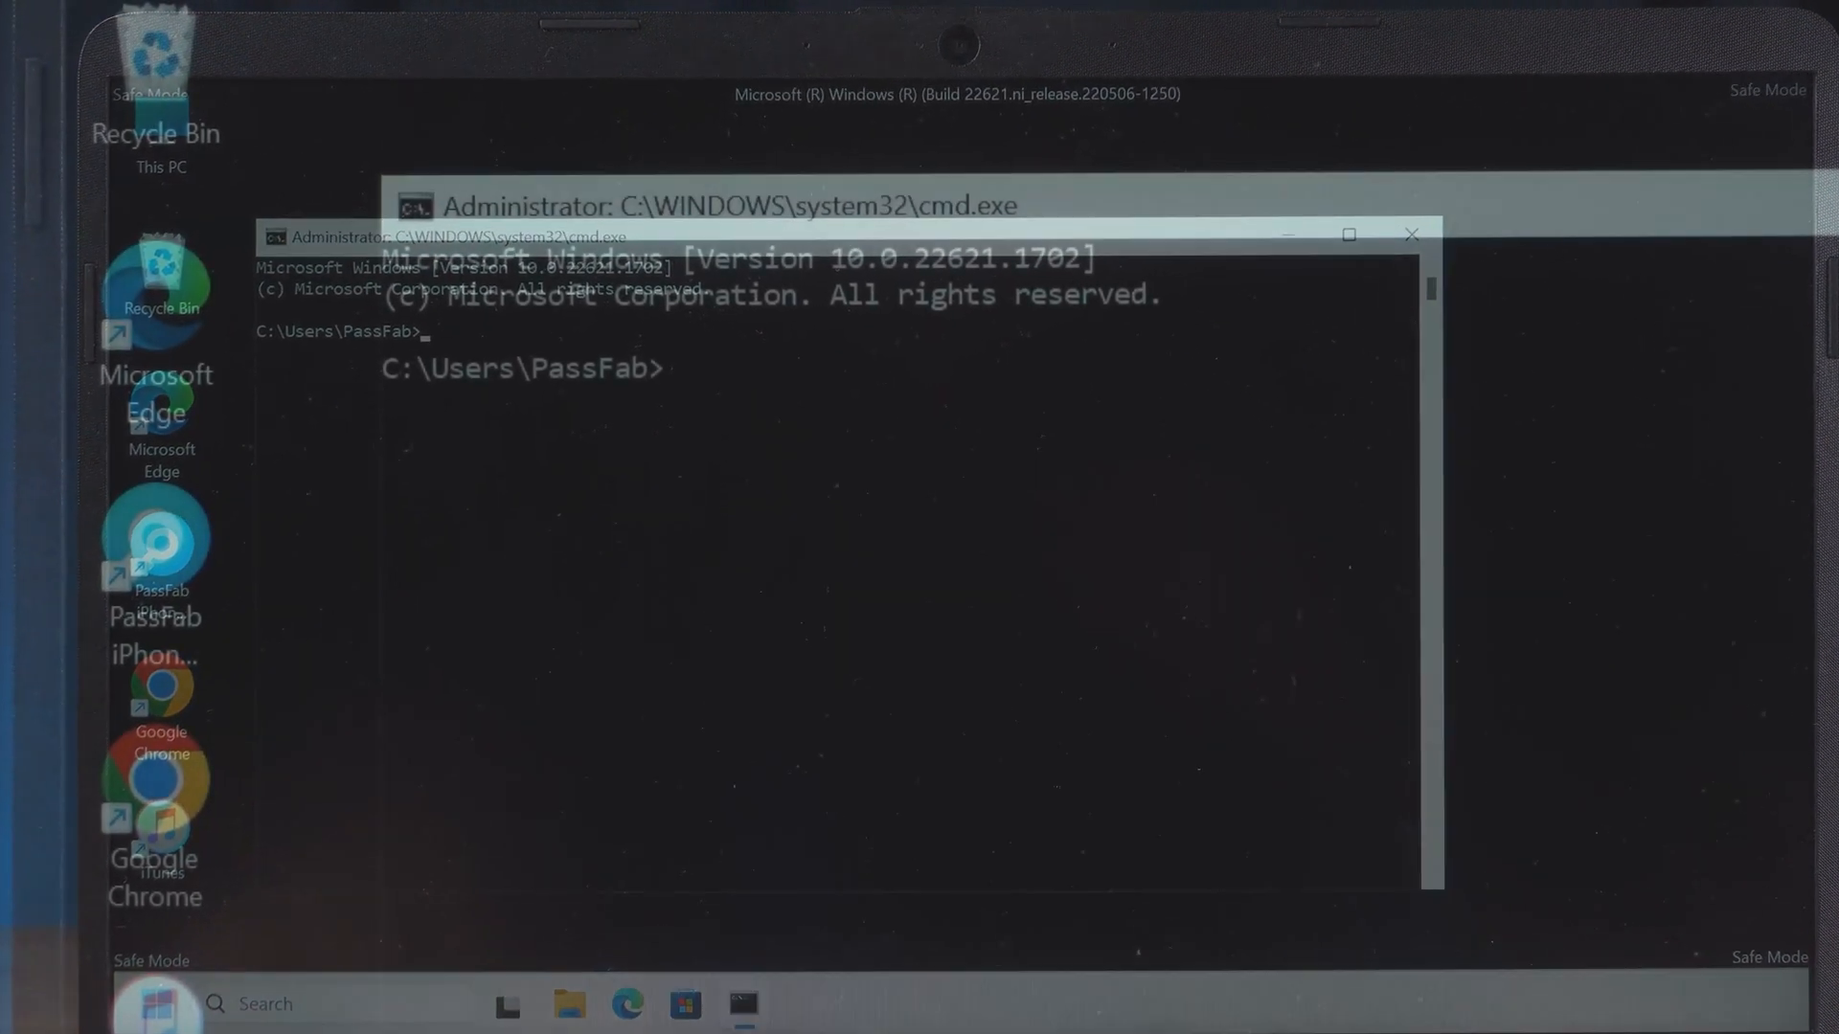
# - Run Dism.exe /Online /Cleanup-Image /ScanHealth and /CheckHealth, then begin typing /RestoreHealth
pyautogui.write('Dism.exe')
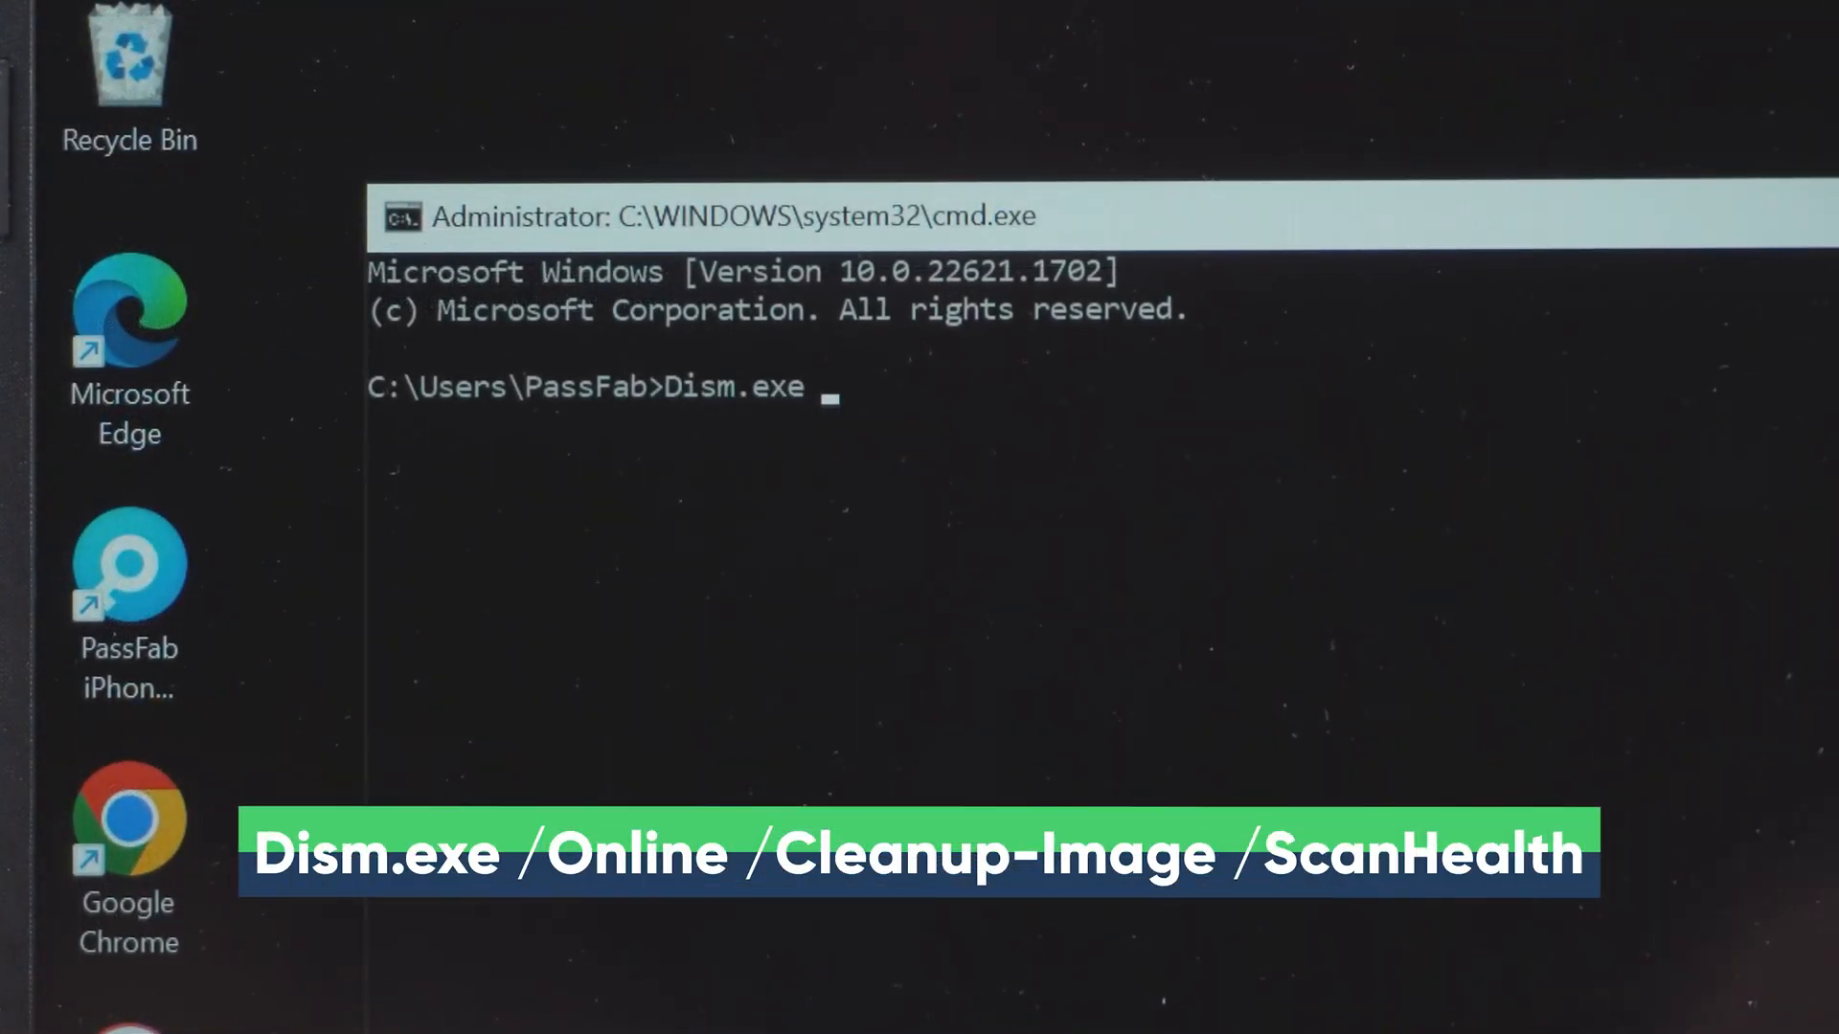
pyautogui.write('/Online /Cleanup-I')
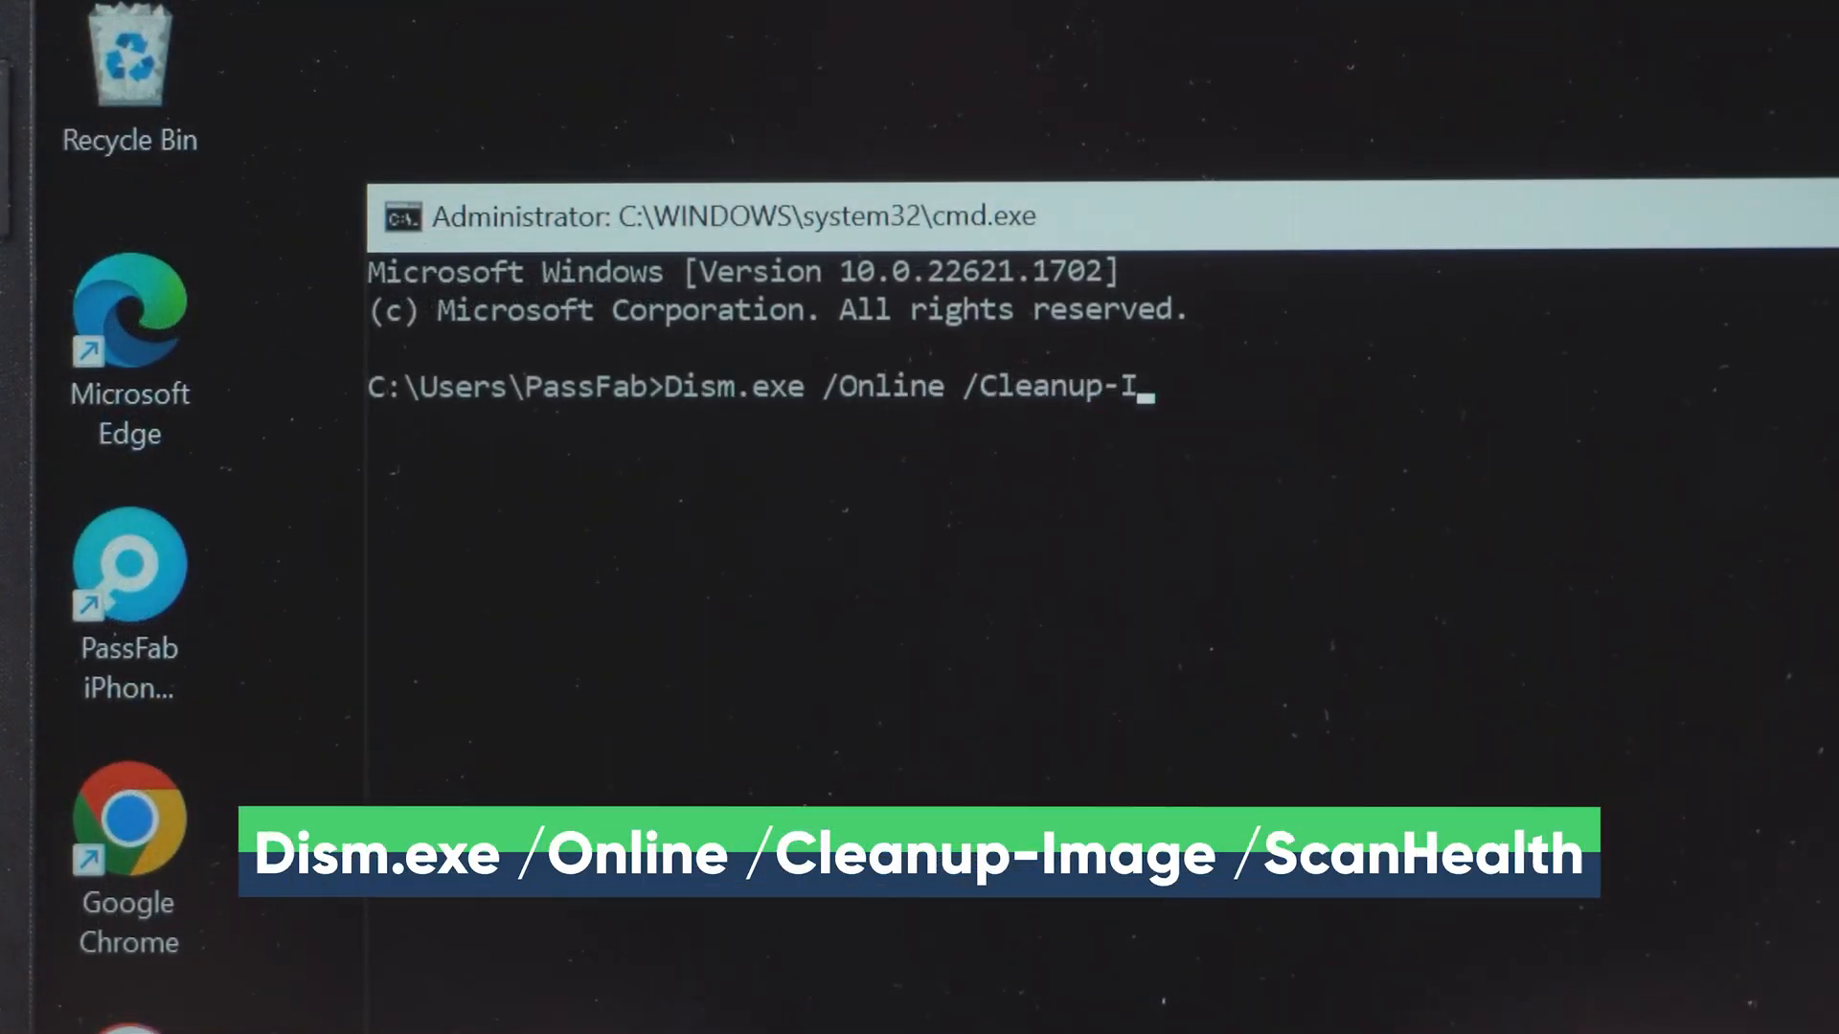
pyautogui.write('mage /ScanHealth')
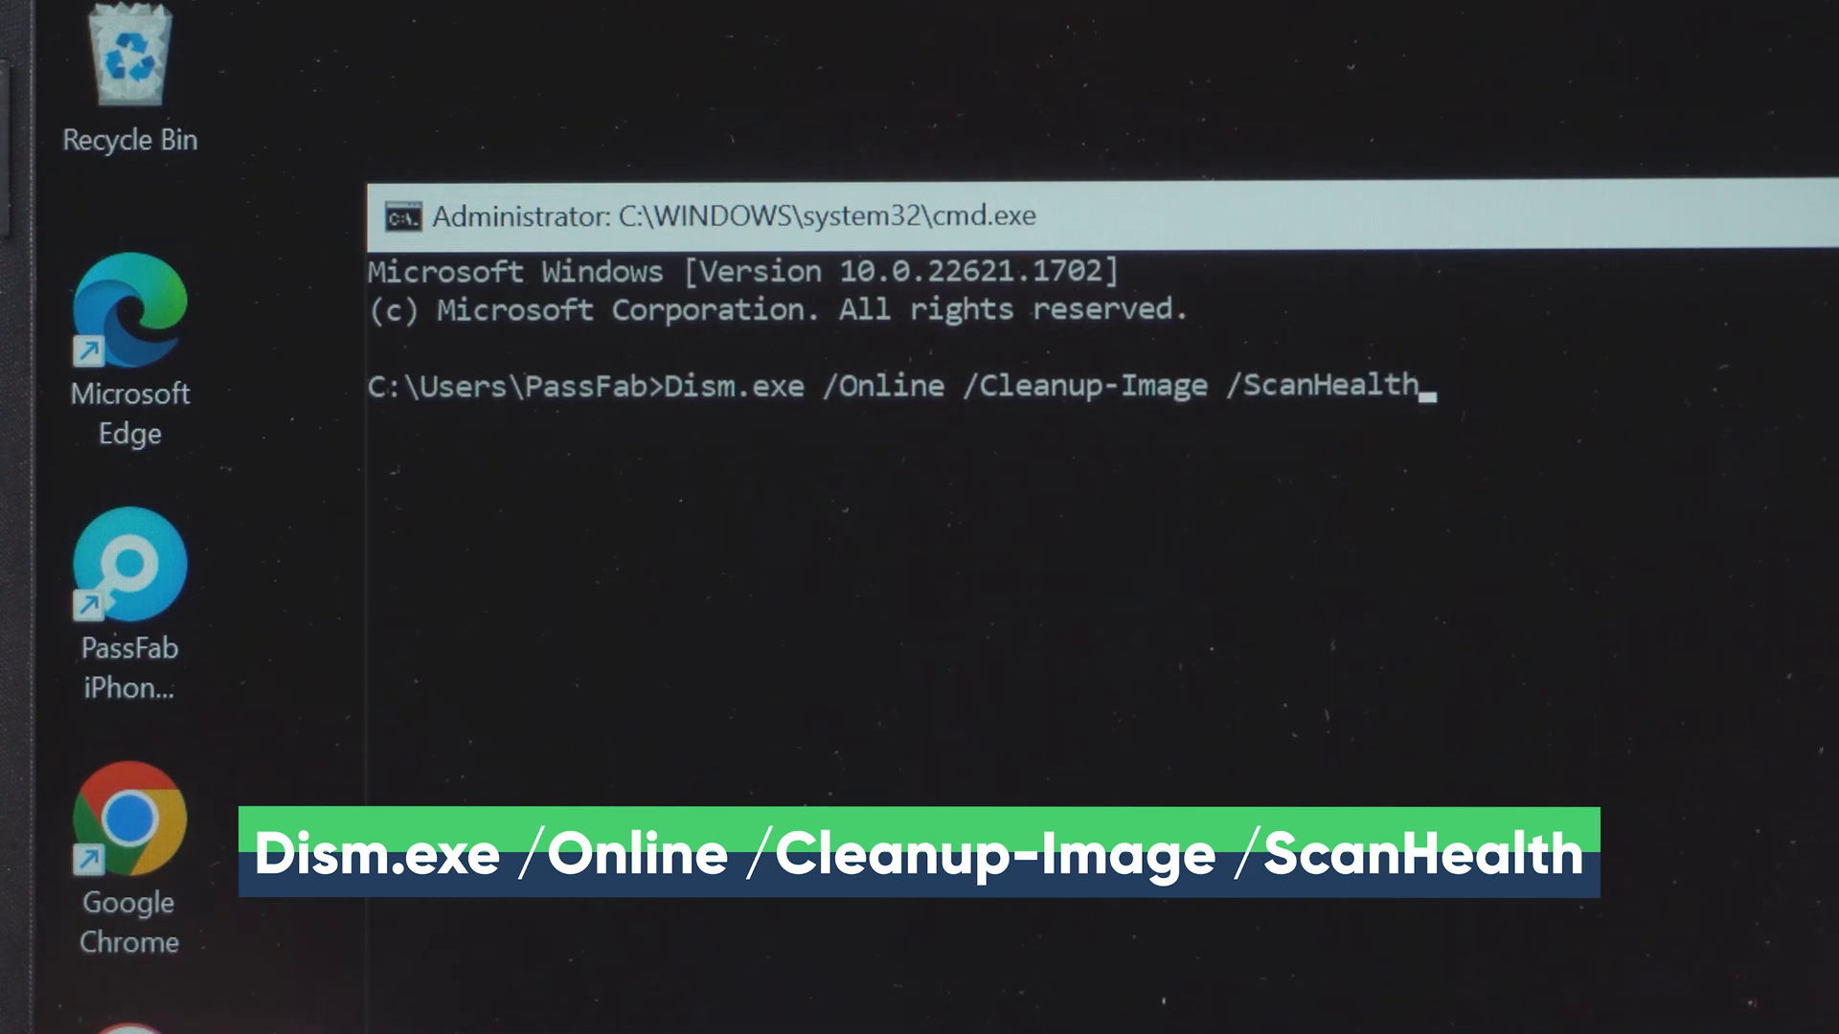
pyautogui.press('Enter')
pyautogui.write('Dism.exe /Online /Cleanup-Image /CheckH')
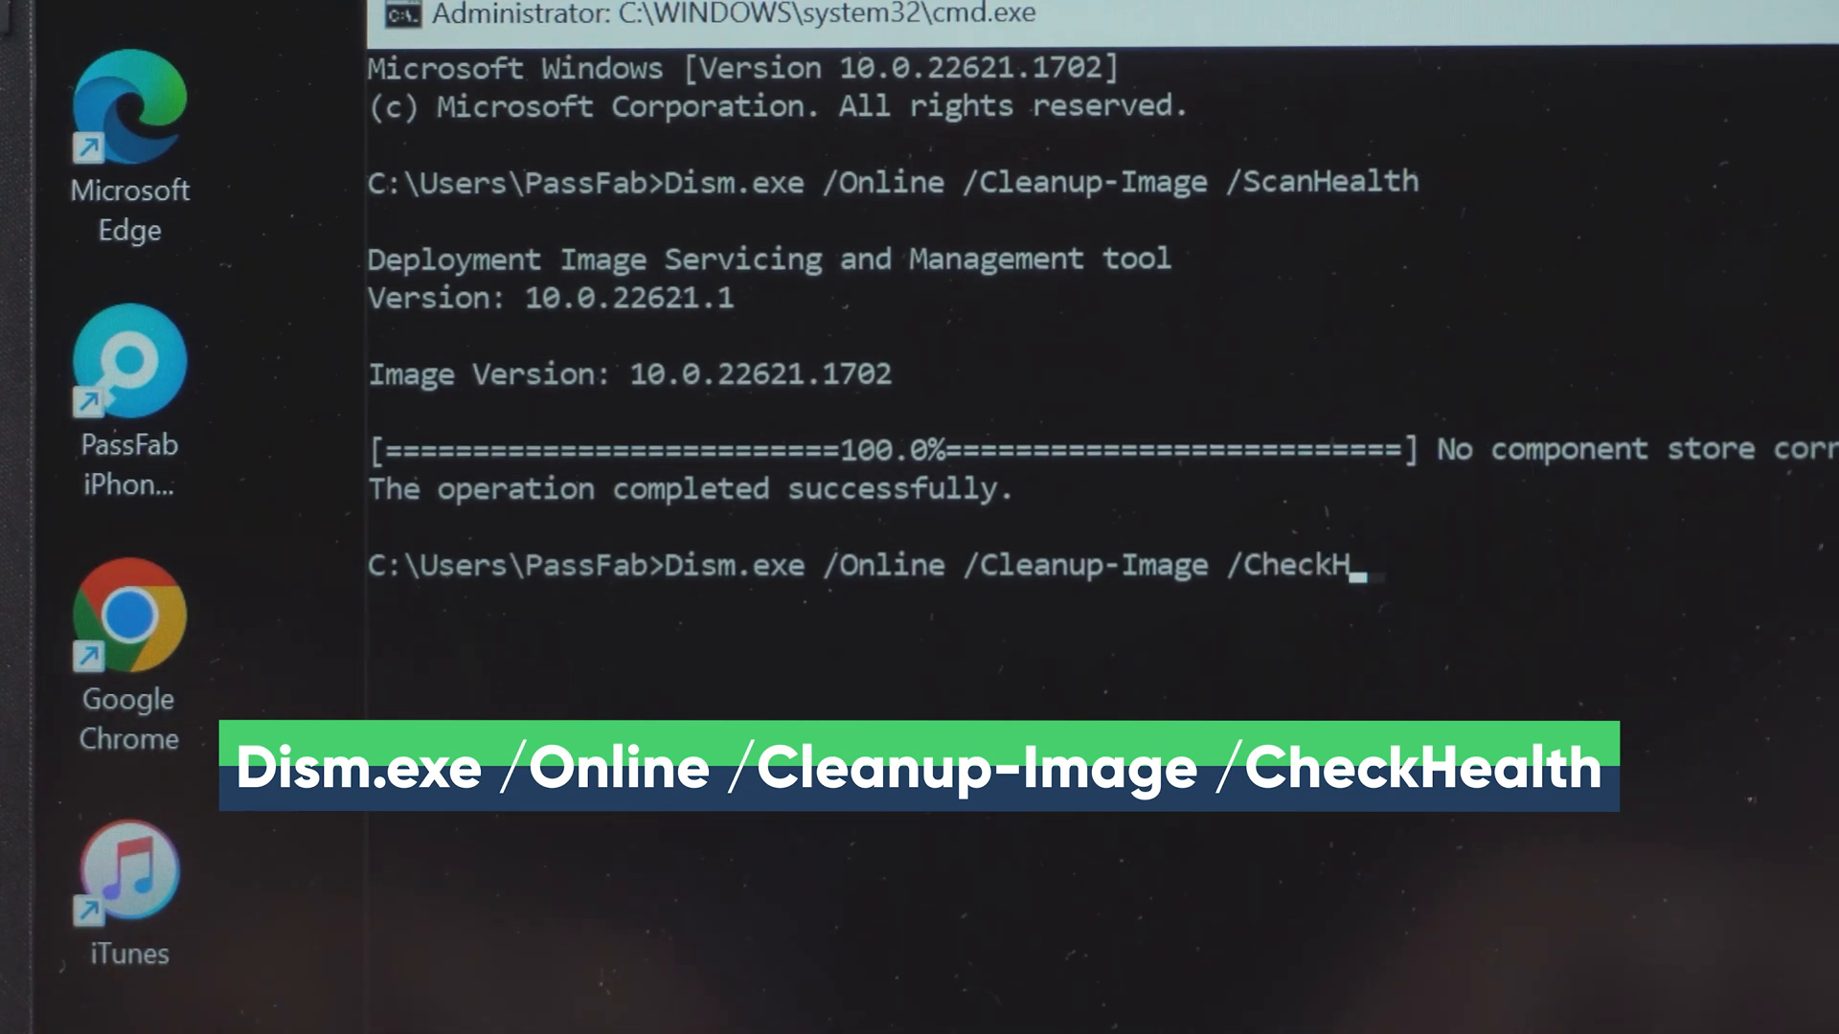
pyautogui.press('enter')
pyautogui.write('Dism.exe /Online /Cleanup-Image /')
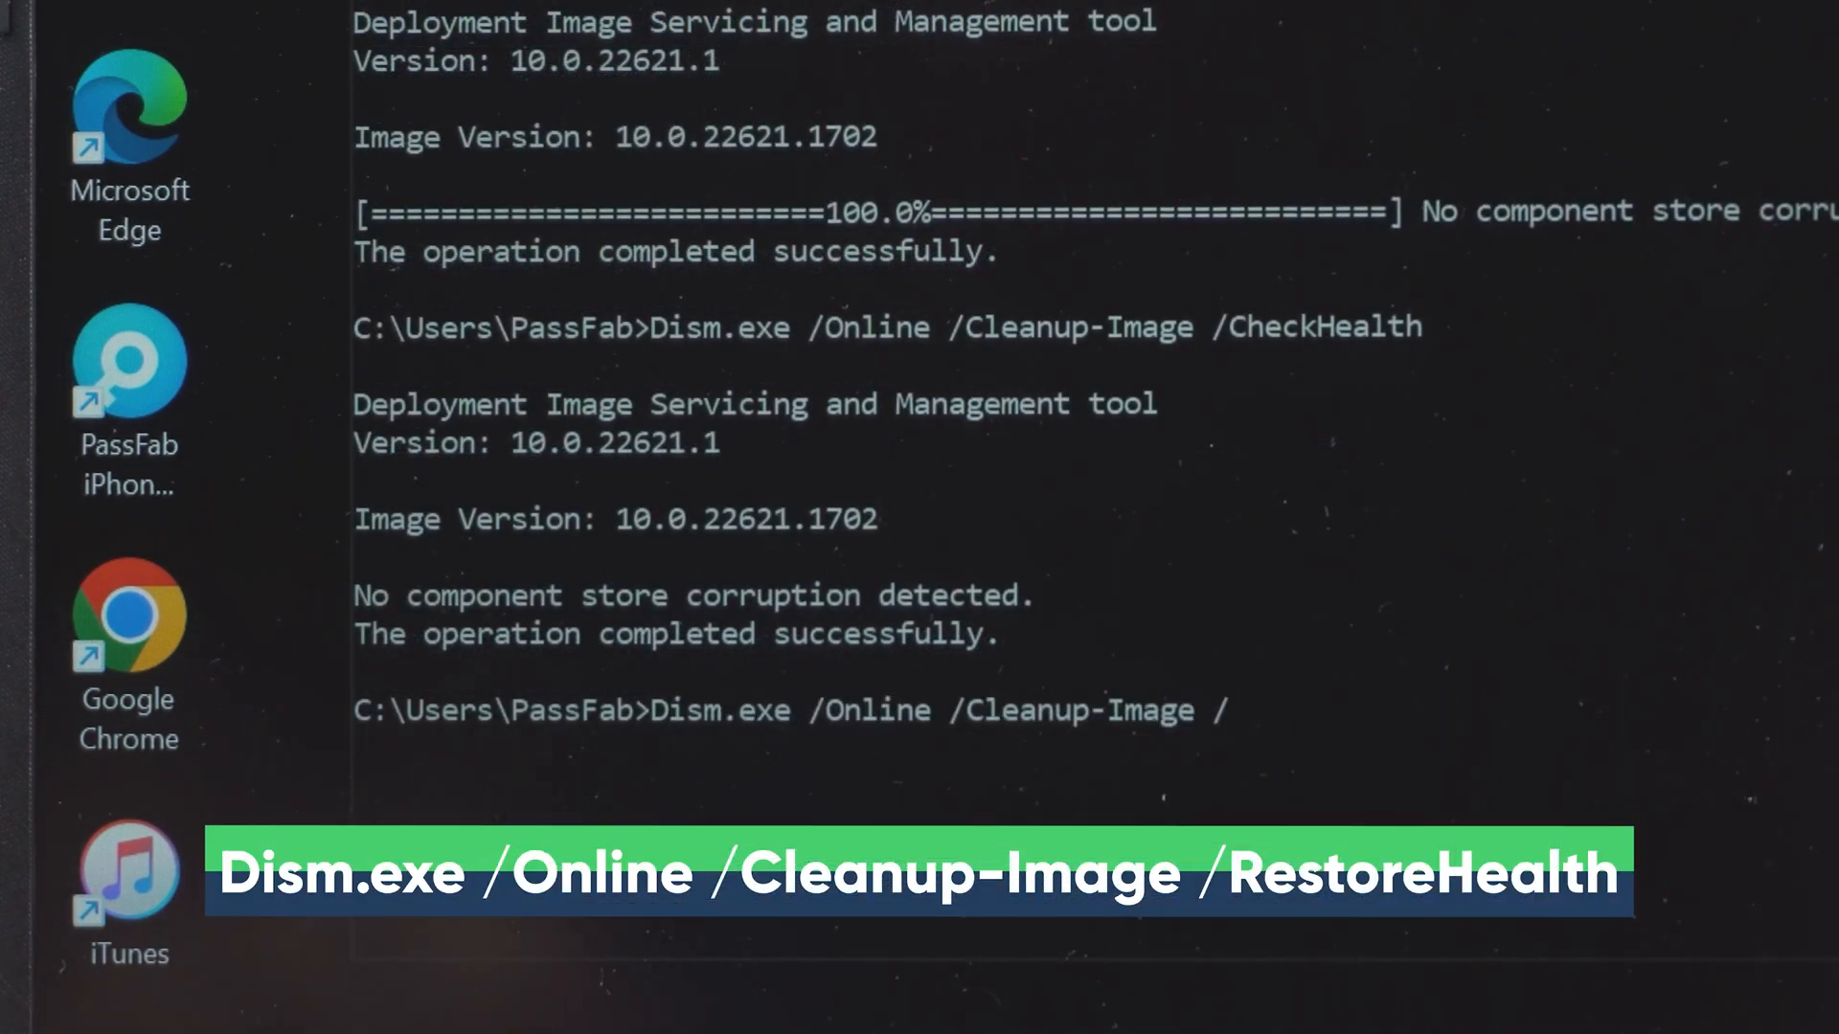
pyautogui.write('Restore')
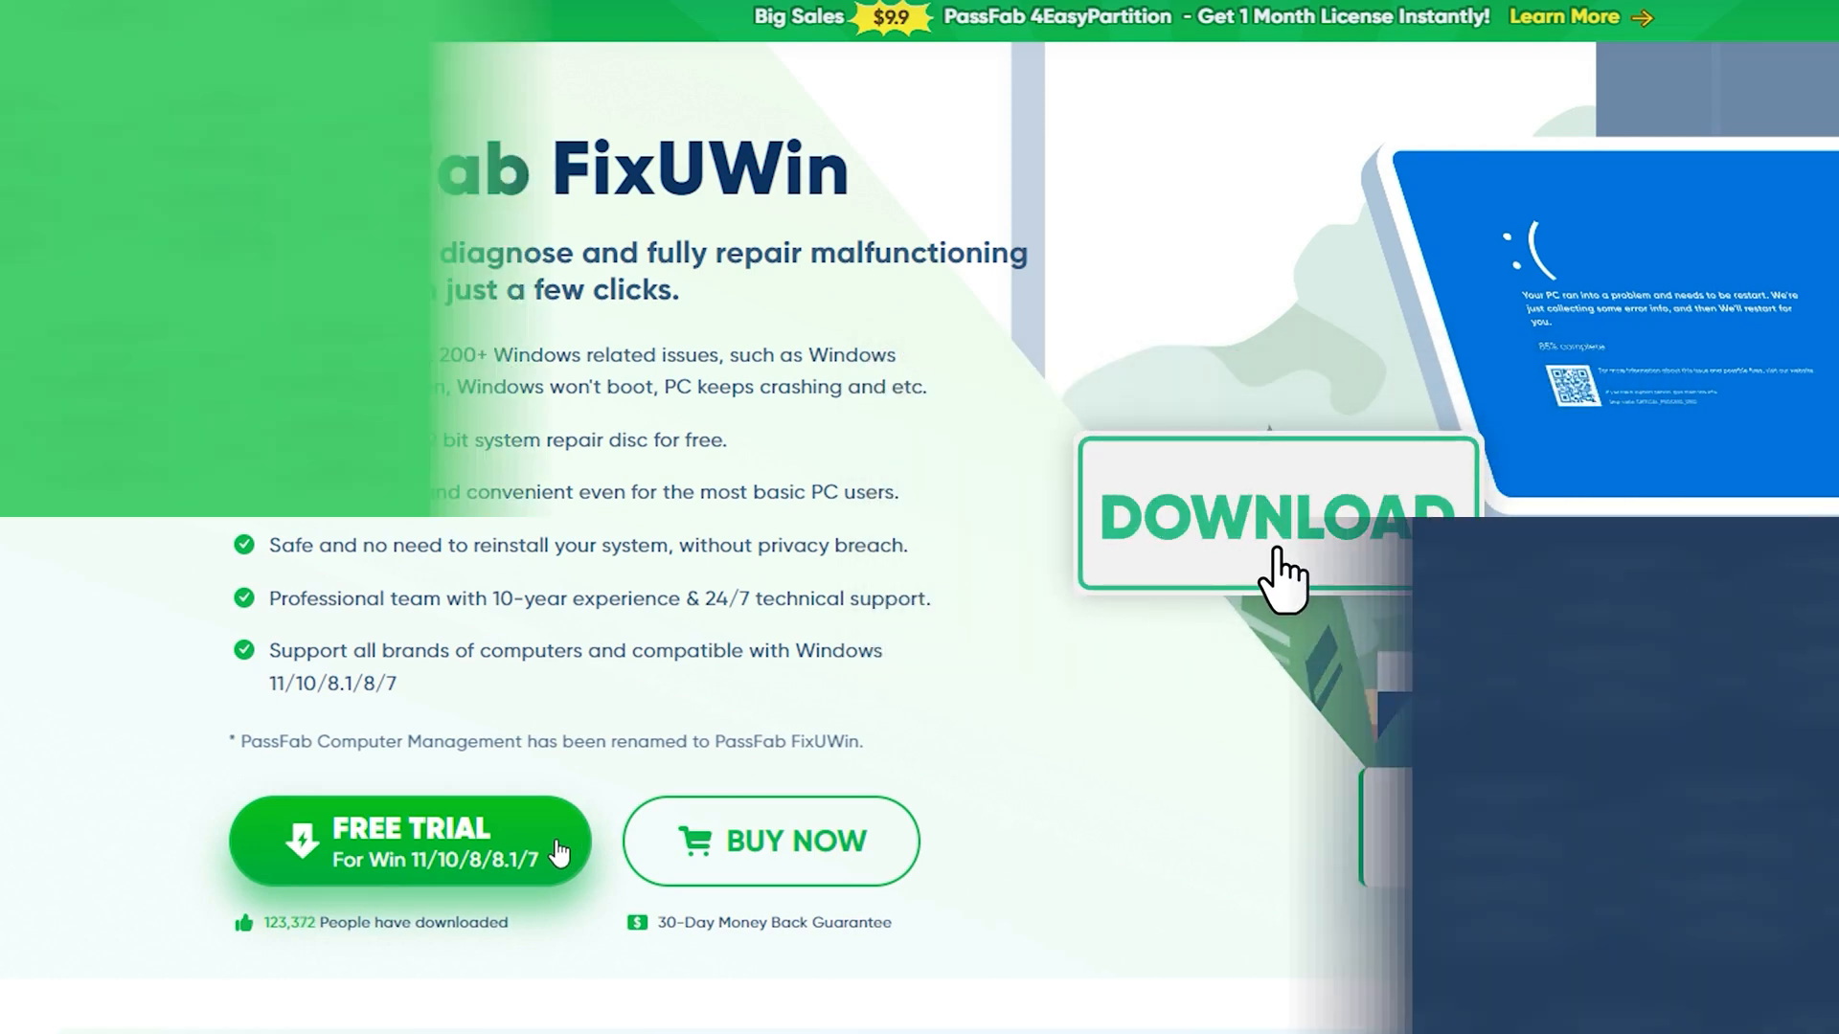
# - Burn a Windows 11 (x64) FixUWin boot disk to the Kingston USB drive, confirming the erase
pyautogui.click(1276, 516)
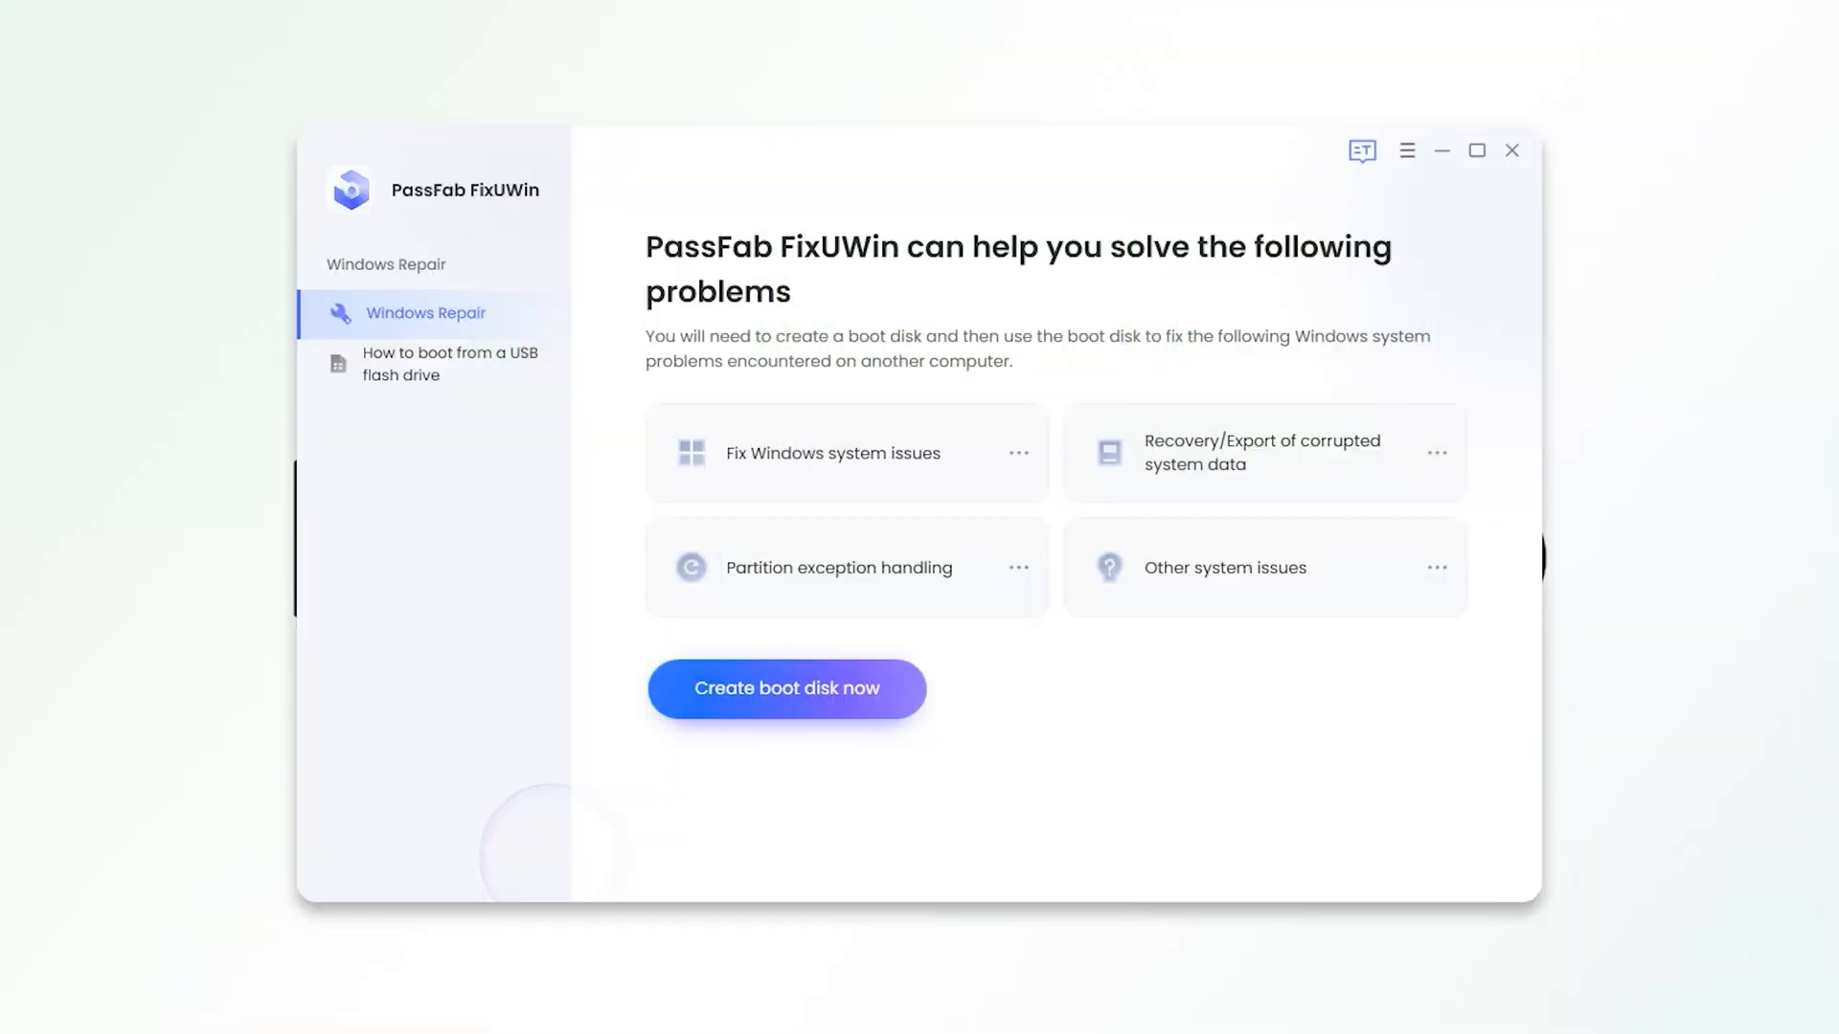
pyautogui.click(785, 688)
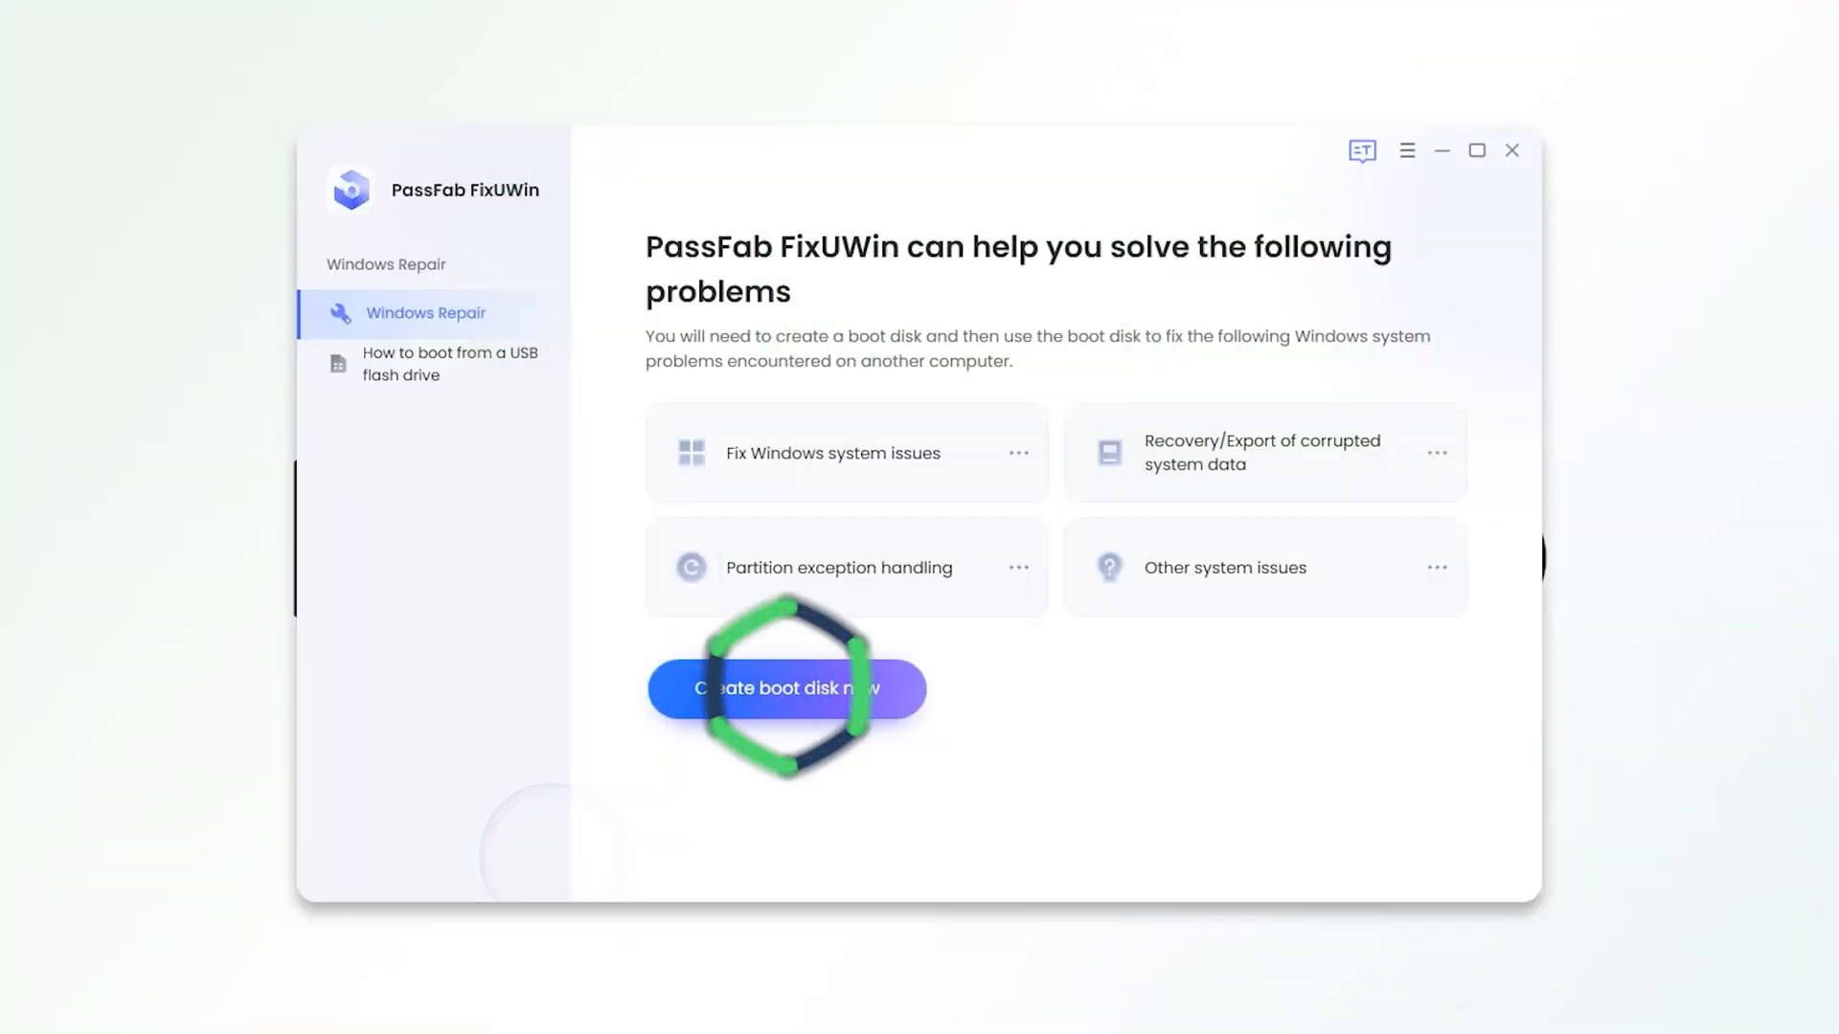
pyautogui.click(787, 689)
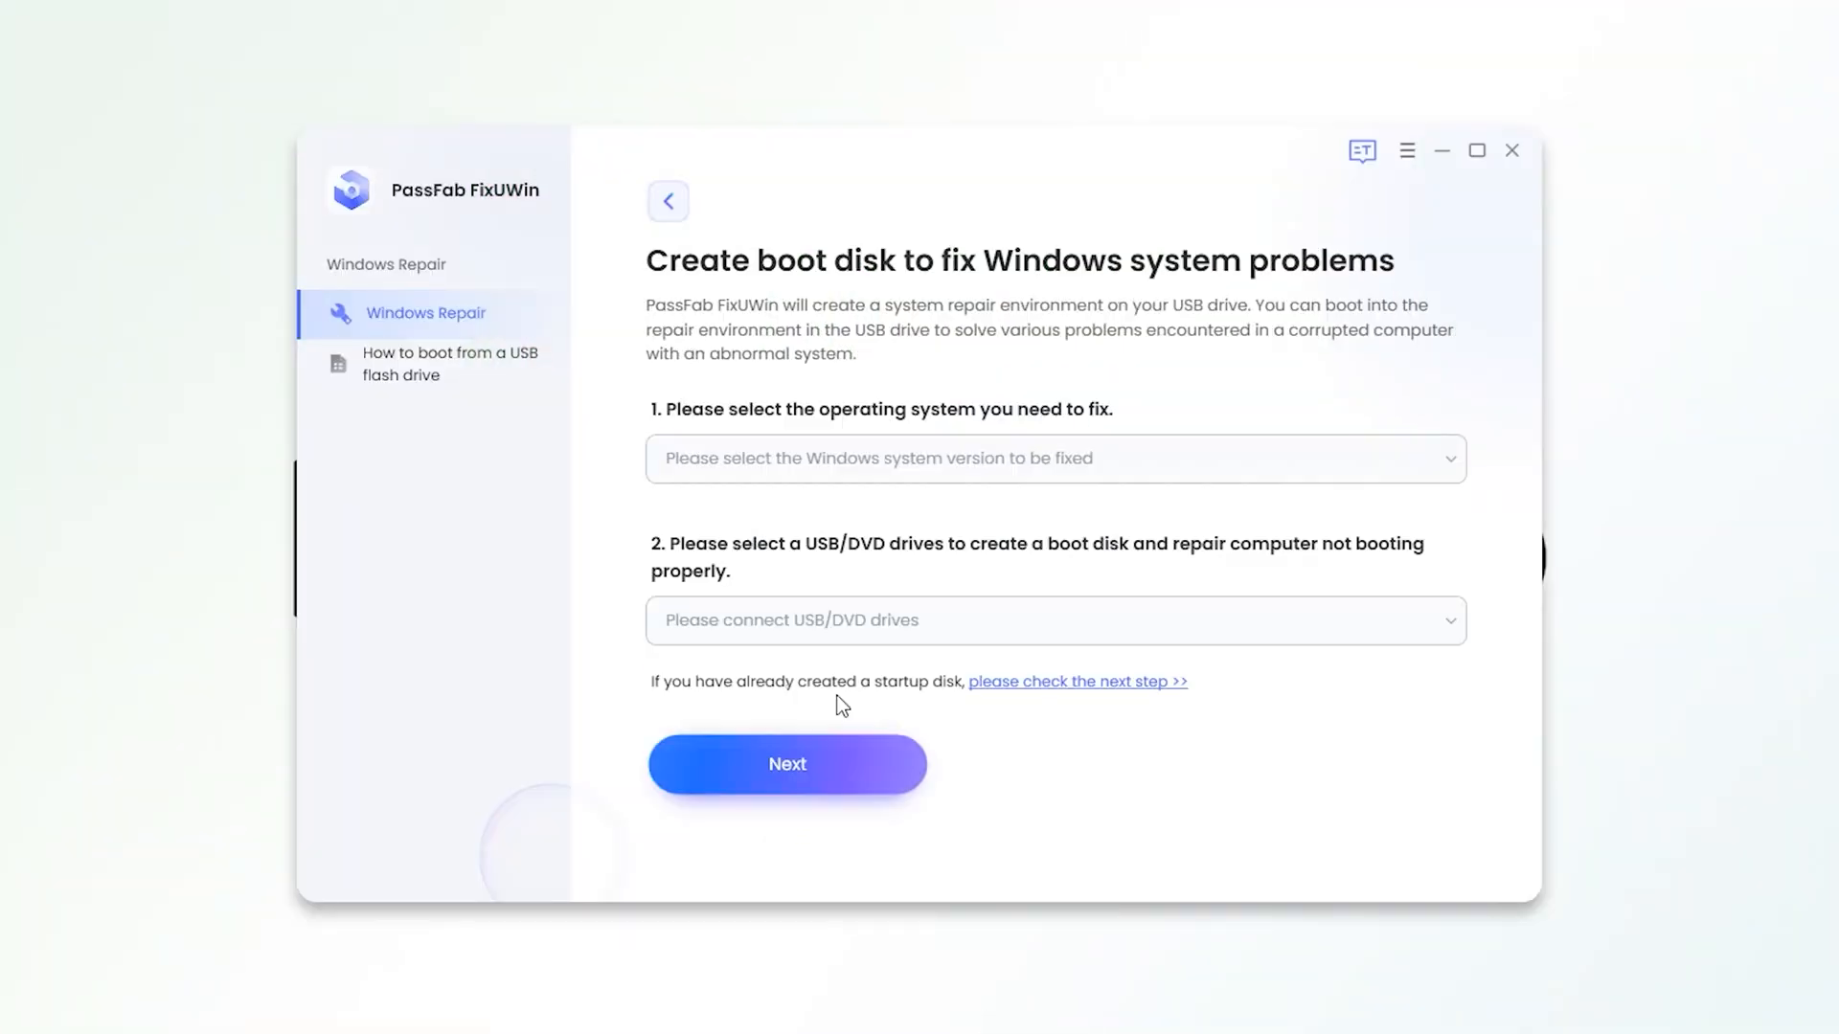
pyautogui.click(1052, 459)
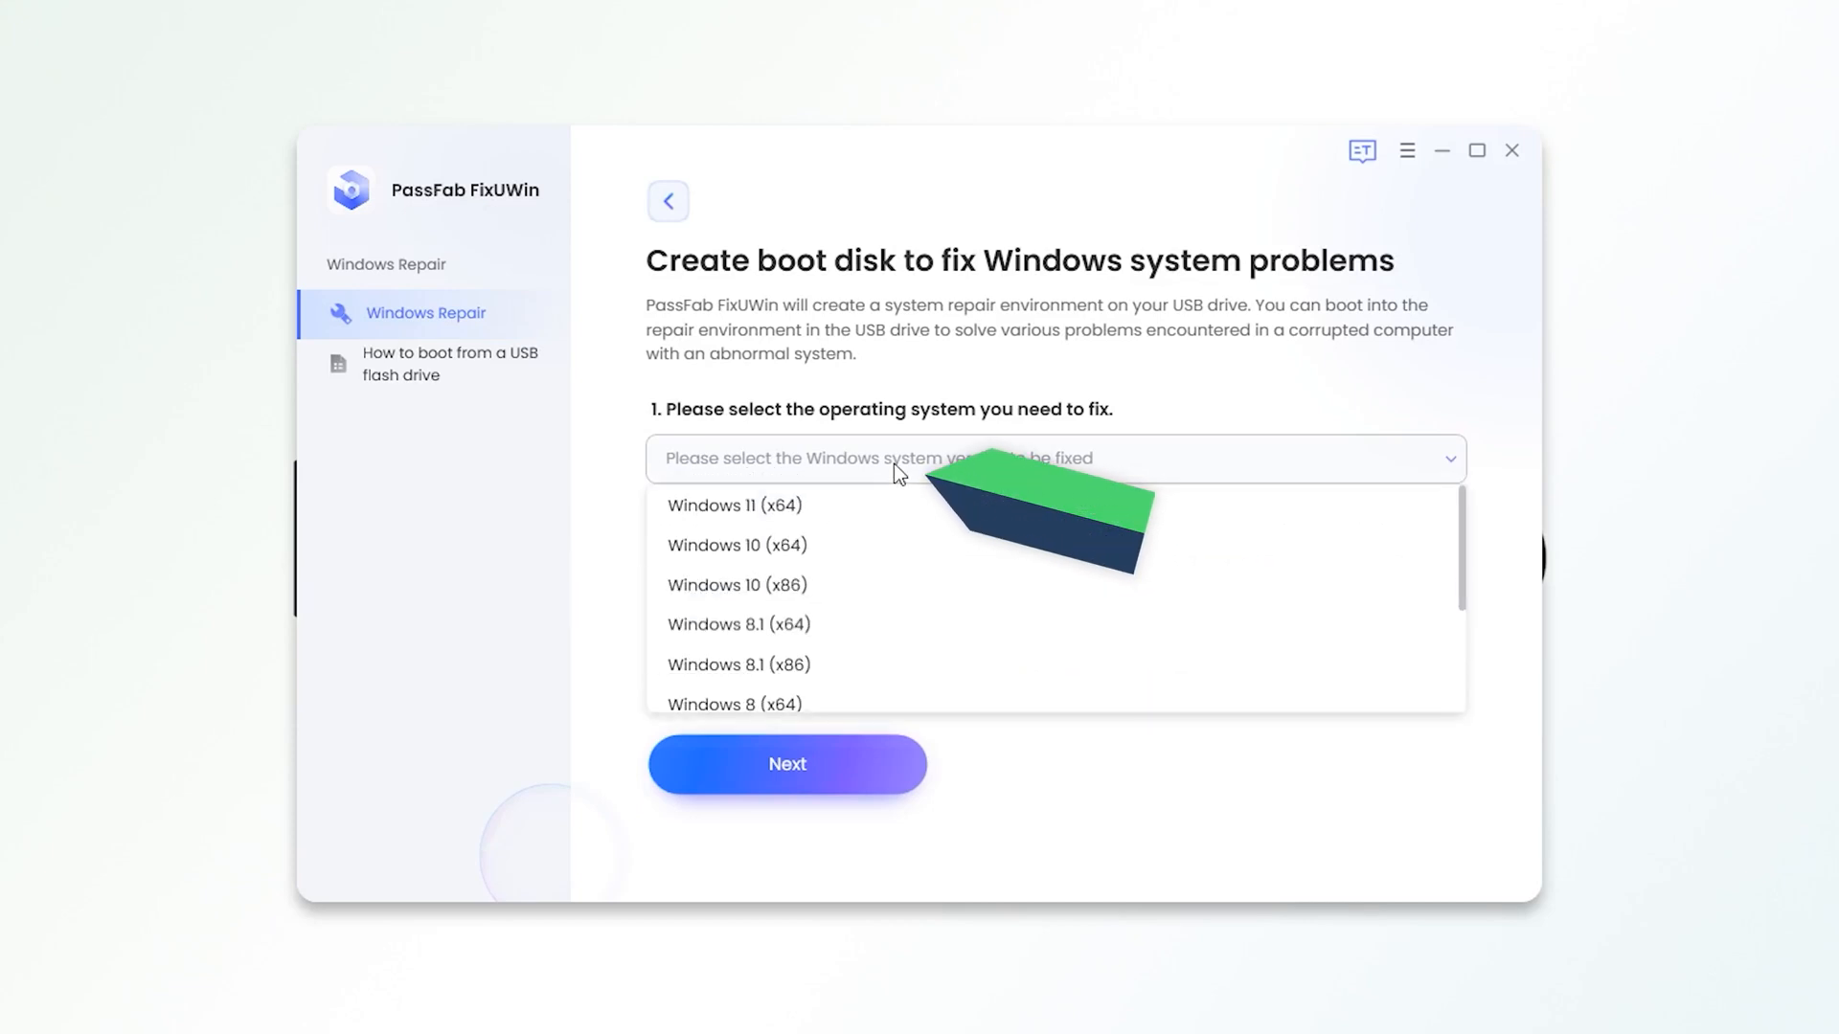
pyautogui.click(735, 506)
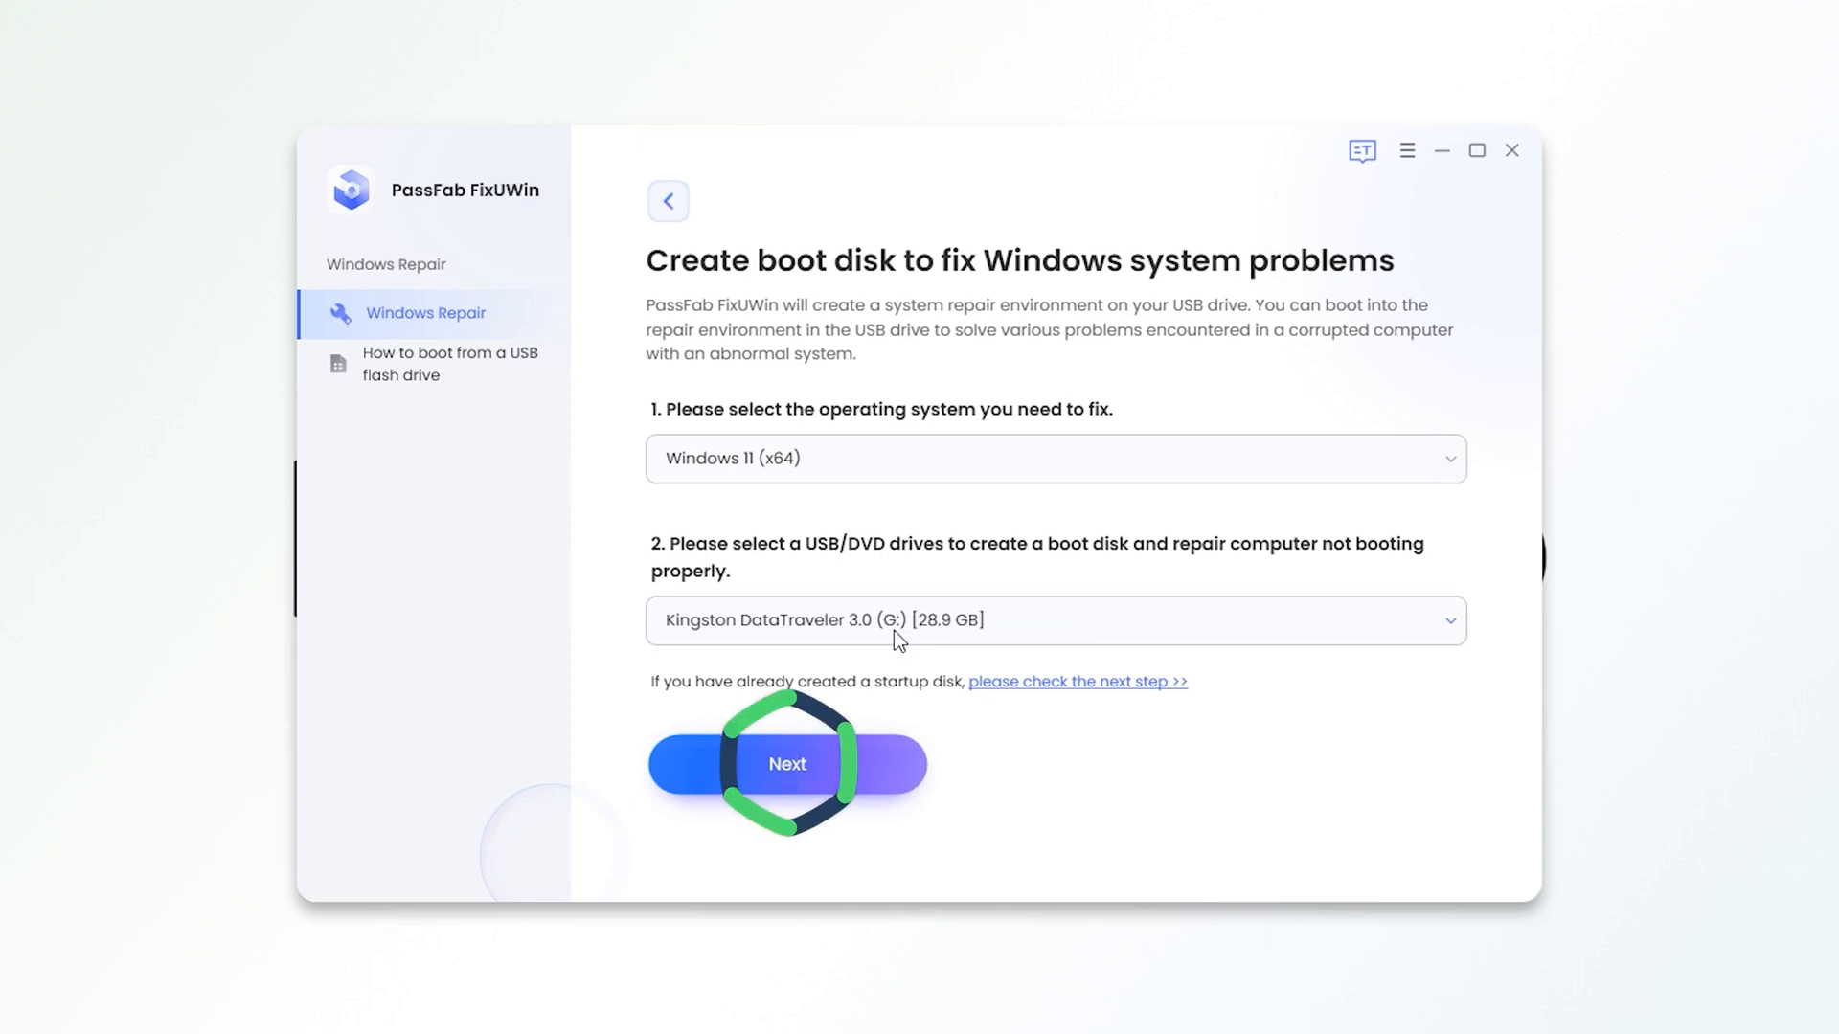
pyautogui.click(787, 764)
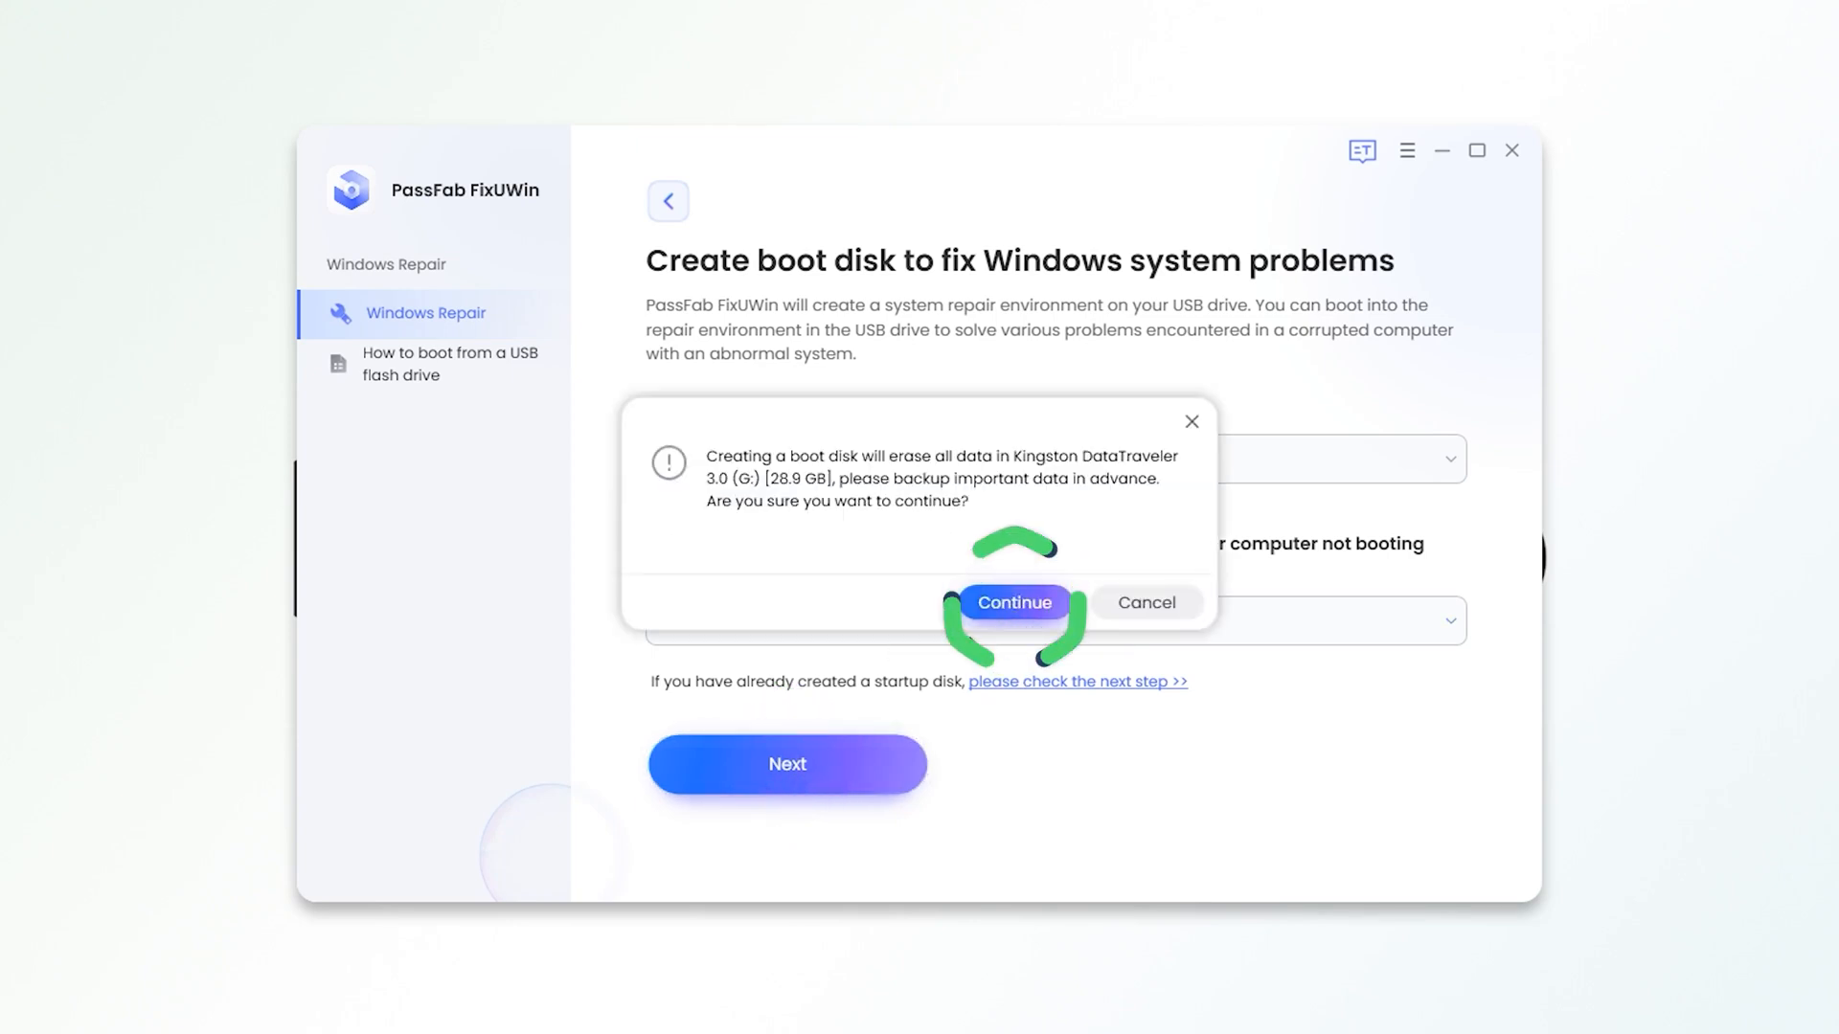
pyautogui.click(1013, 601)
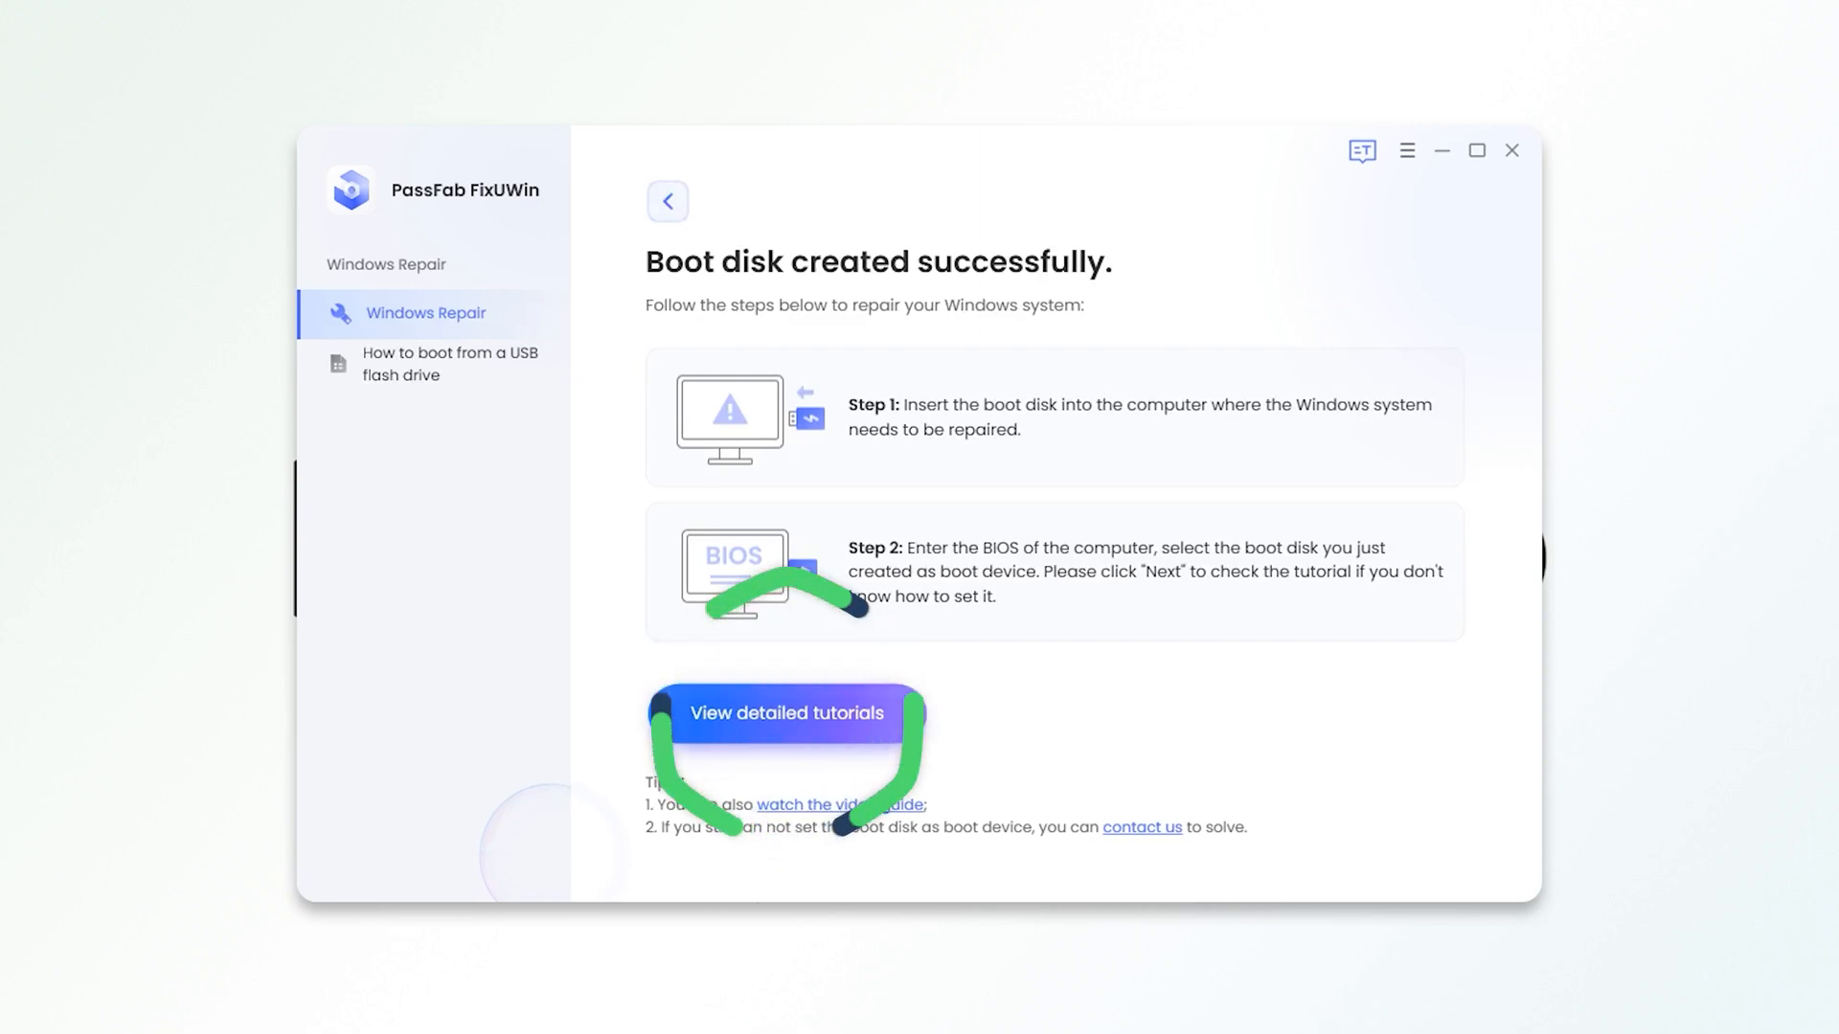
# - Open FixUWin's detailed USB boot tutorial and scroll through the boot key table
pyautogui.click(785, 712)
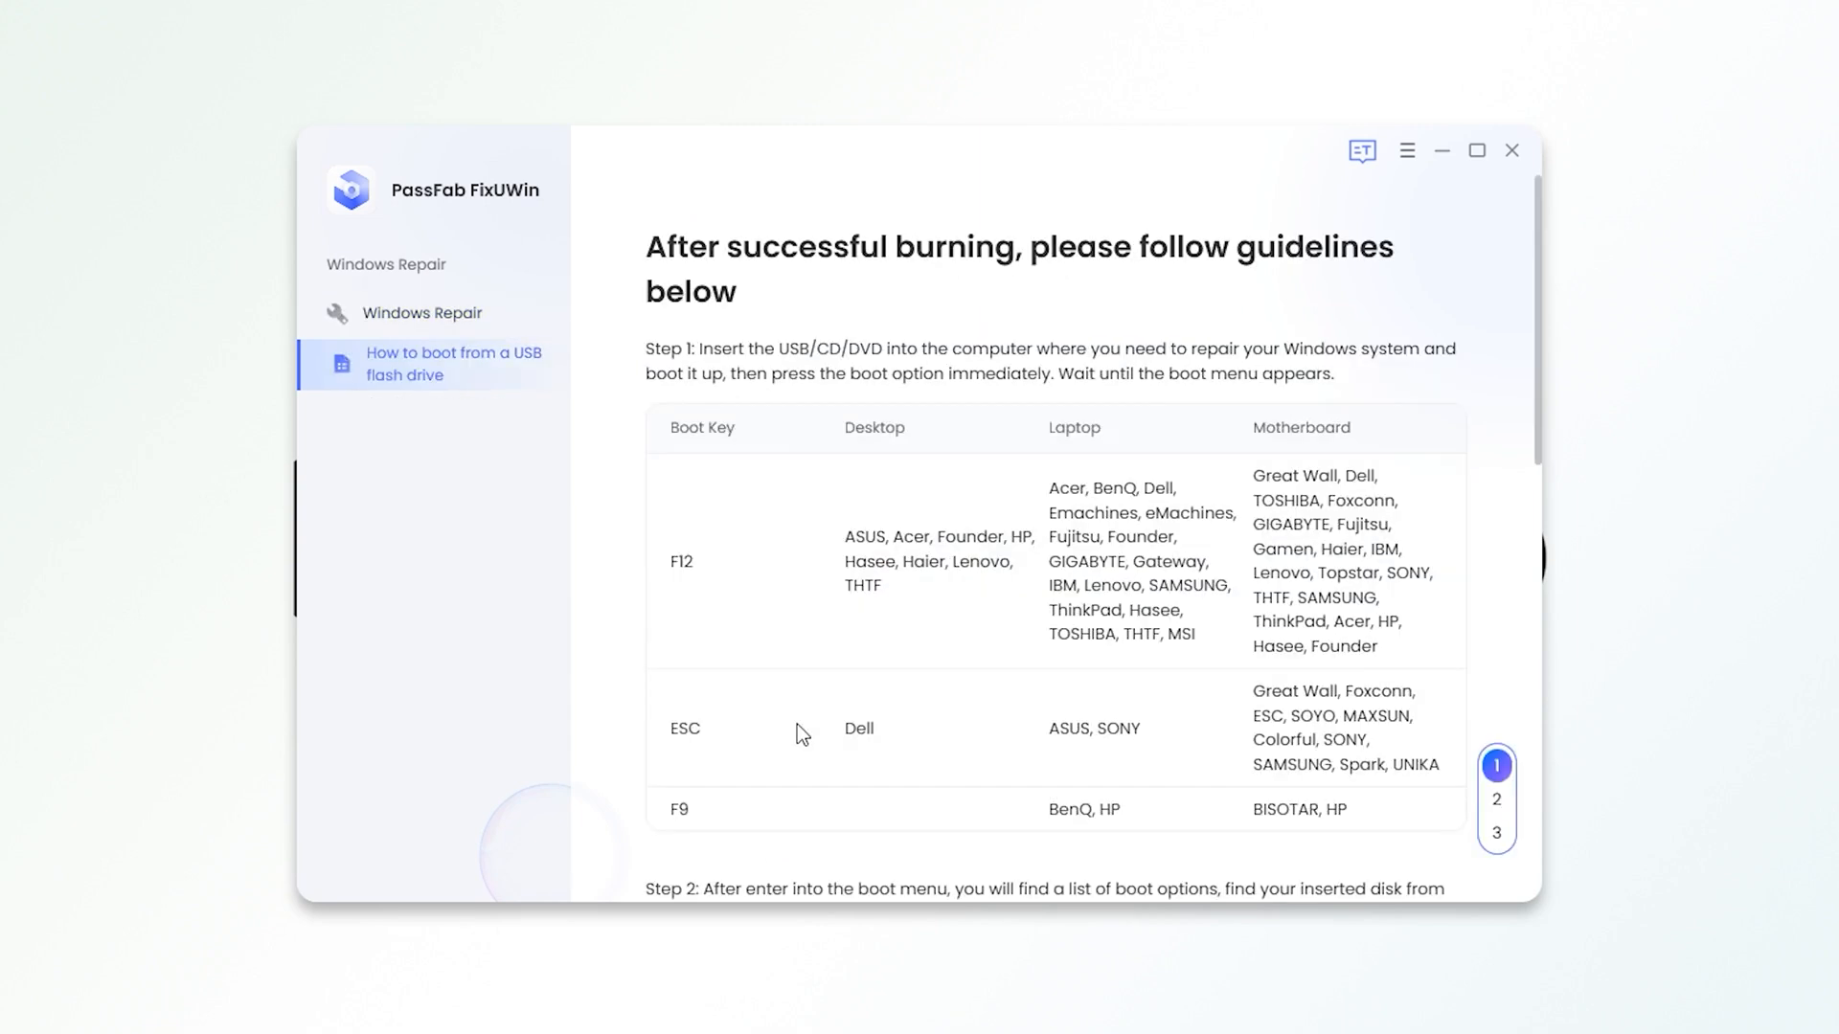
pyautogui.scroll(-3)
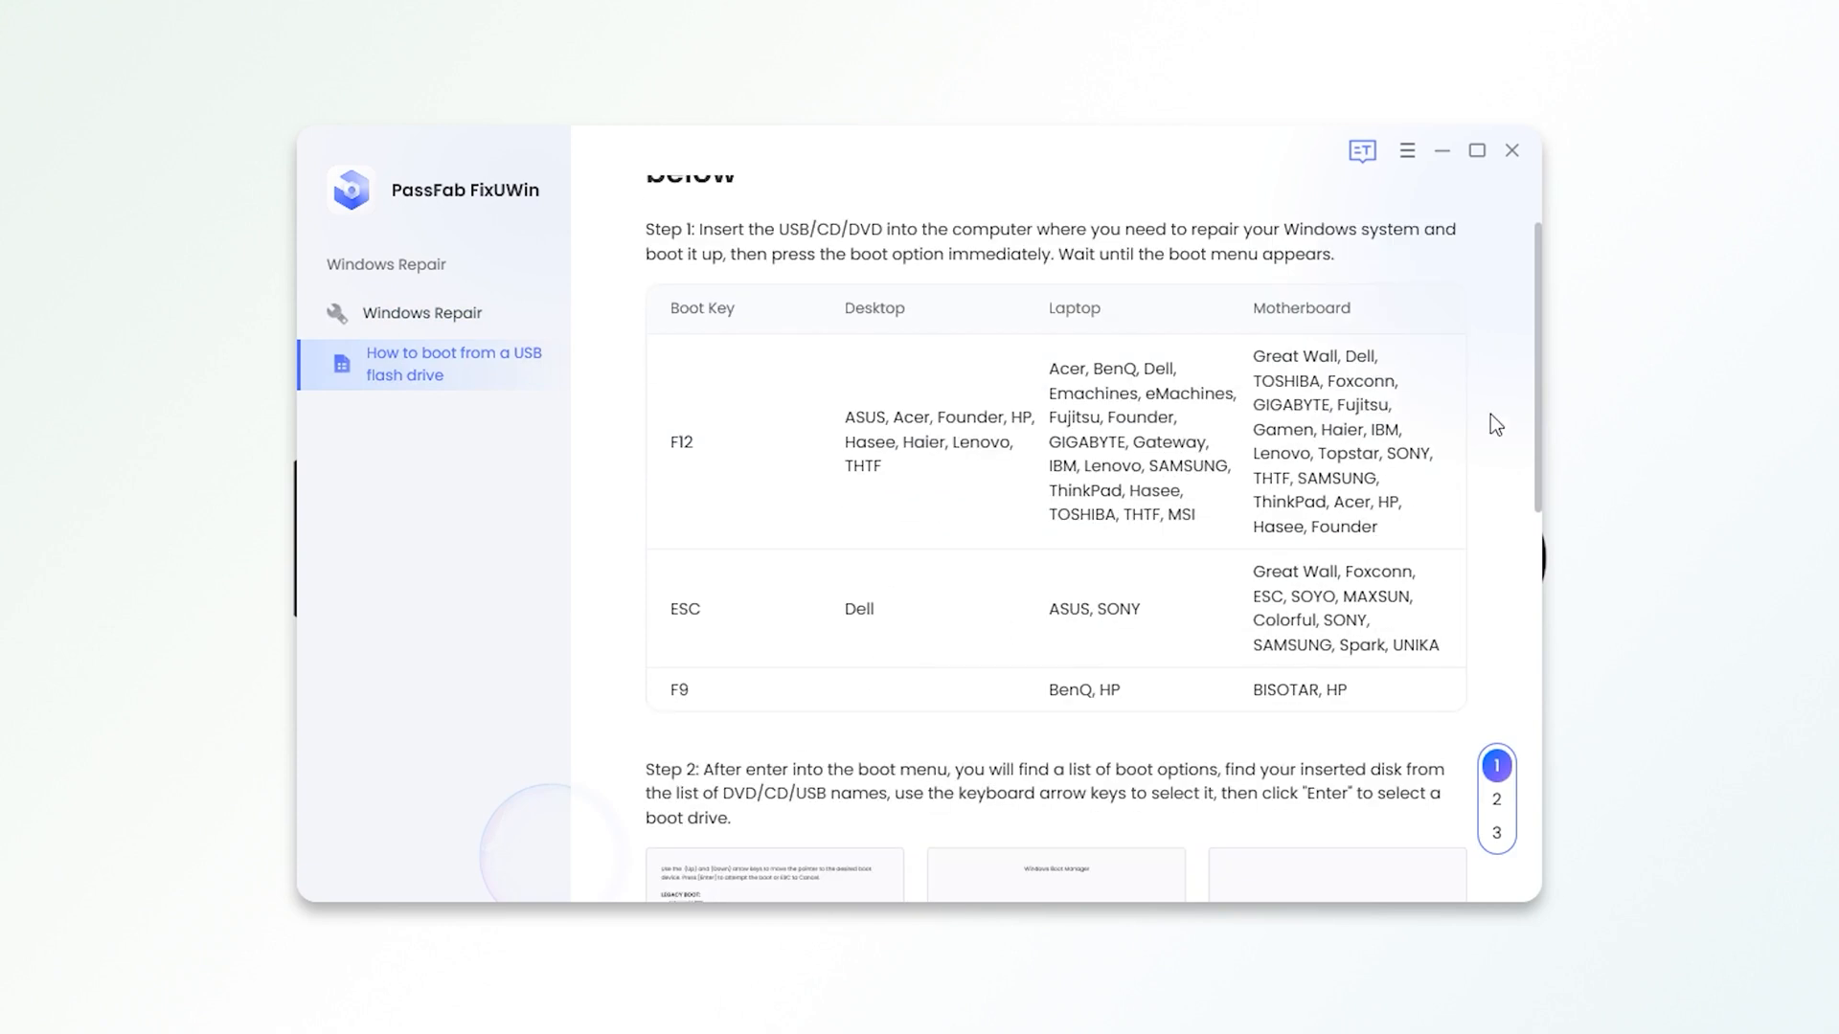
pyautogui.scroll(-3)
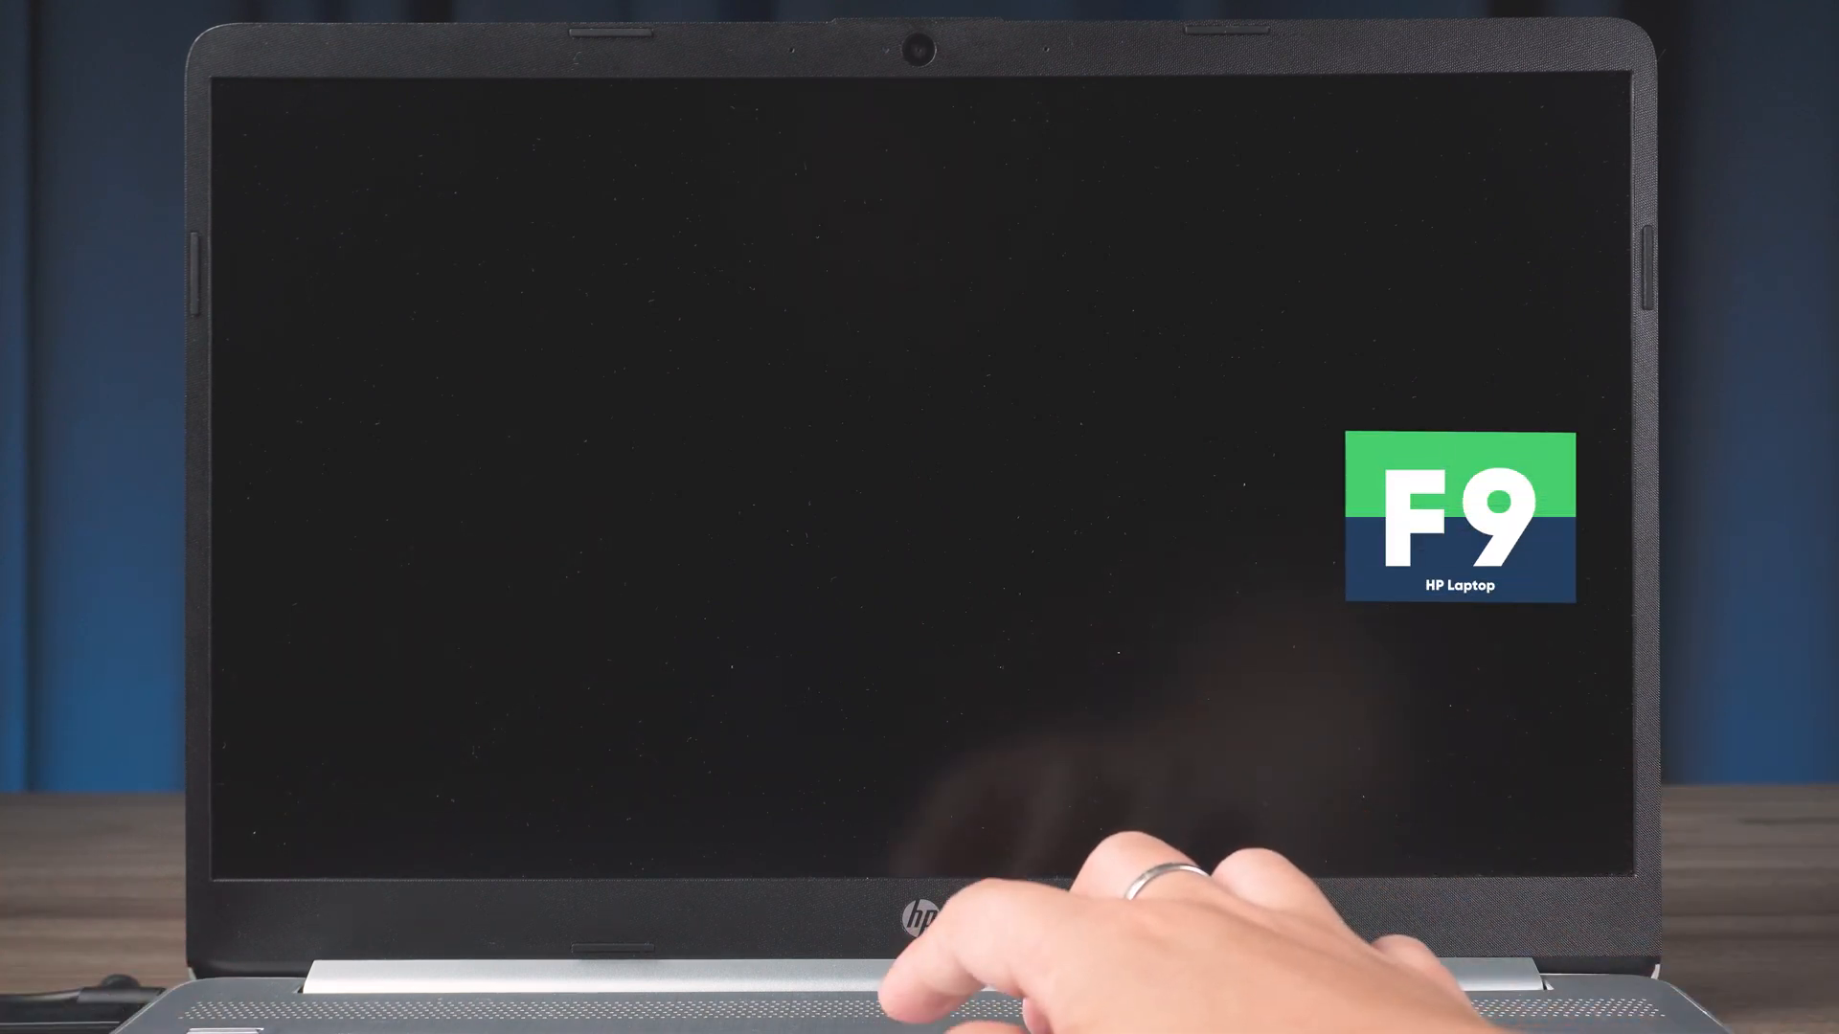
# - Press F9 at startup and boot from USB Hard Drive (UEFI) - KingstonDataTraveler
pyautogui.press('f9')
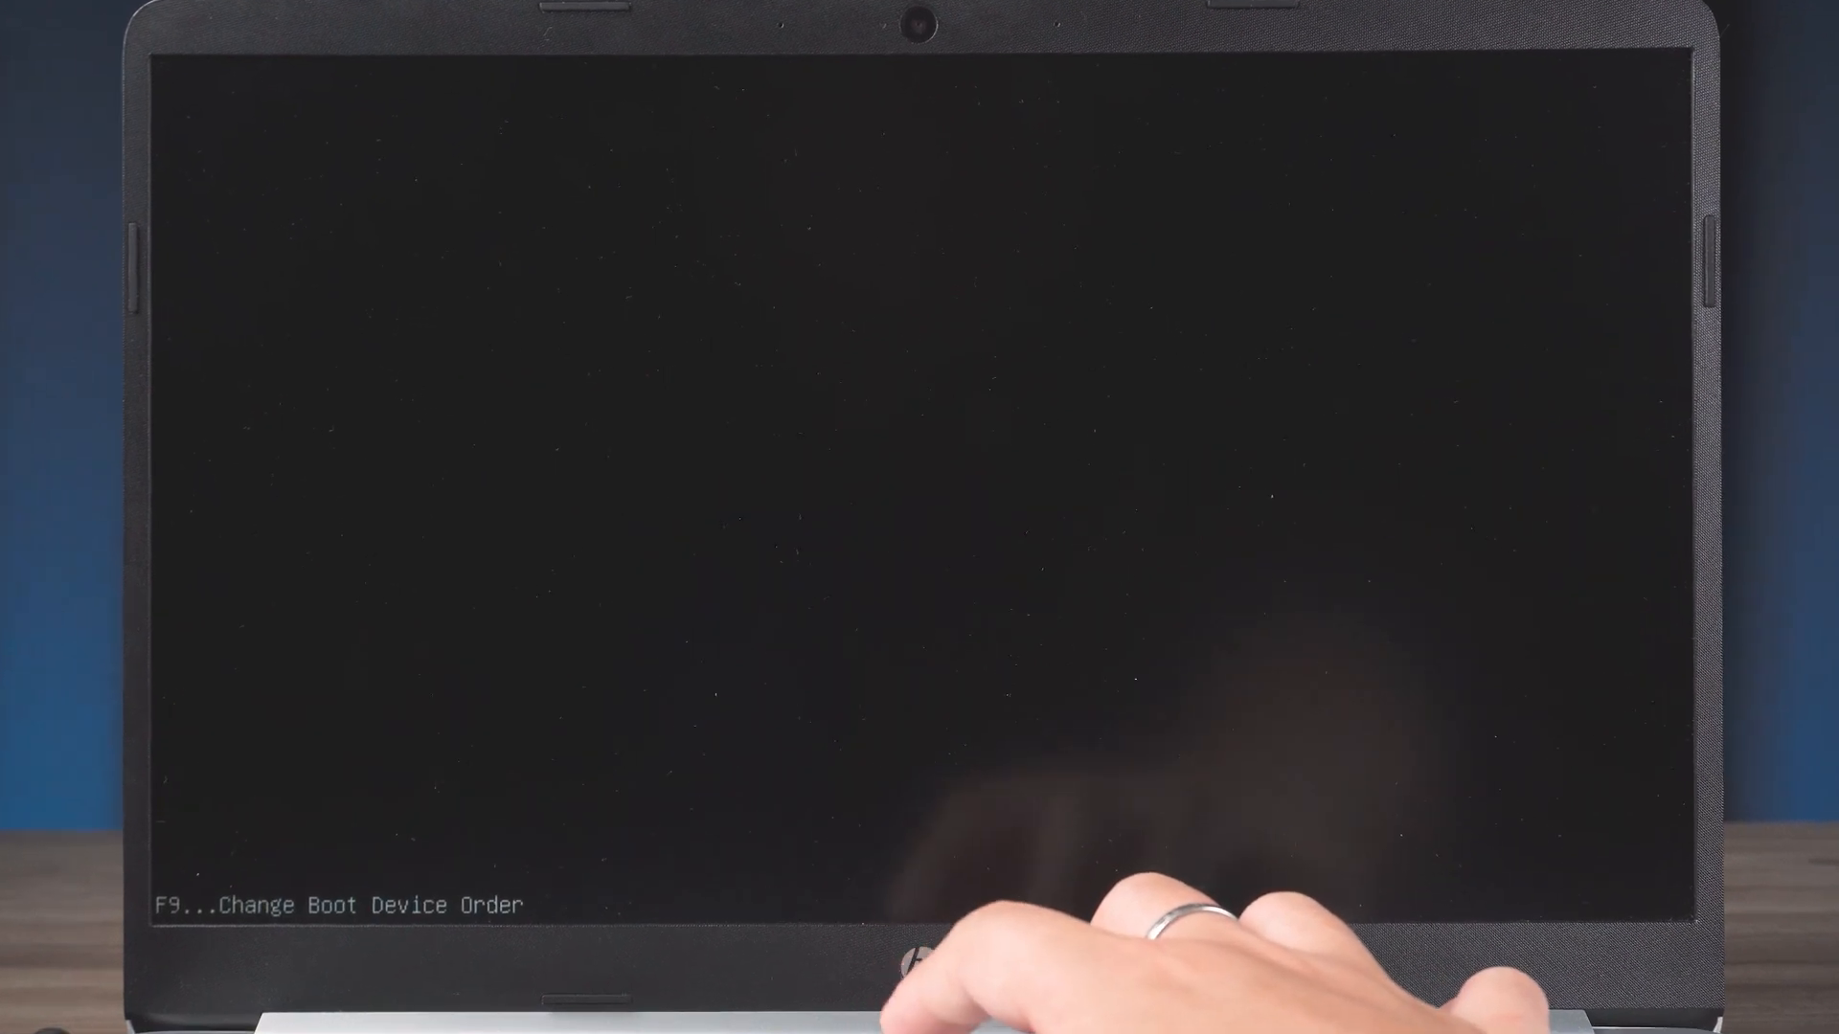
pyautogui.press('F9')
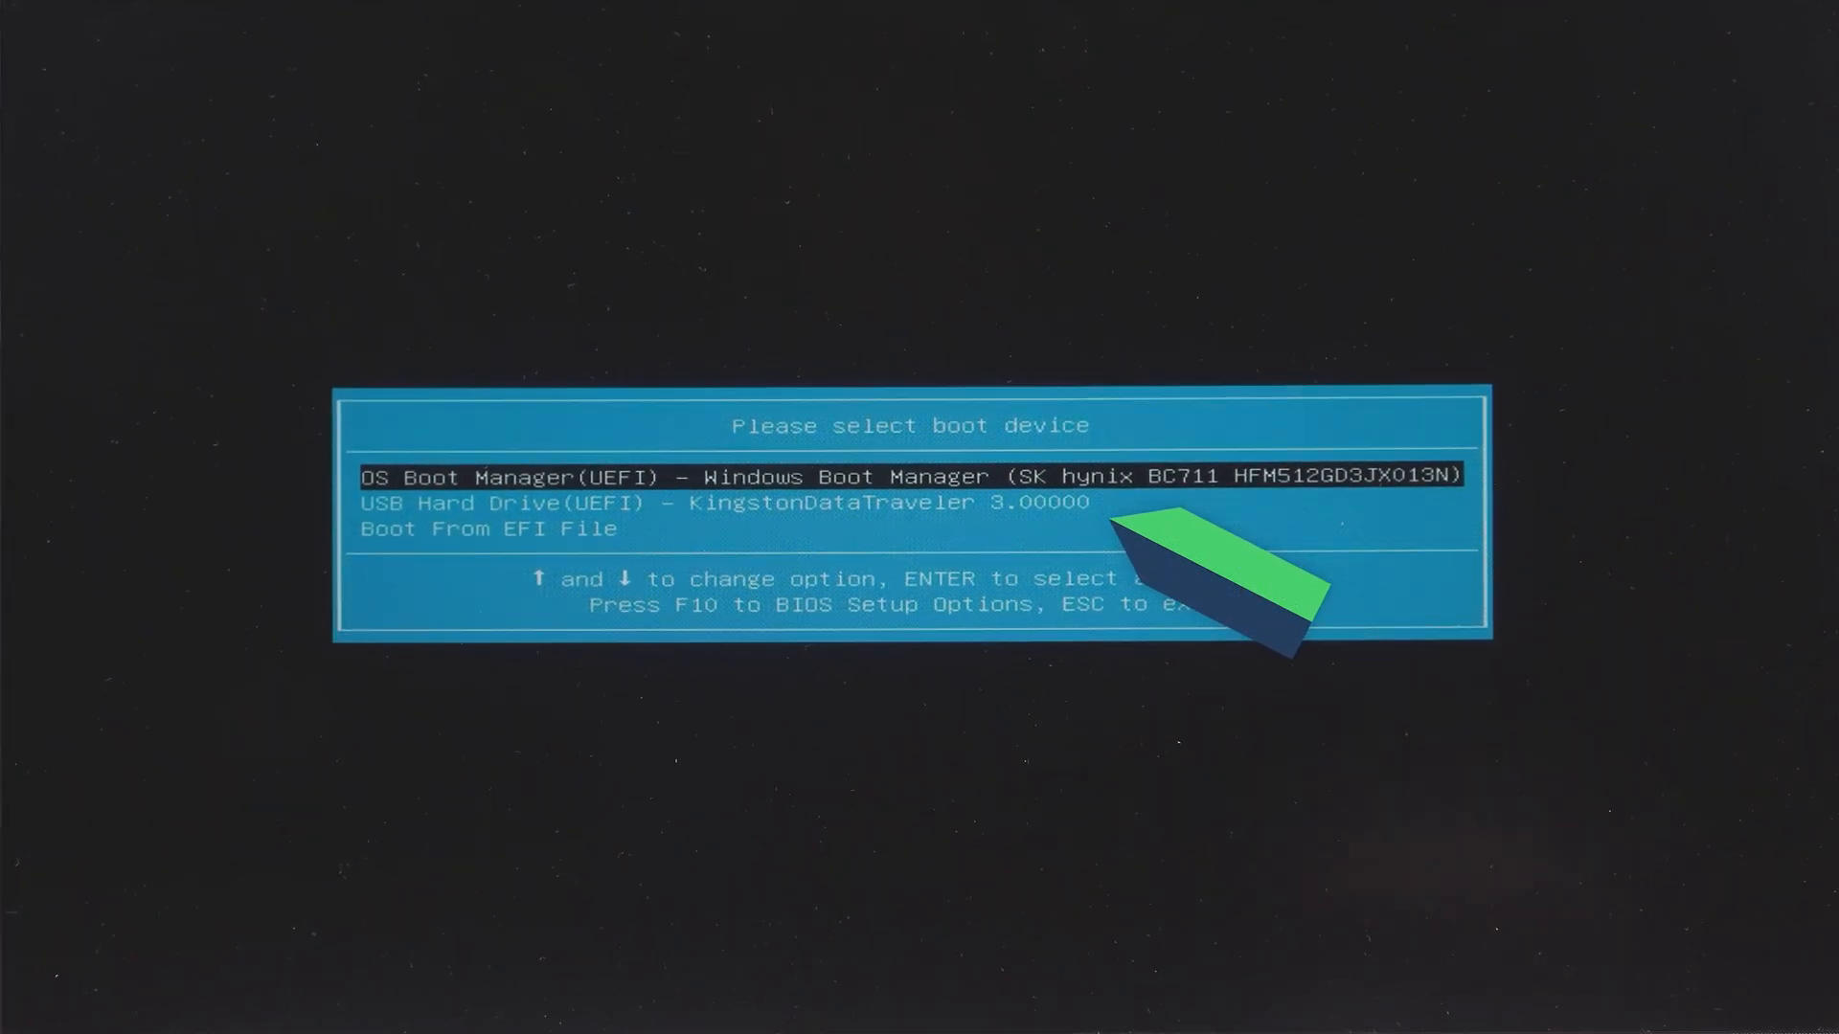
pyautogui.press('Enter')
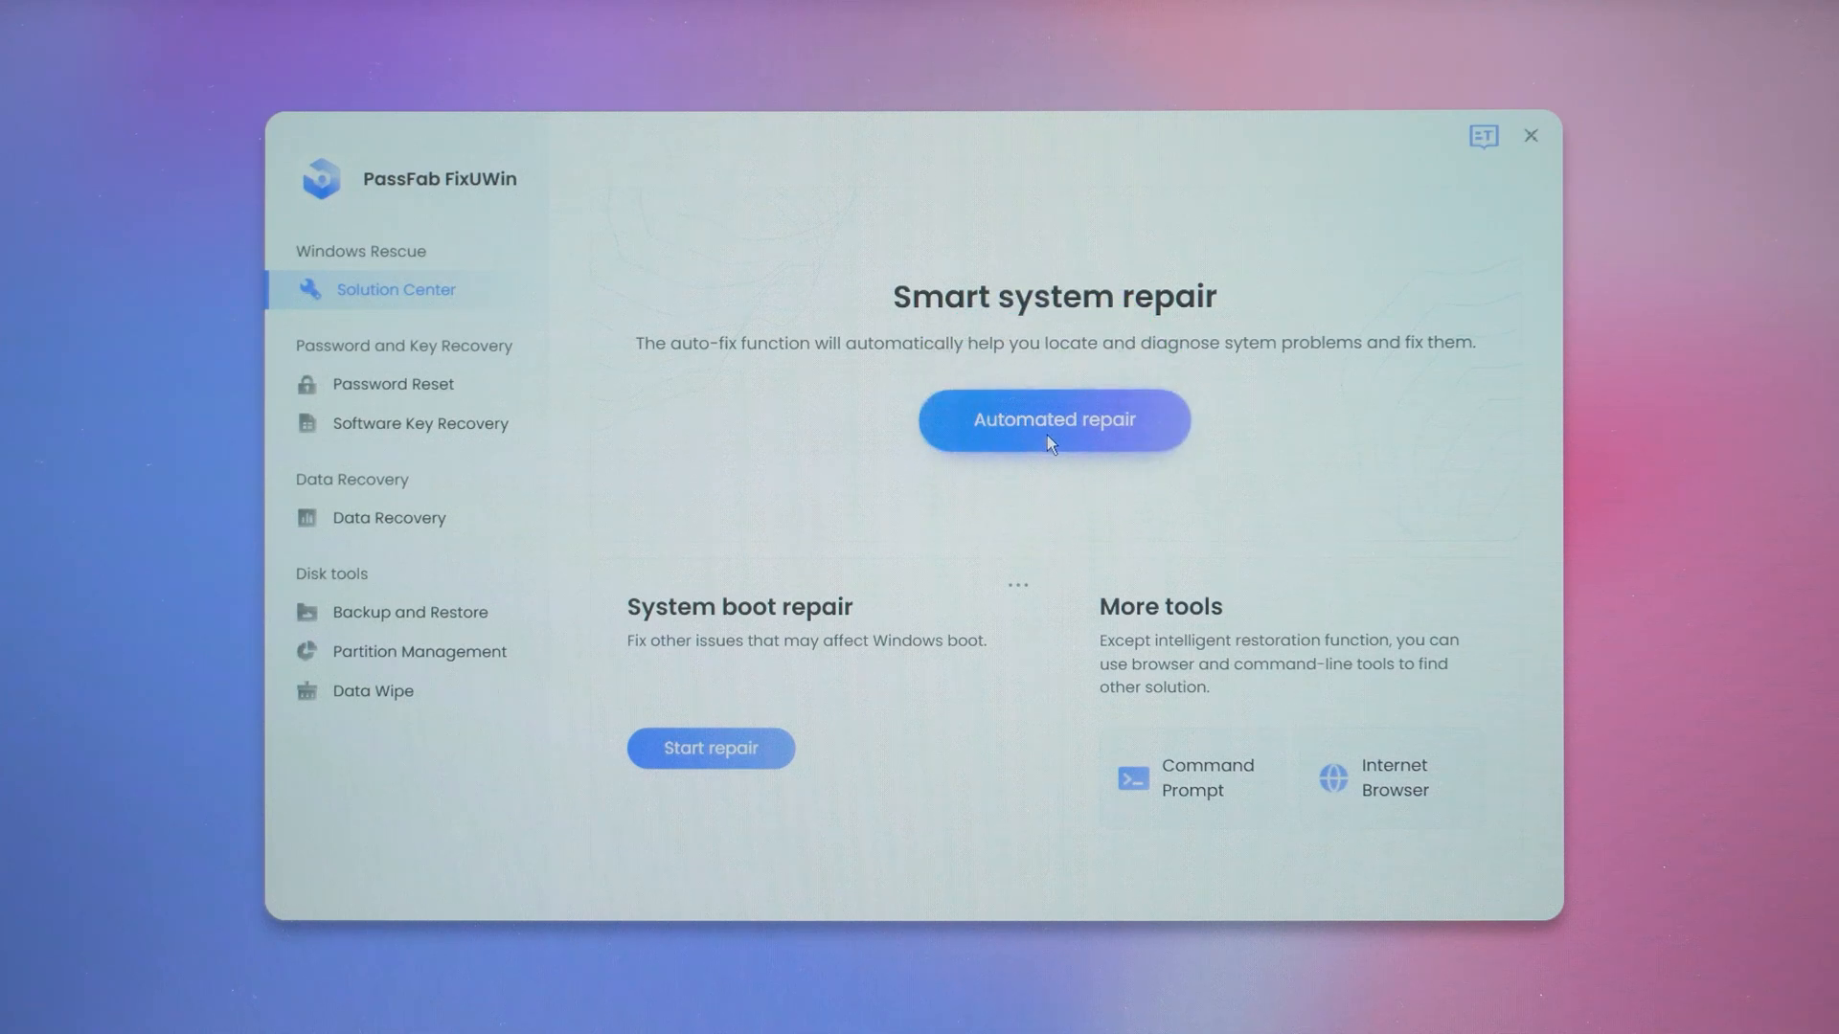
# - Run FixUWin Automated repair on Local disk (C:), then confirm the restart
pyautogui.click(1050, 418)
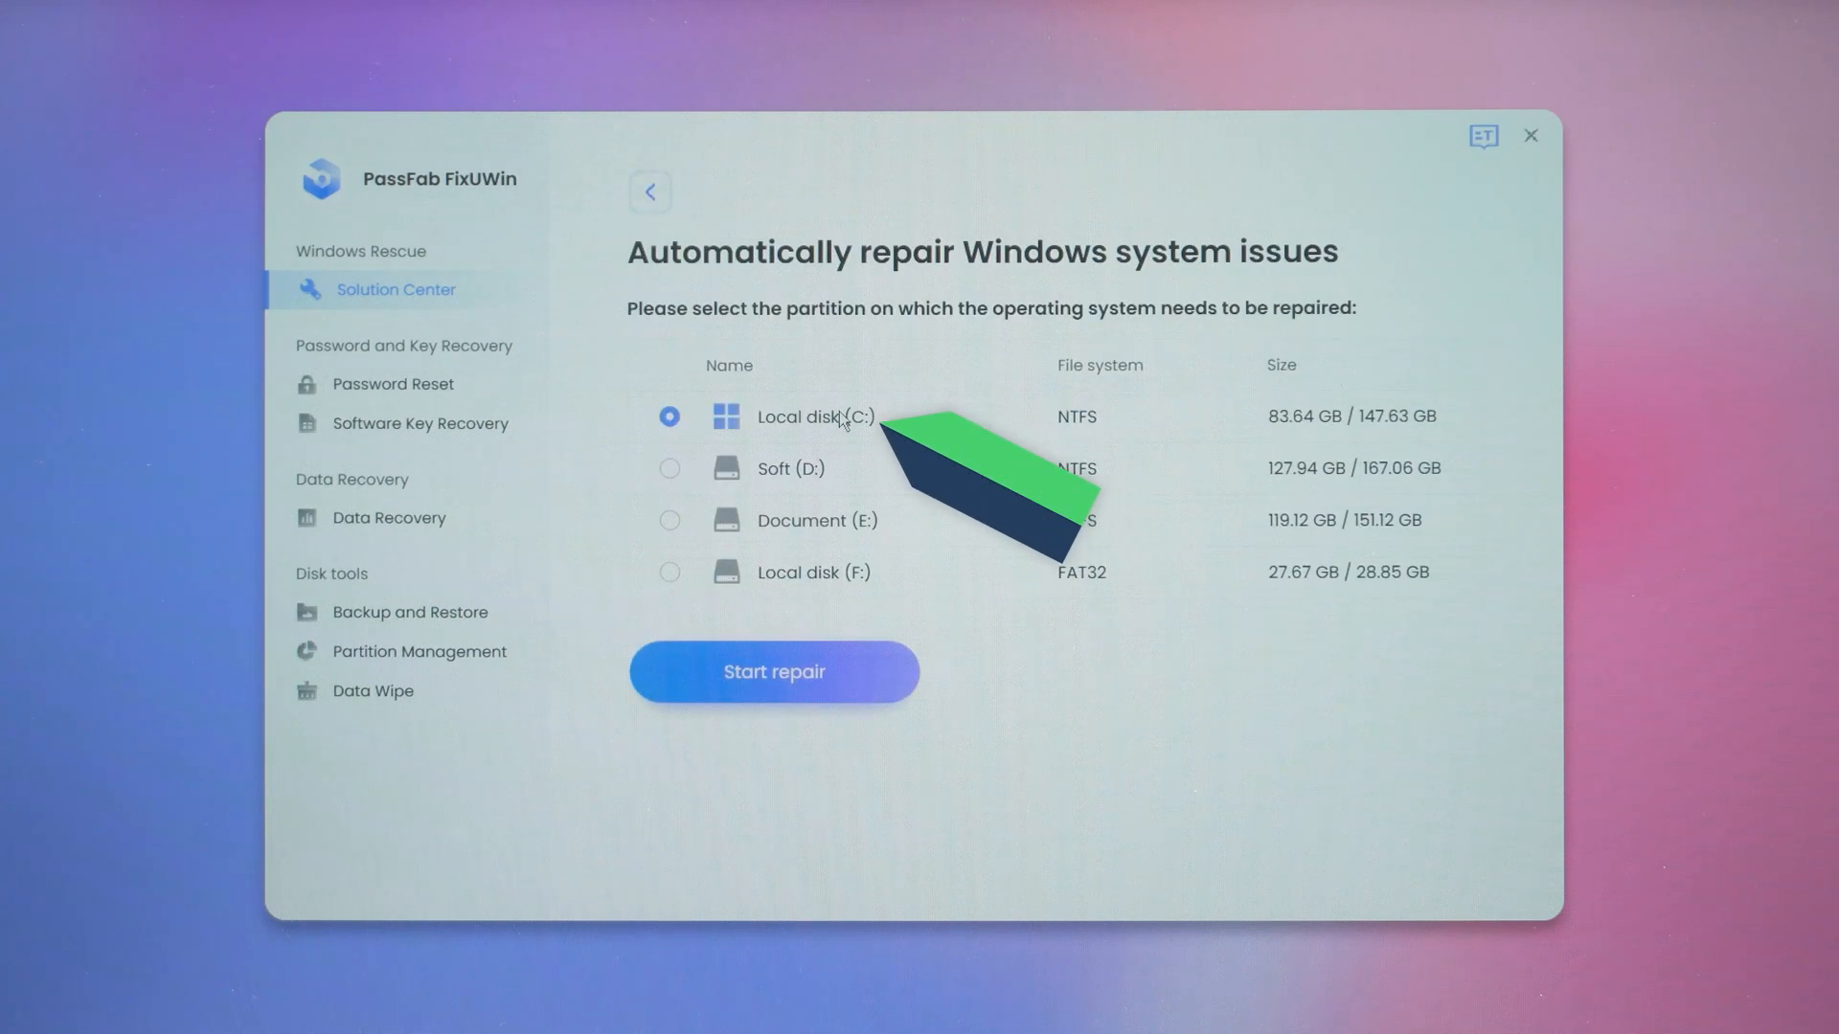
pyautogui.click(773, 672)
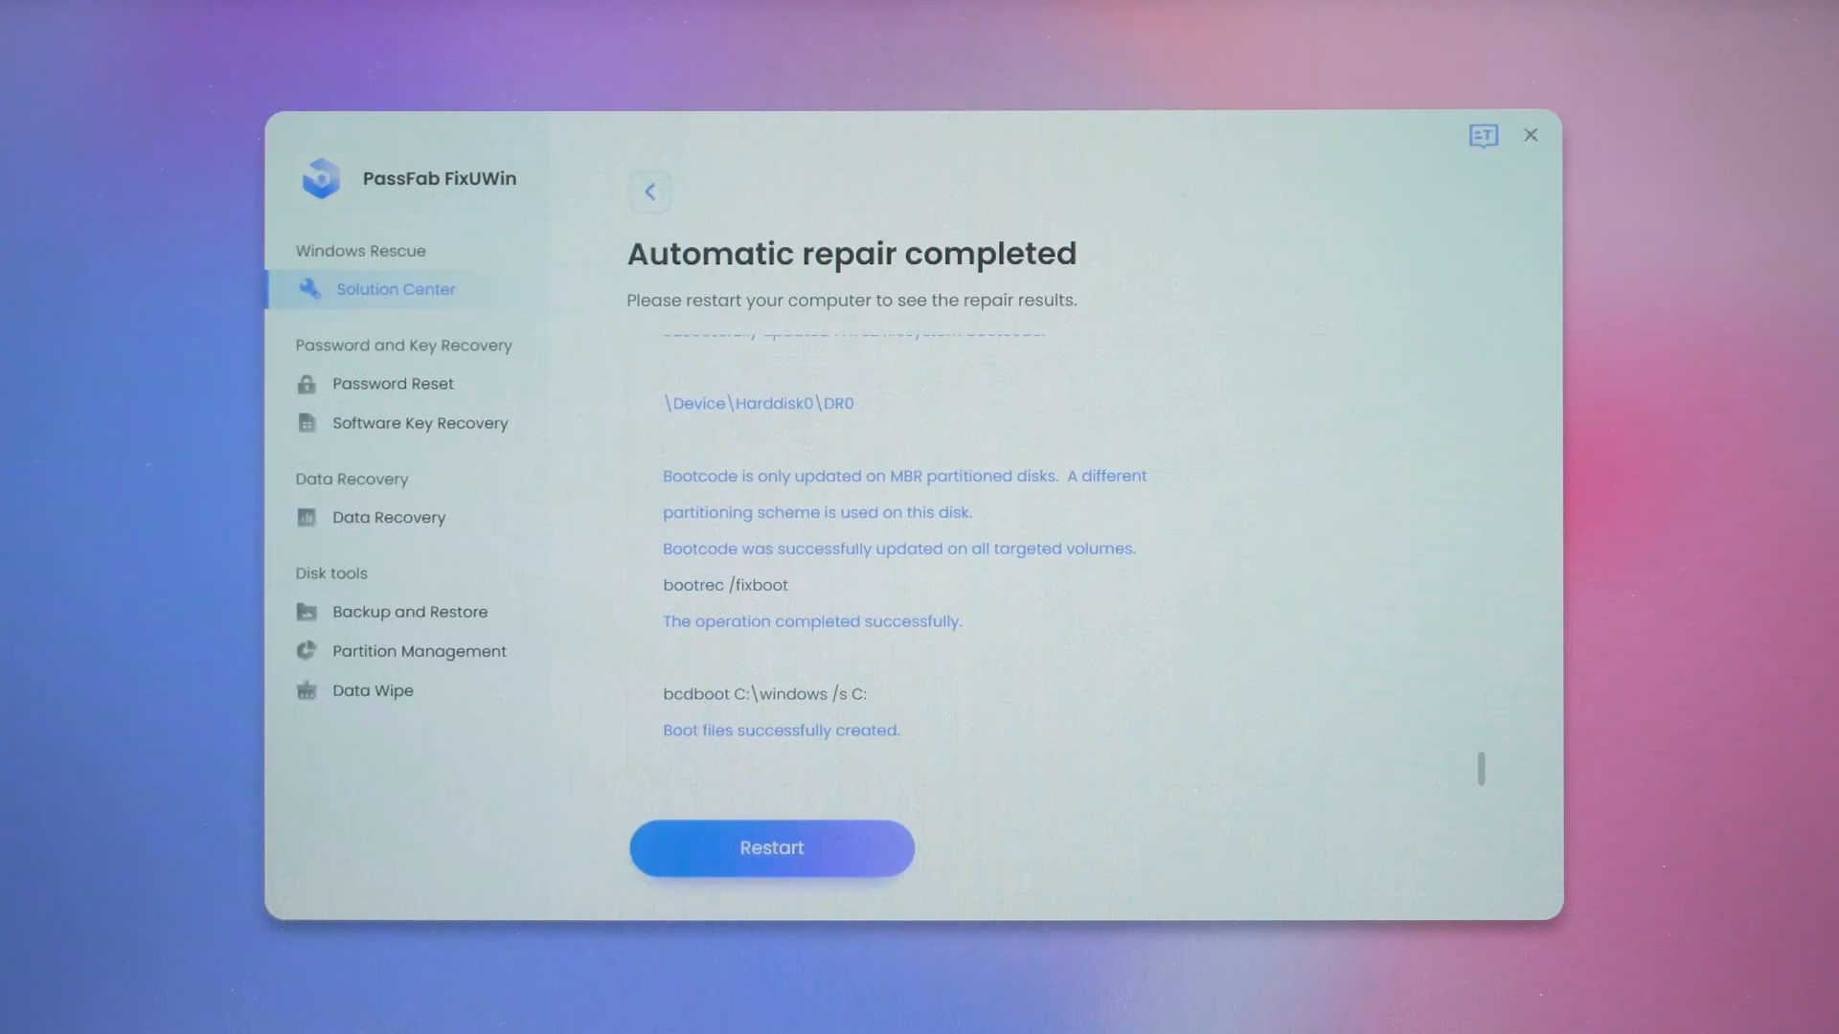
pyautogui.click(770, 847)
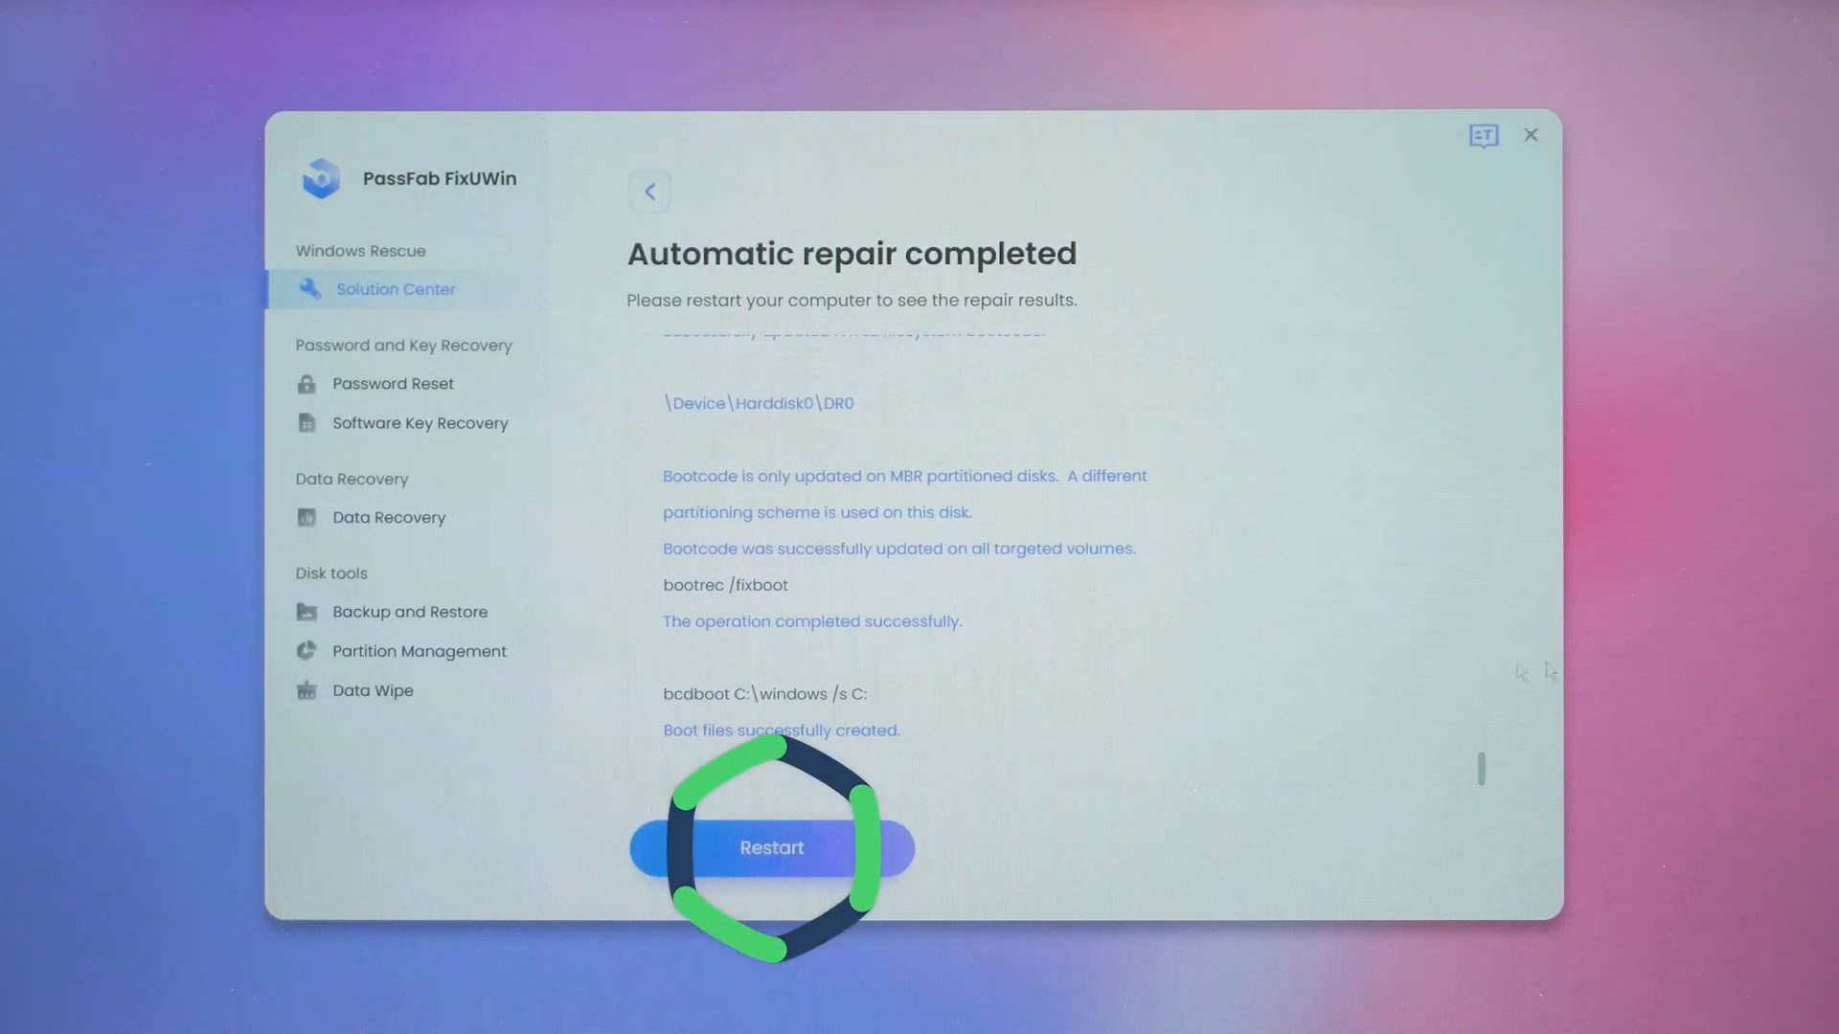
pyautogui.click(771, 846)
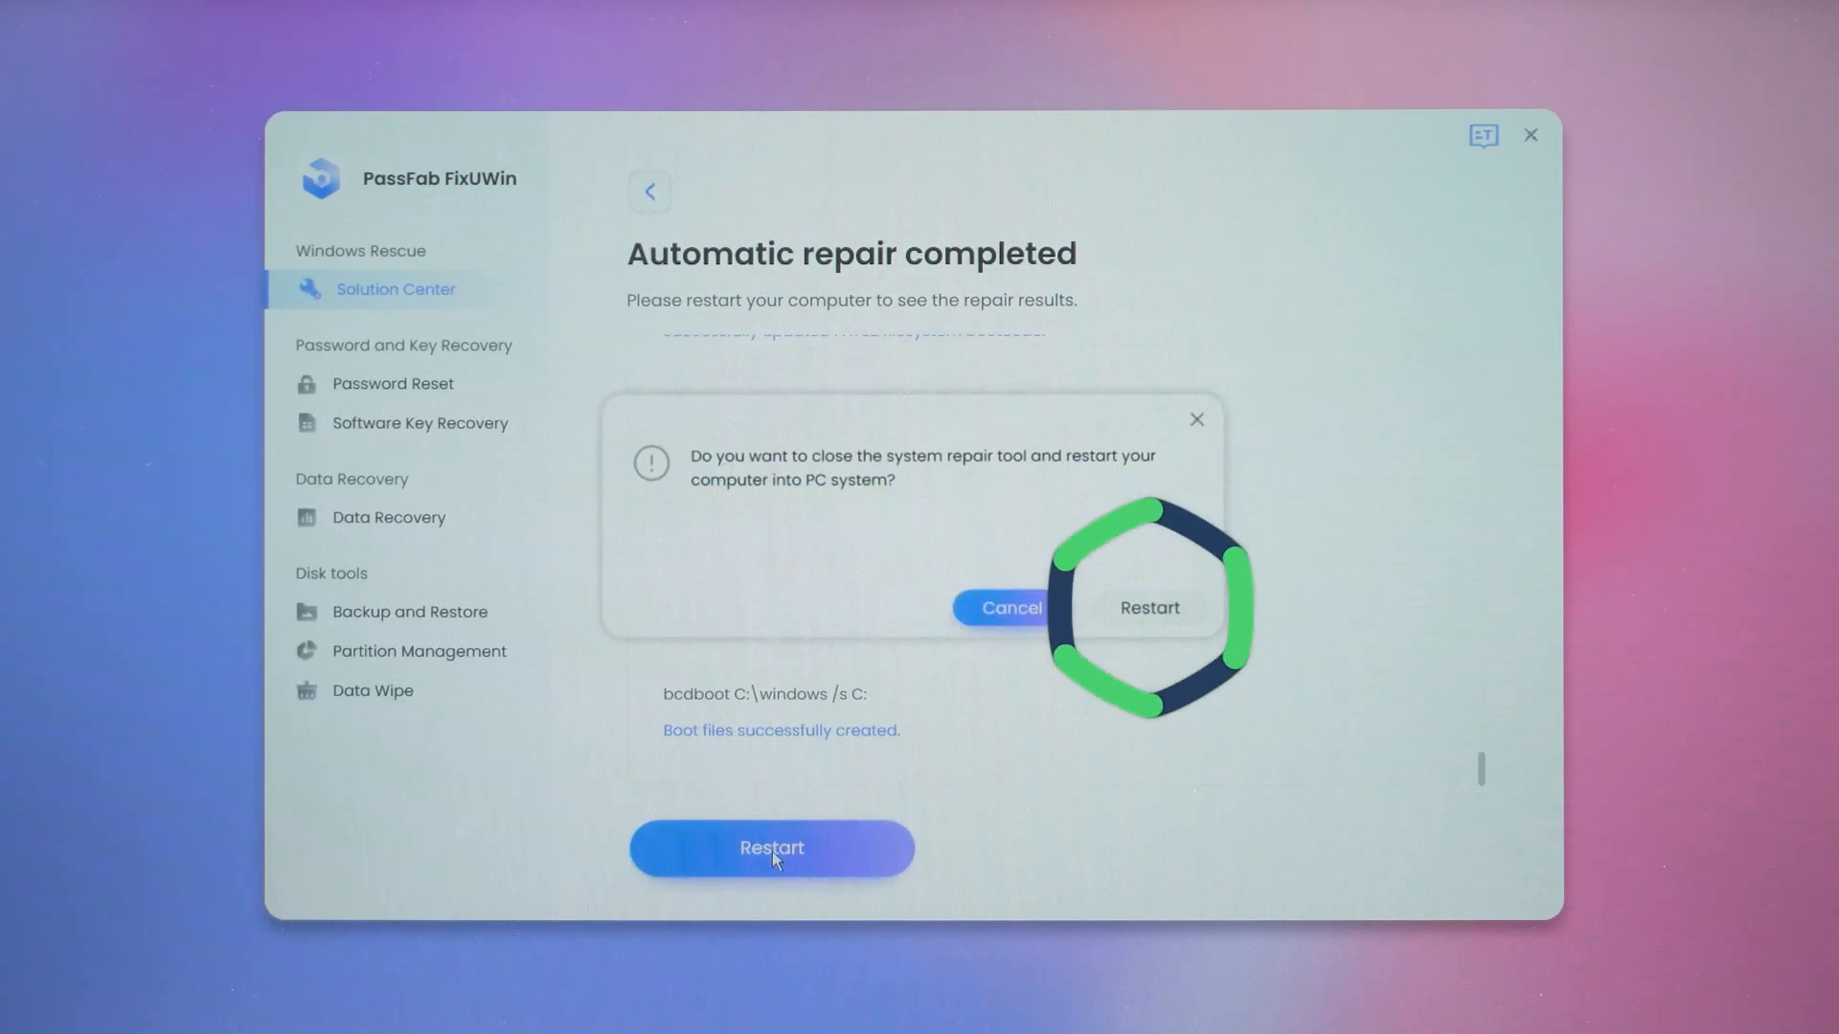
pyautogui.click(1149, 608)
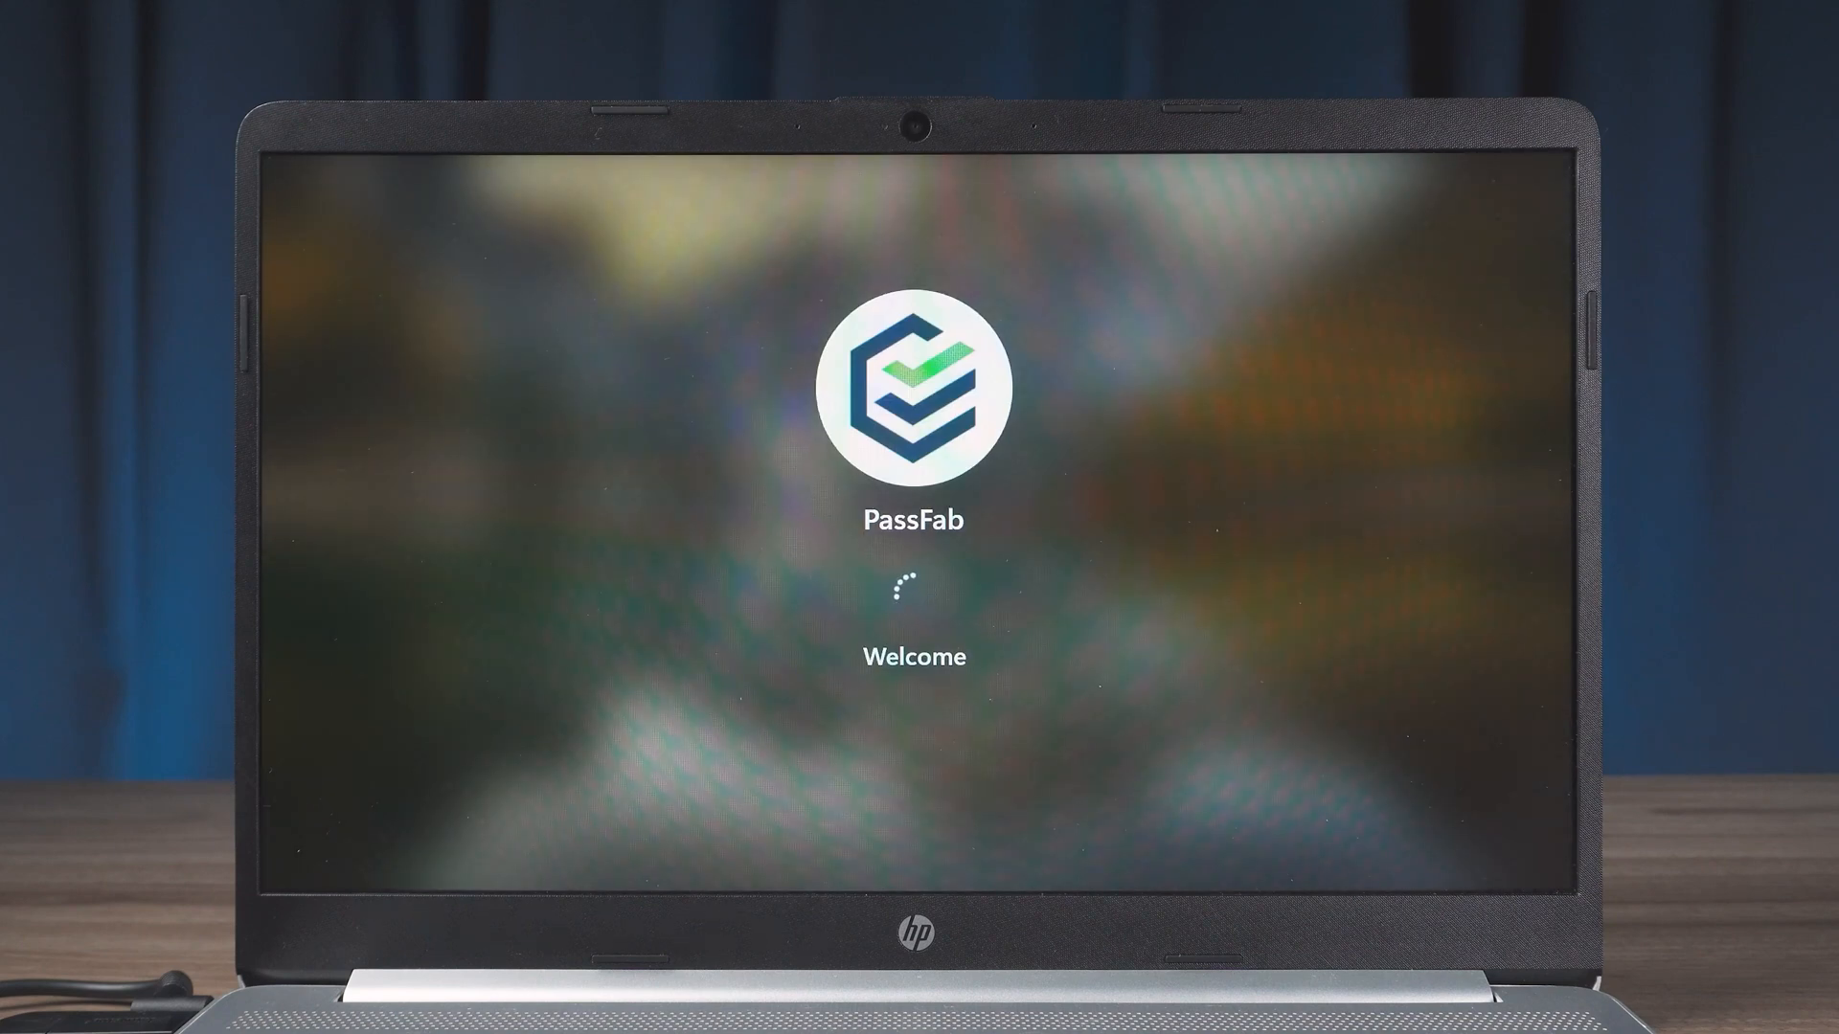